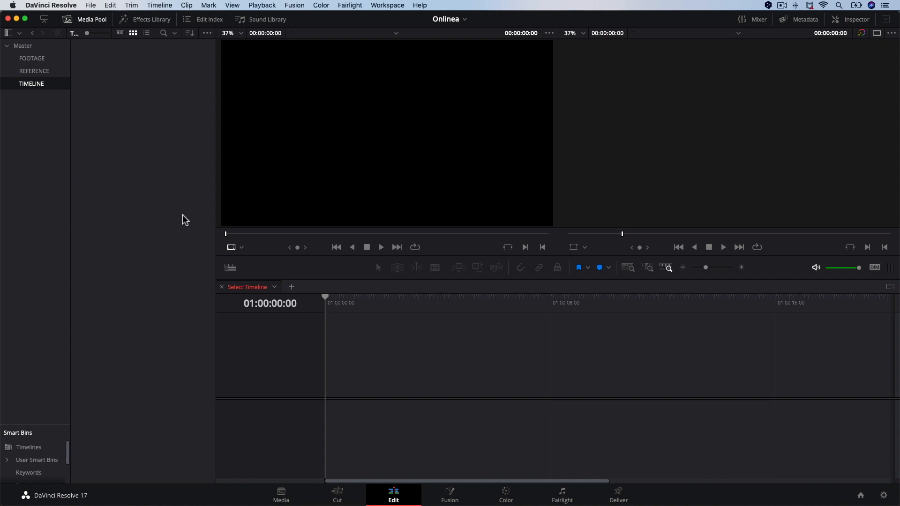
pyautogui.moveTo(561, 384)
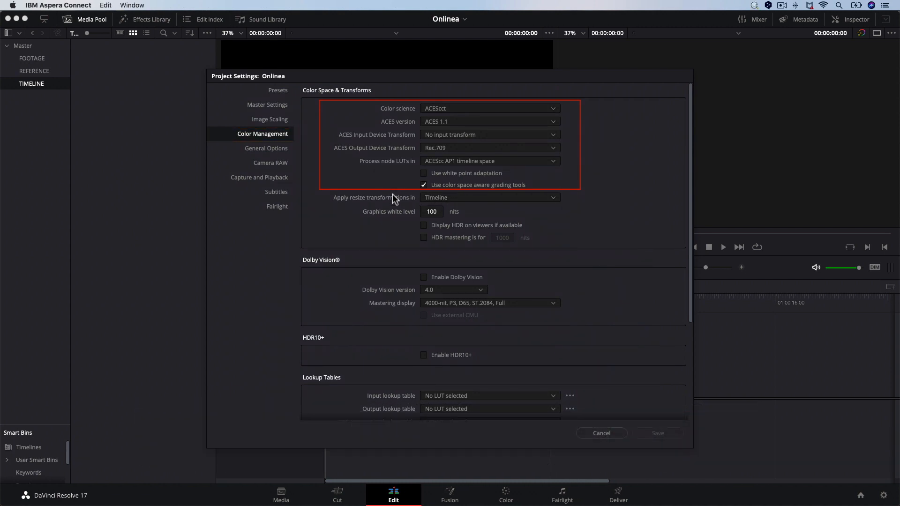
# Step: Look over the general project settings and close them without changes
pyautogui.click(266, 149)
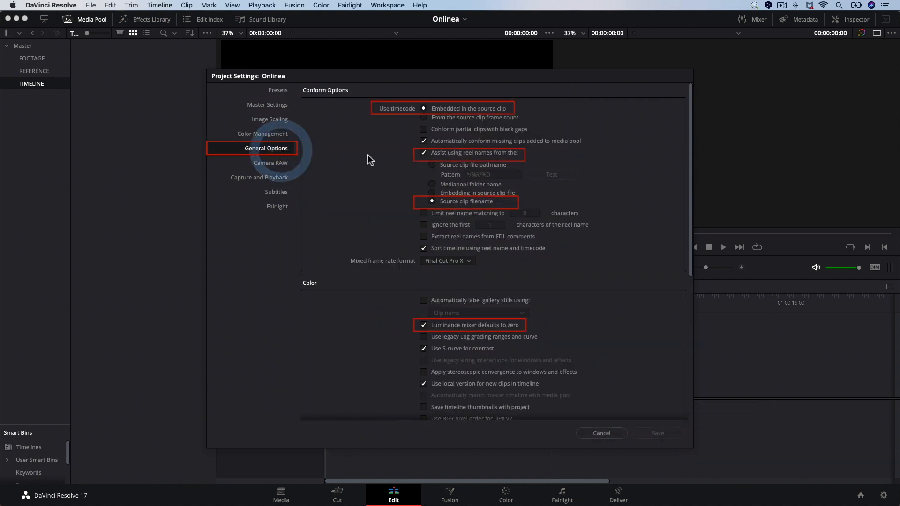
pyautogui.click(424, 154)
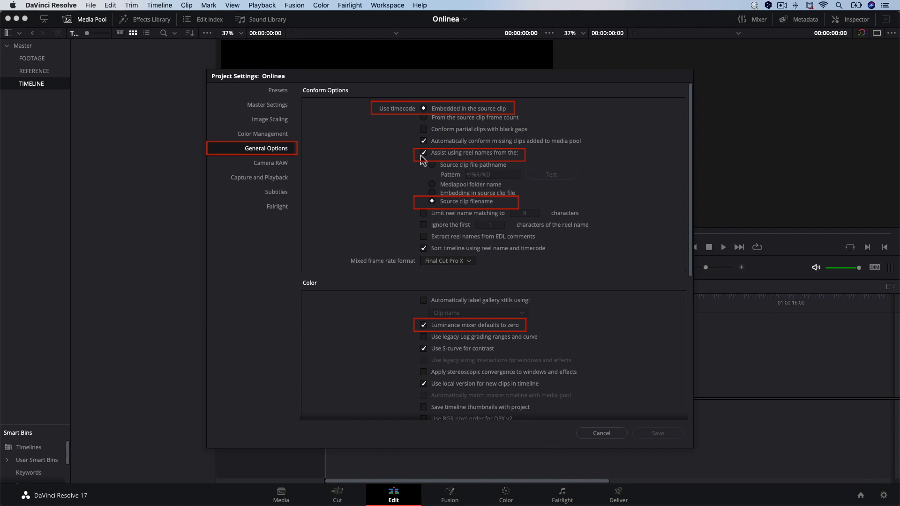
pyautogui.click(424, 153)
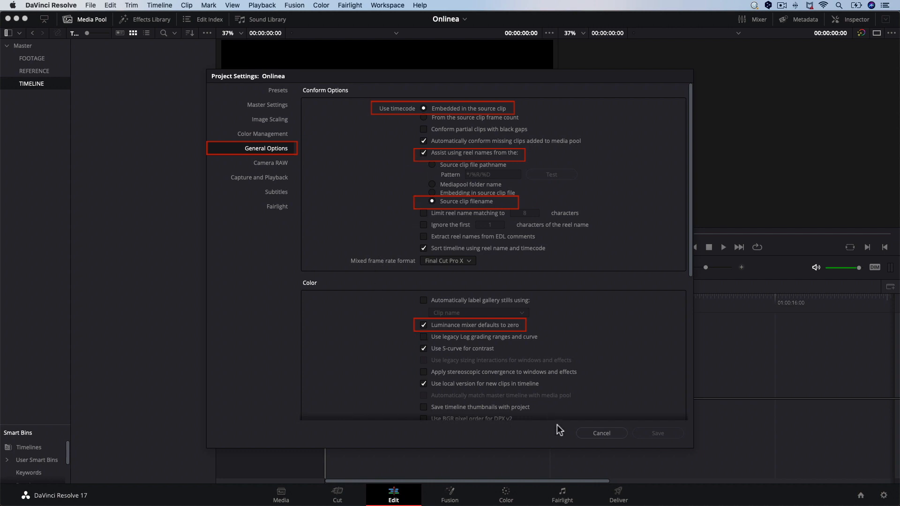
pyautogui.click(601, 433)
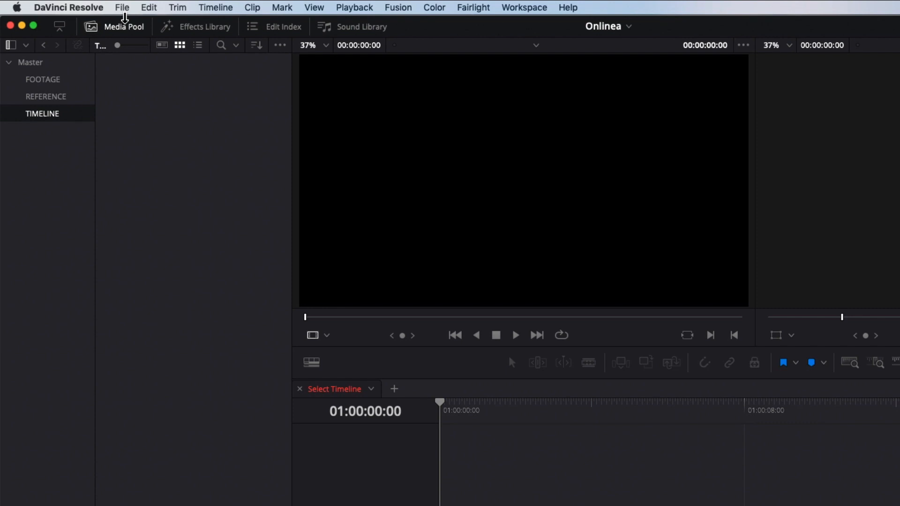
# Step: Import colorroundtripor.fcpxml as a timeline, accepting the Load XML options
pyautogui.click(122, 8)
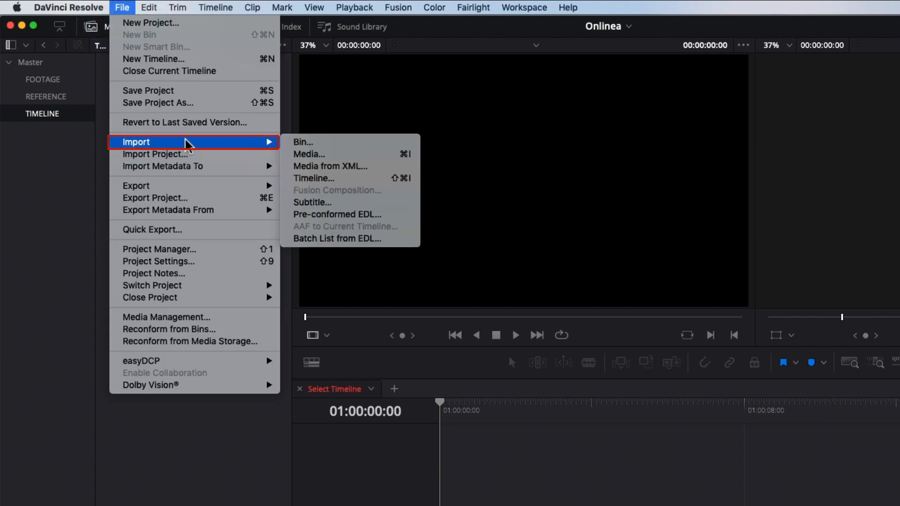
pyautogui.click(314, 178)
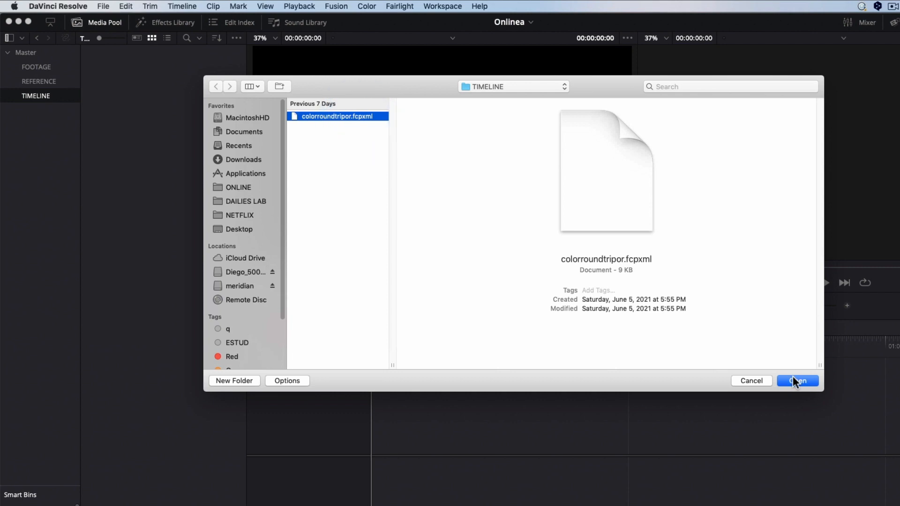
pyautogui.click(796, 381)
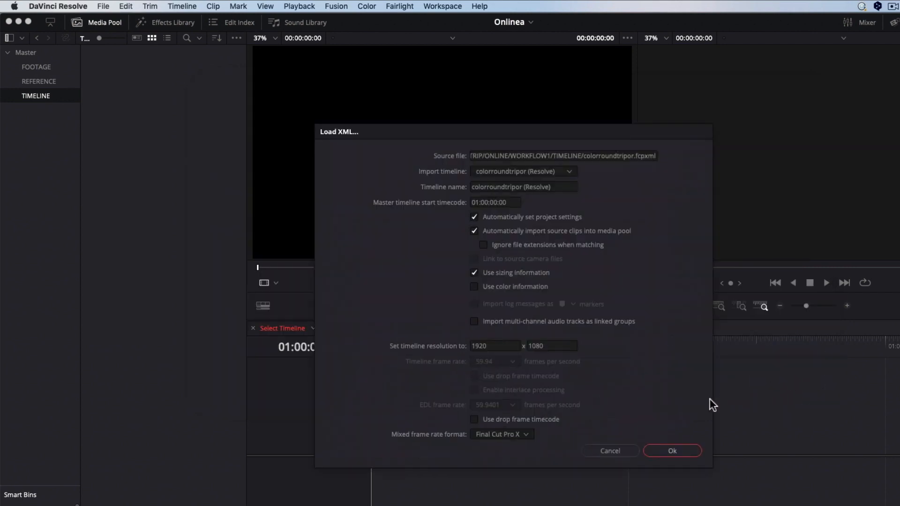
pyautogui.click(672, 450)
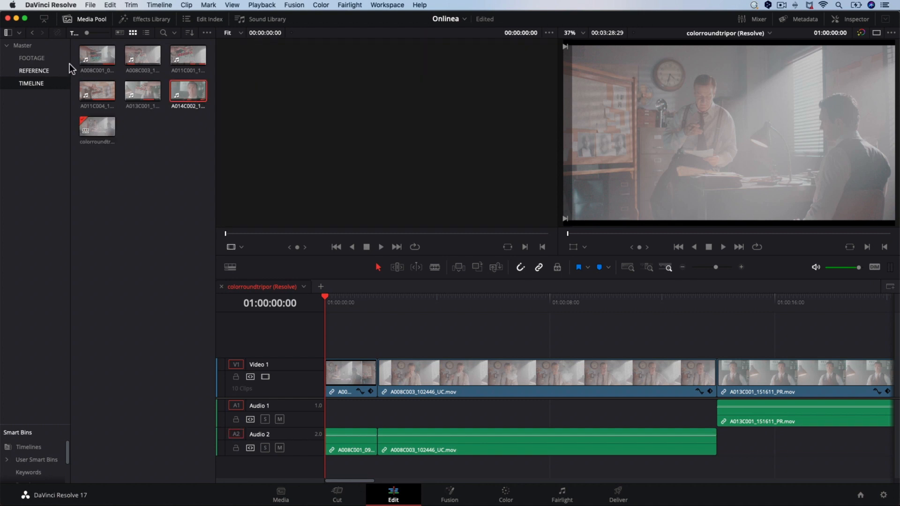
# Step: Select all six FOOTAGE bin clips and assign the Sony SLog3 SGamut3Cine ACES input transform
pyautogui.click(31, 58)
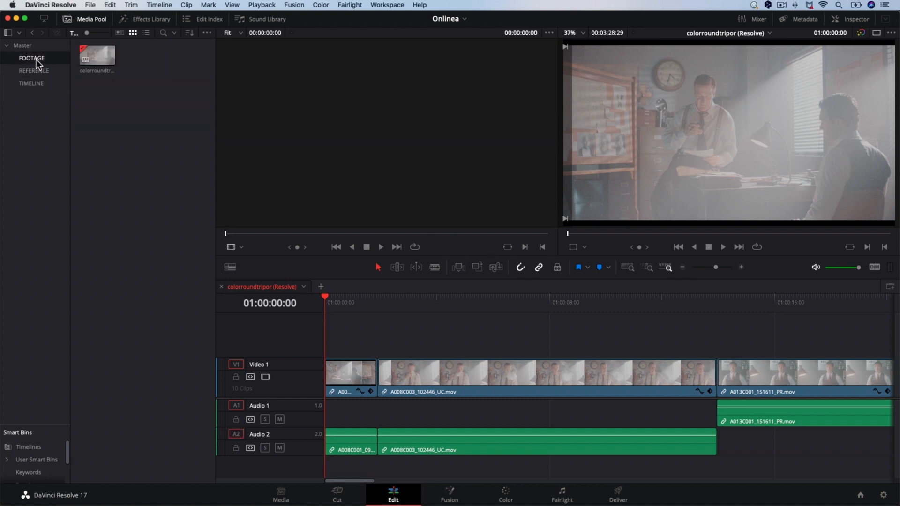
pyautogui.click(31, 58)
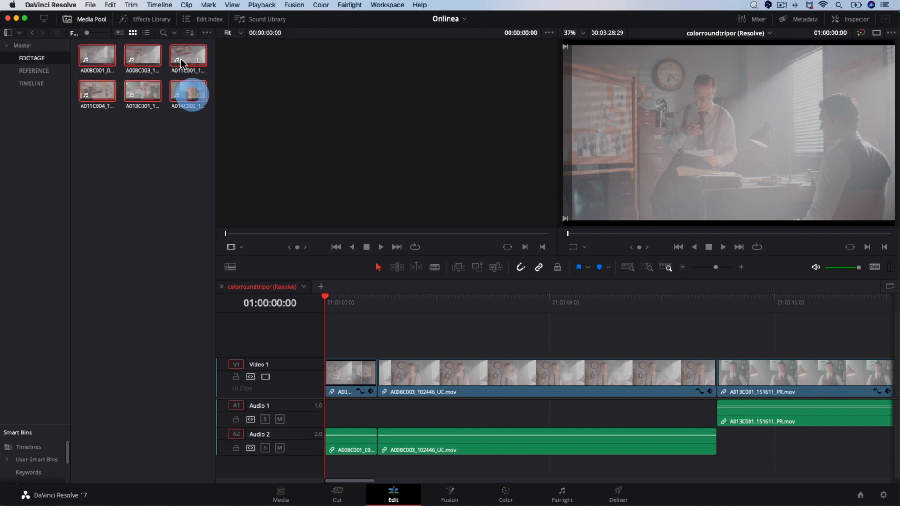
pyautogui.rightClick(187, 58)
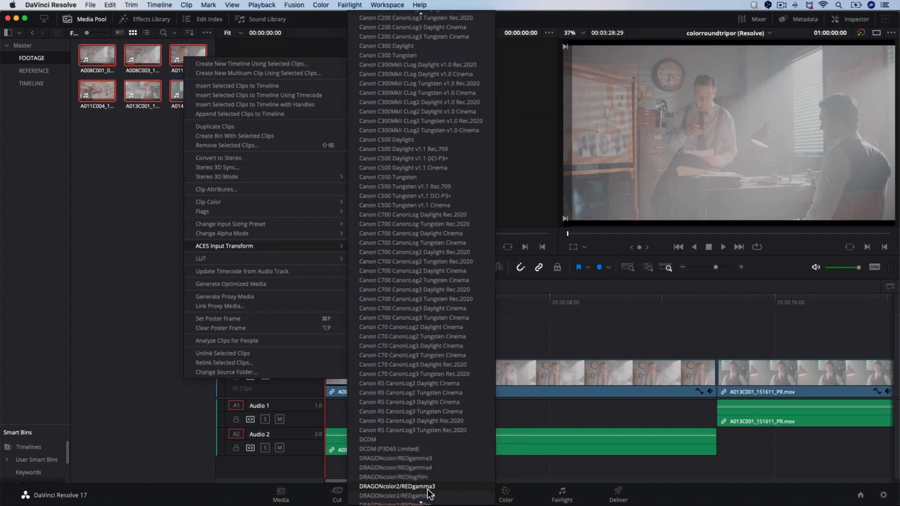
pyautogui.scroll(-3)
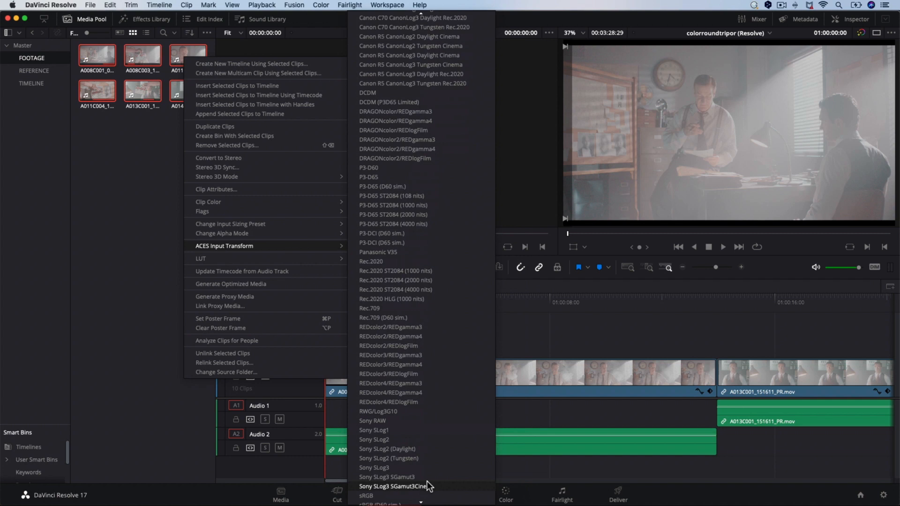
pyautogui.click(394, 486)
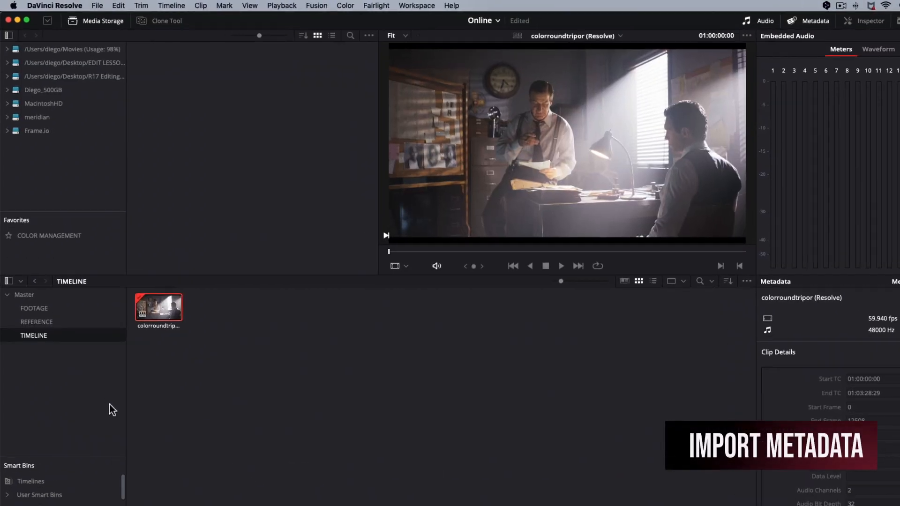
# Step: Import metadata.csv into the whole media pool, accepting the import options
pyautogui.click(97, 5)
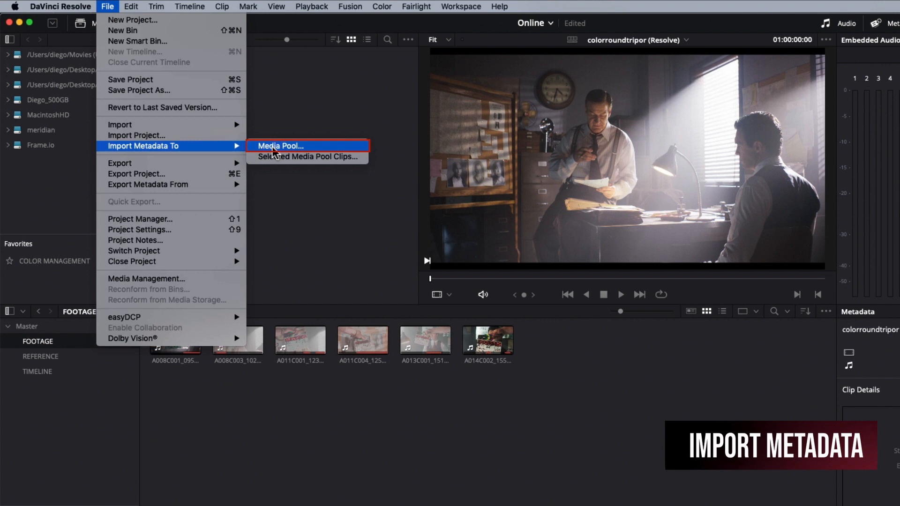
pyautogui.click(280, 146)
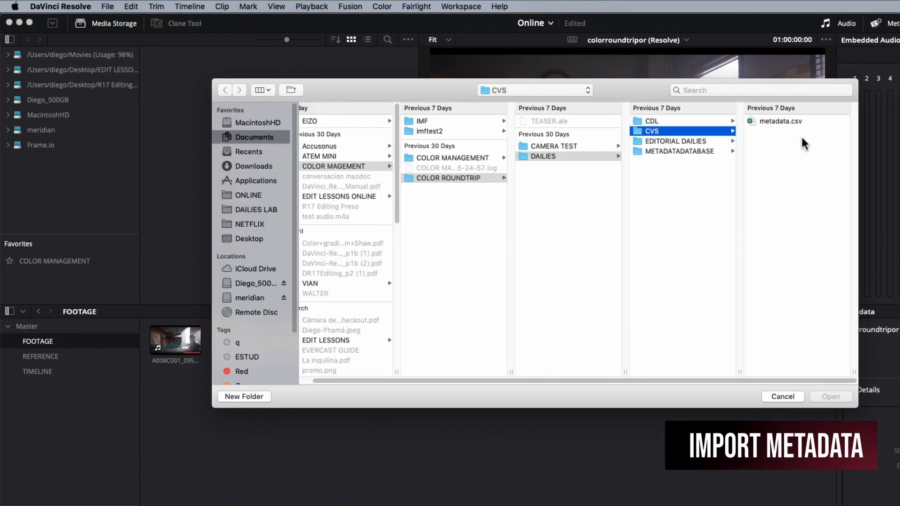
pyautogui.click(781, 121)
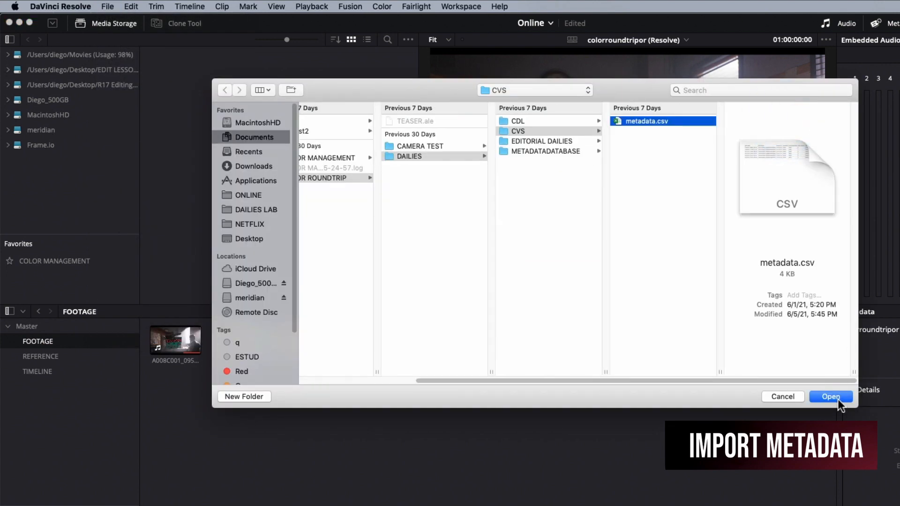
pyautogui.click(830, 397)
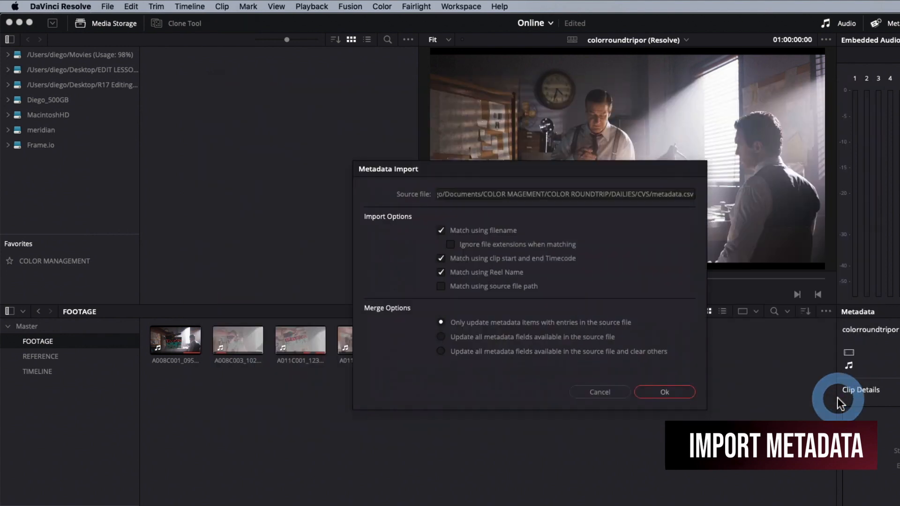
pyautogui.moveTo(594, 230)
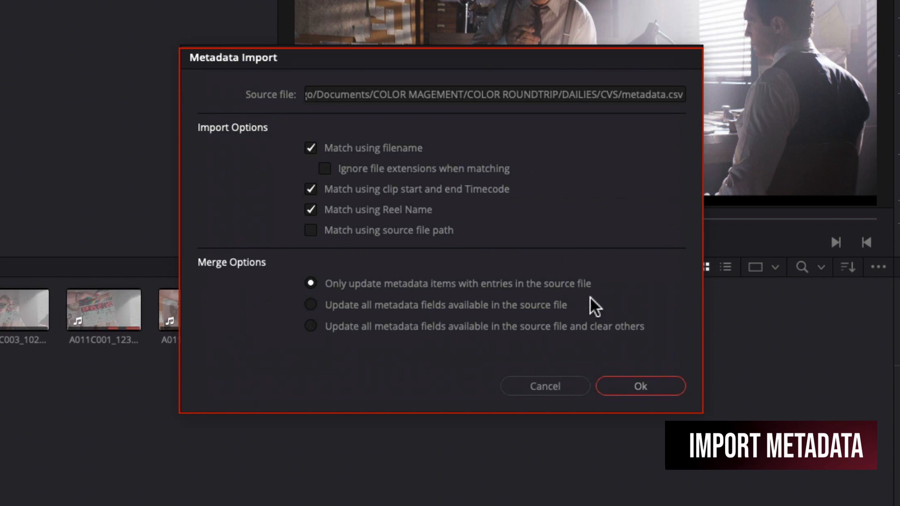
pyautogui.click(639, 386)
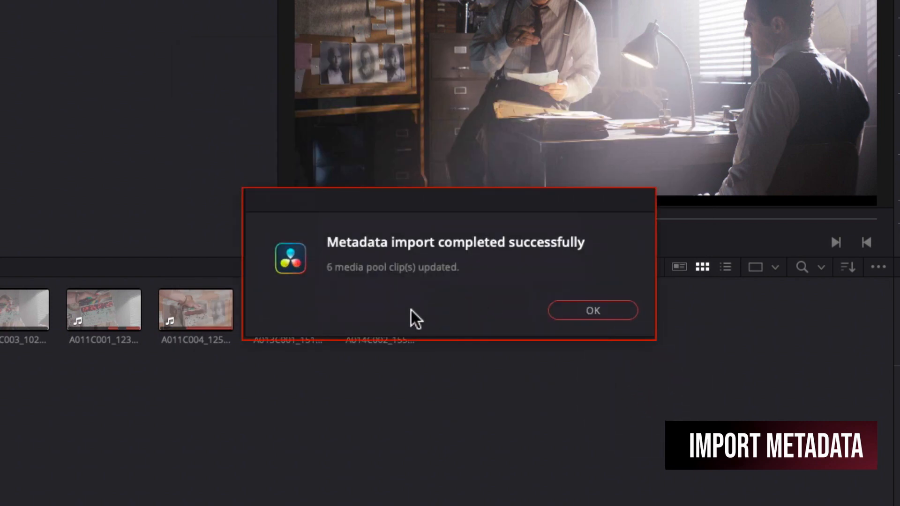
pyautogui.moveTo(332, 304)
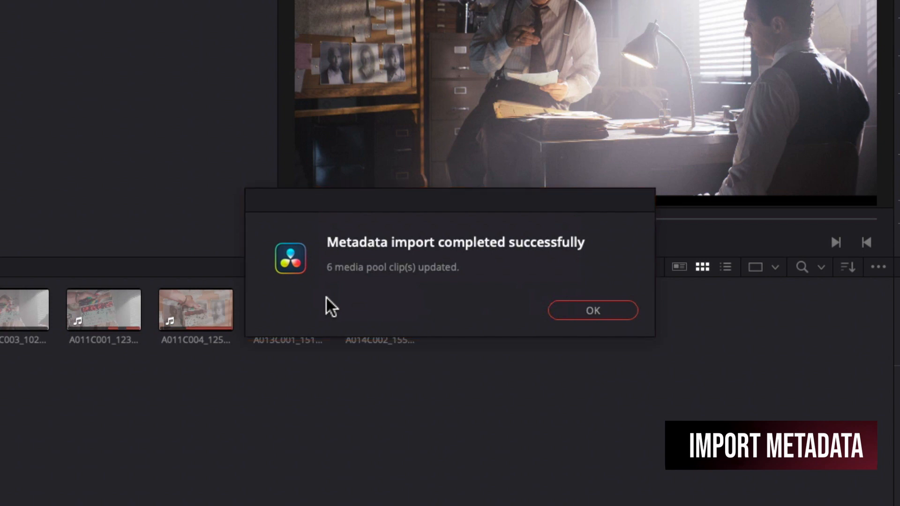
# Step: Confirm the import and review Shot & Scene metadata for A008C001, A011C004 and another clip
pyautogui.click(591, 310)
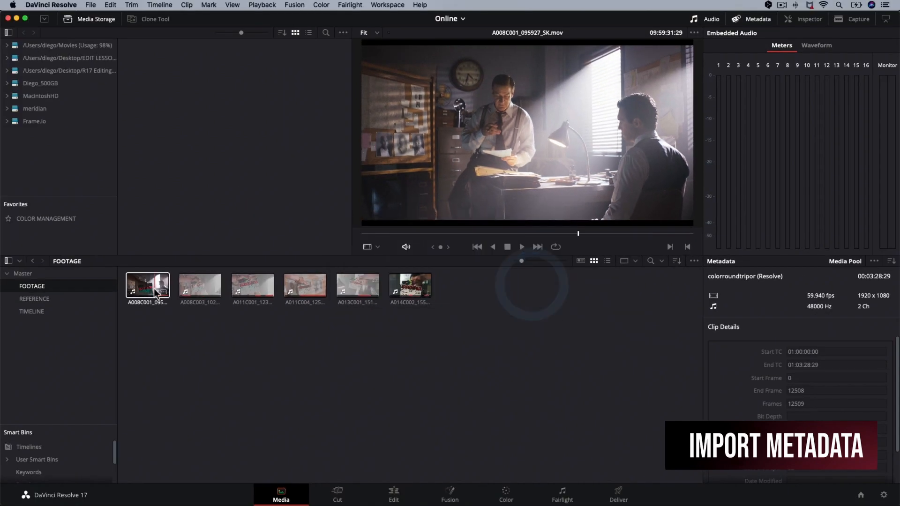
pyautogui.click(146, 286)
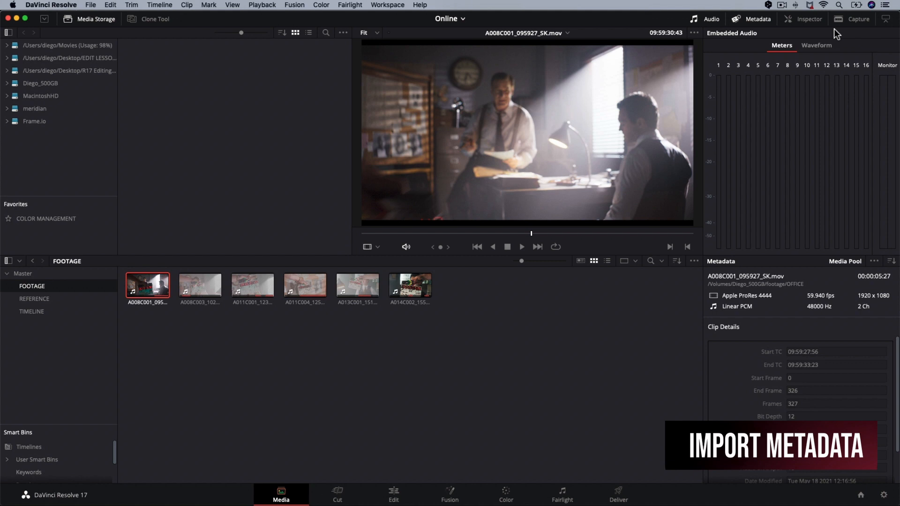
pyautogui.click(889, 33)
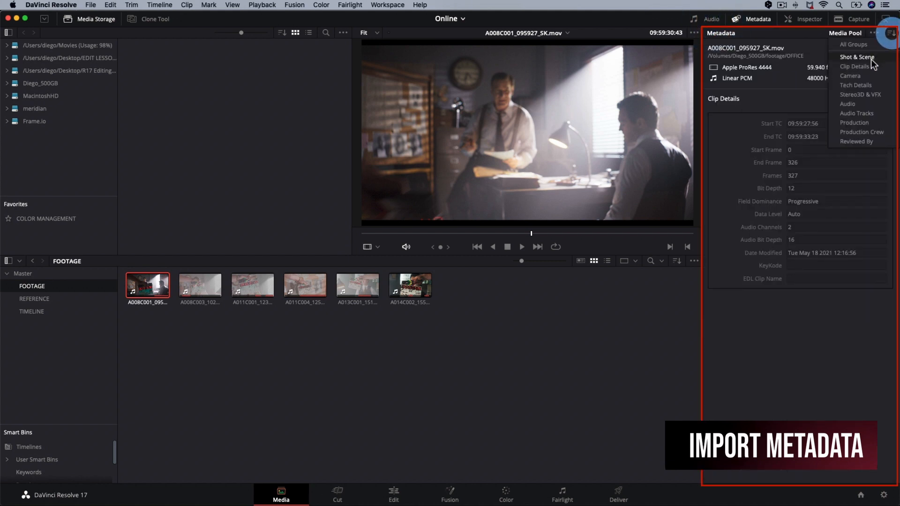
pyautogui.click(857, 57)
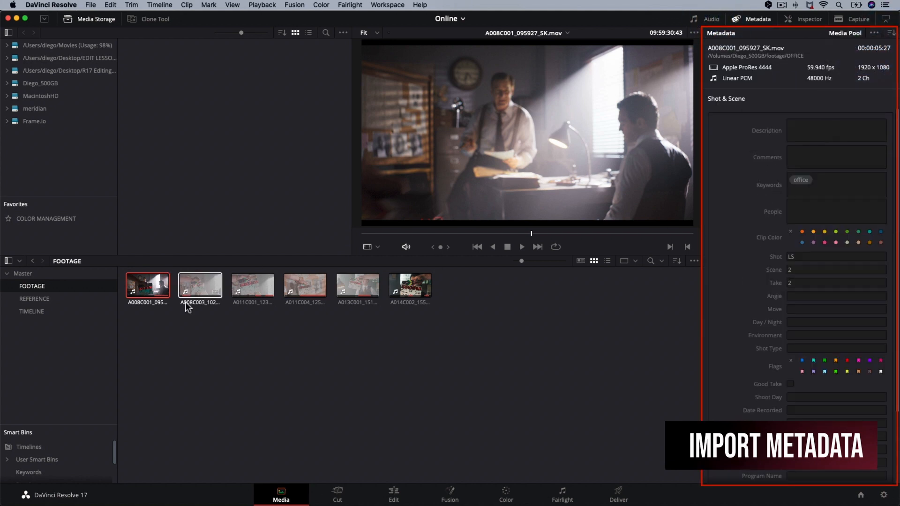
pyautogui.click(305, 285)
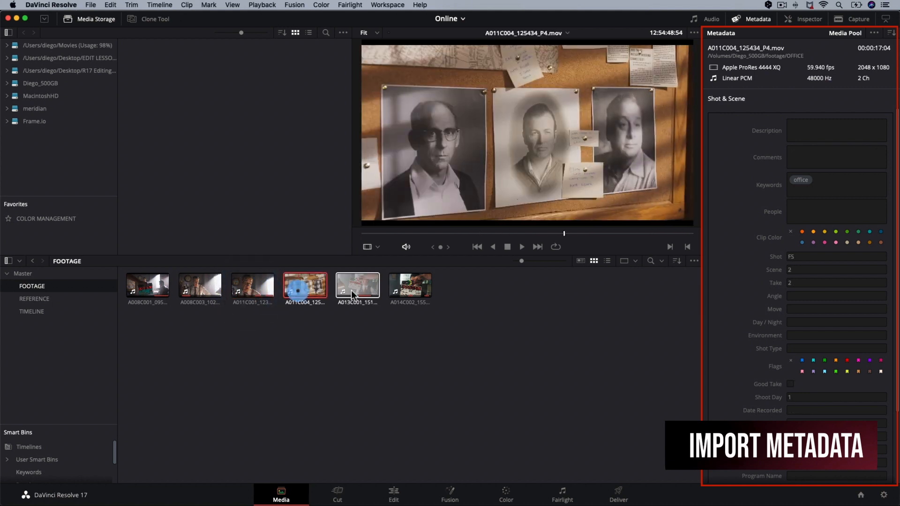
pyautogui.click(409, 286)
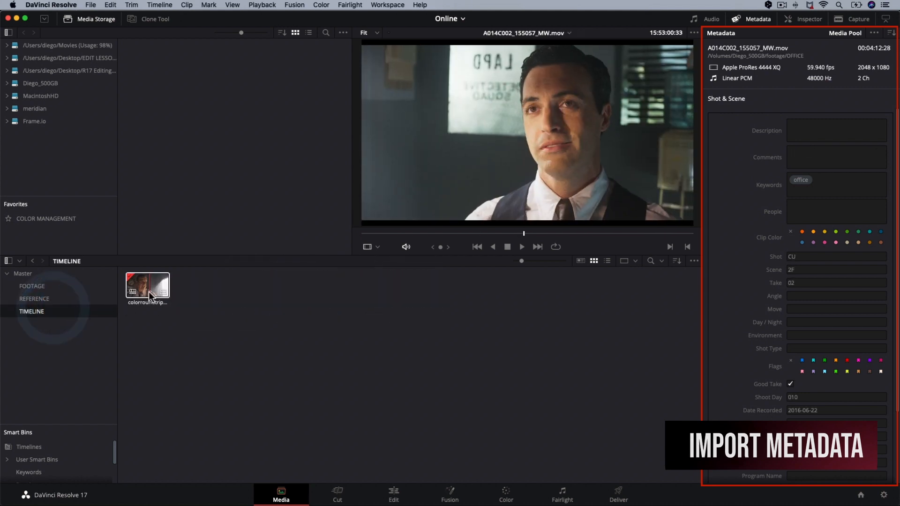
pyautogui.rightClick(147, 284)
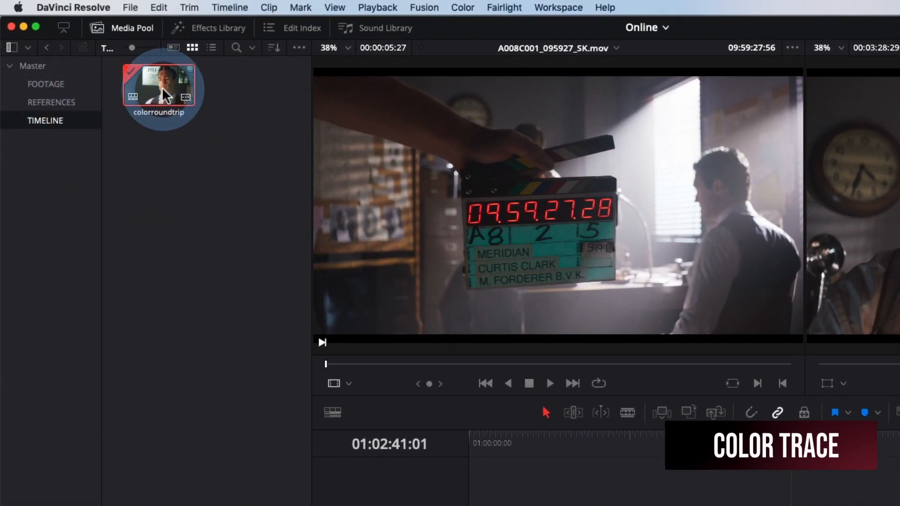
# Step: Start a ColorTrace from CDL using colorroundtrip.edl from the CDL folder
pyautogui.rightClick(160, 87)
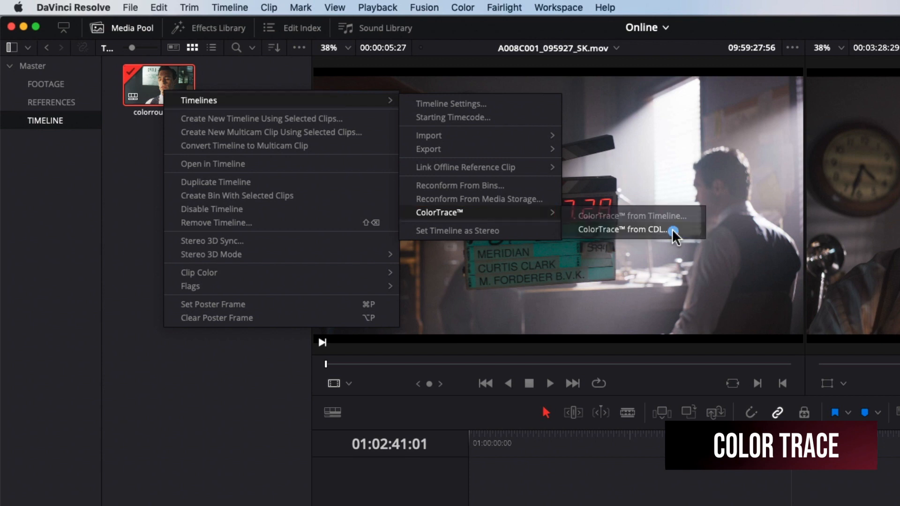
pyautogui.click(632, 229)
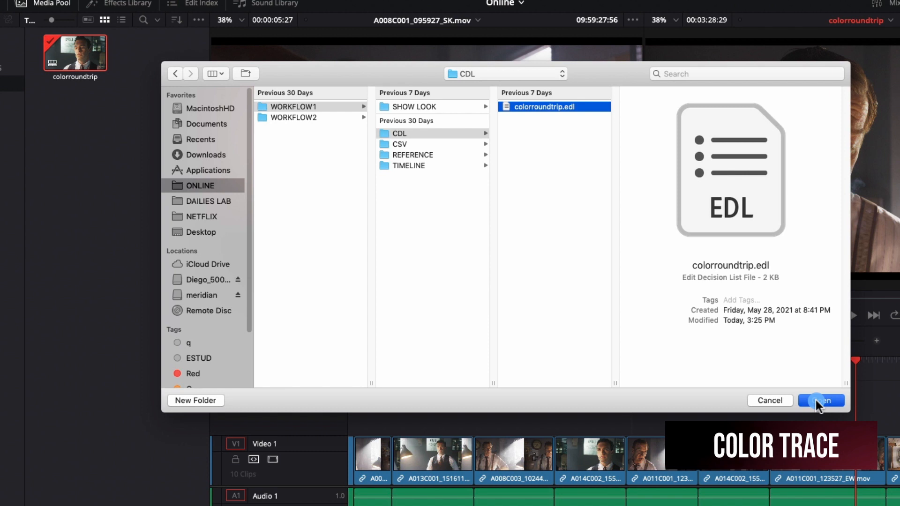
pyautogui.click(820, 400)
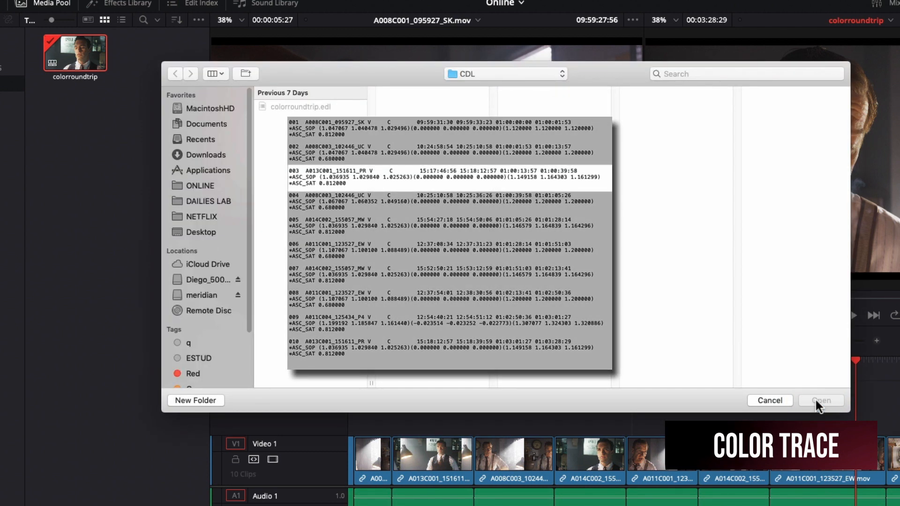
pyautogui.click(448, 176)
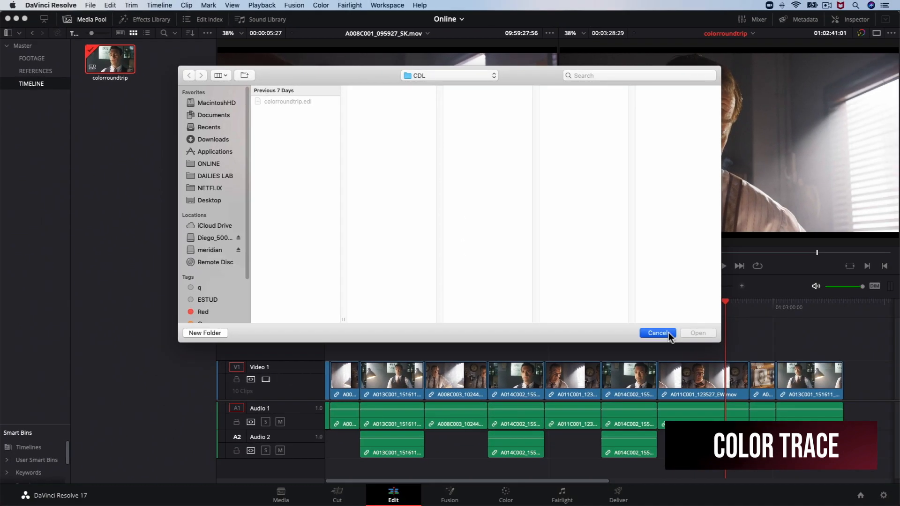
pyautogui.click(657, 333)
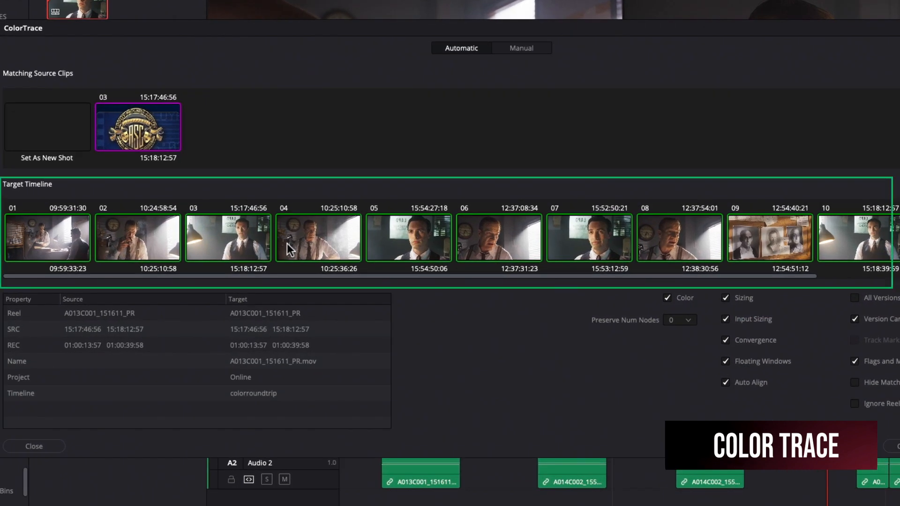
# Step: Check target clip matches, hide matching clips, then copy the traced grades and exit
pyautogui.click(318, 237)
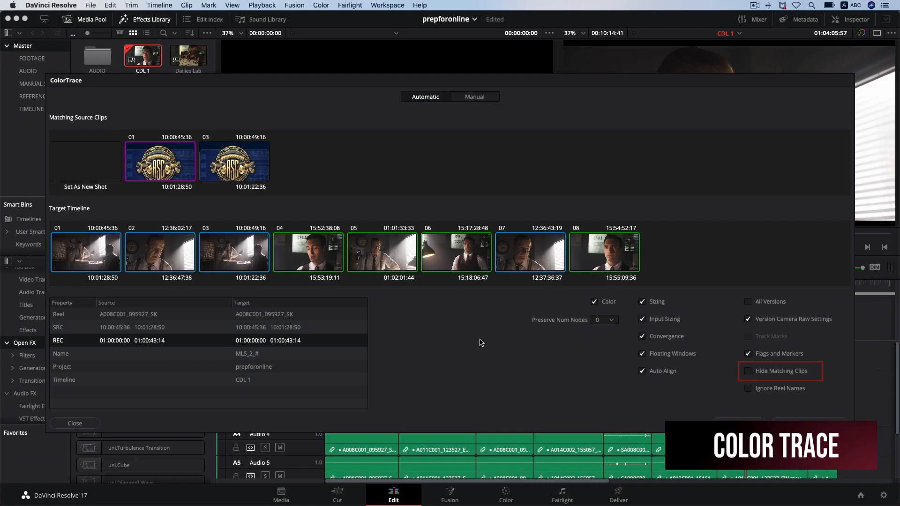
pyautogui.click(749, 371)
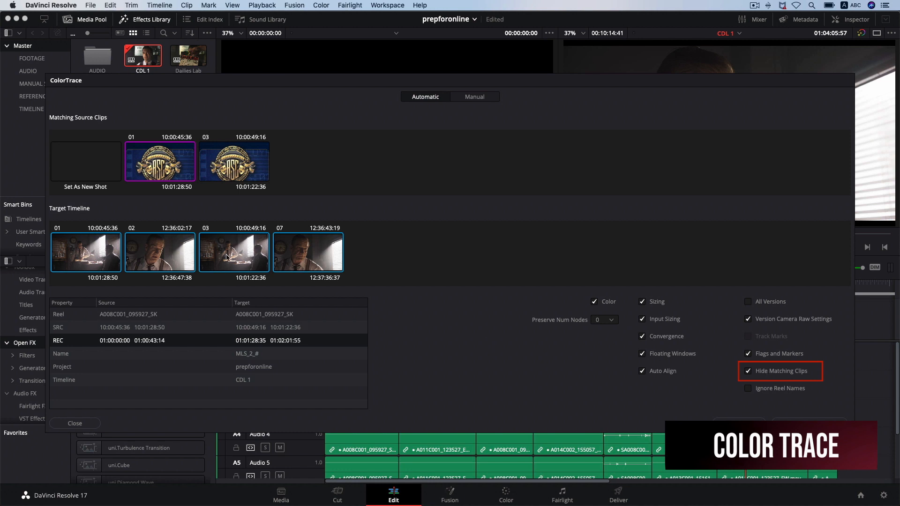
pyautogui.click(233, 161)
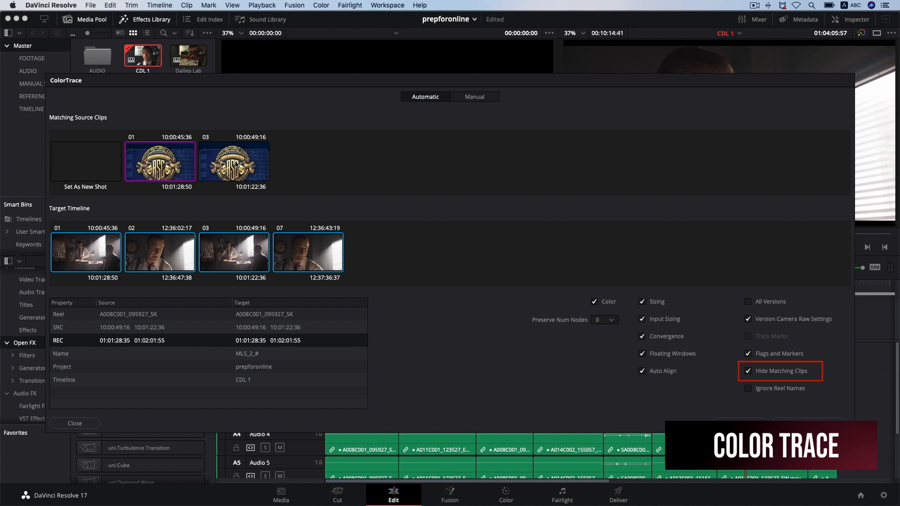
pyautogui.click(233, 161)
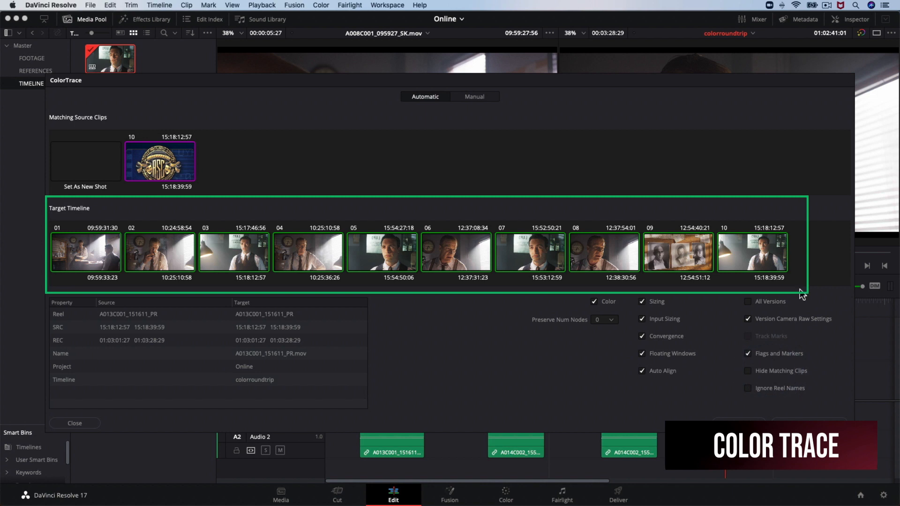
pyautogui.moveTo(42, 225)
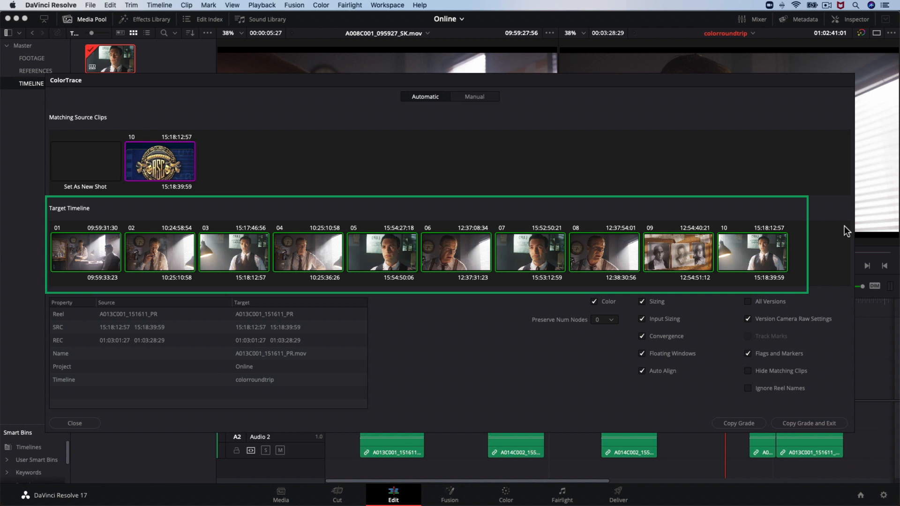
pyautogui.moveTo(810, 422)
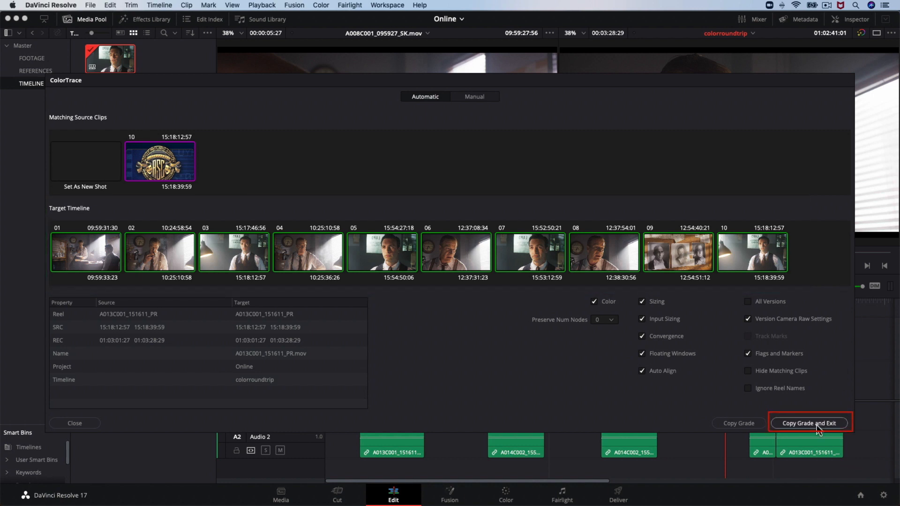
pyautogui.click(810, 423)
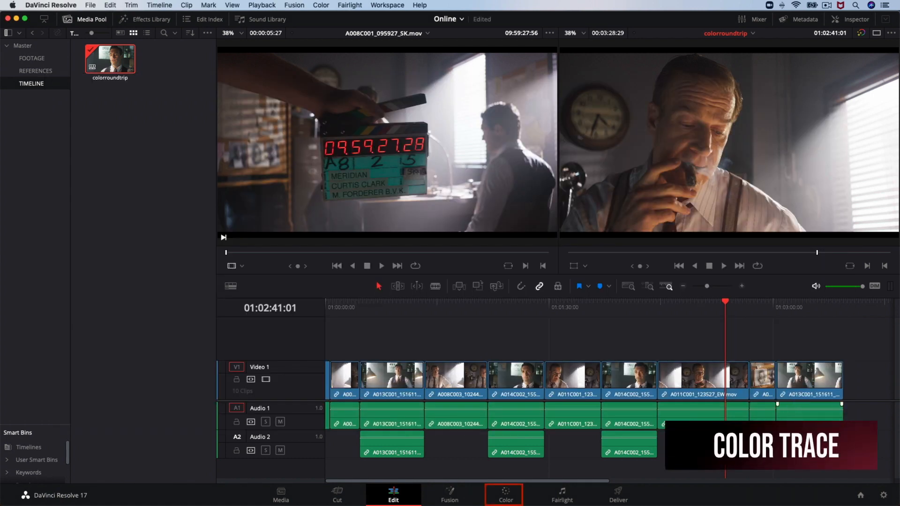
# Step: On the Color page, review traced grades on clips 01, 02, 03, 05 and one more
pyautogui.click(504, 492)
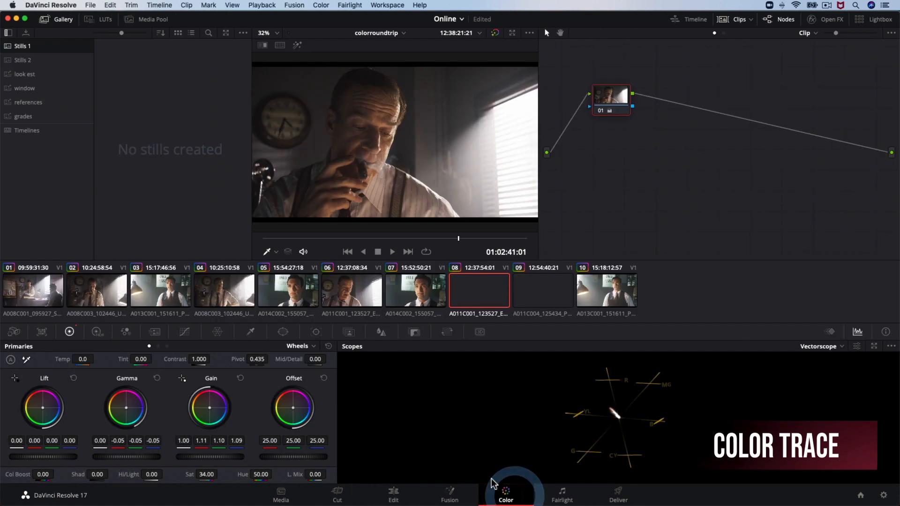
pyautogui.click(32, 290)
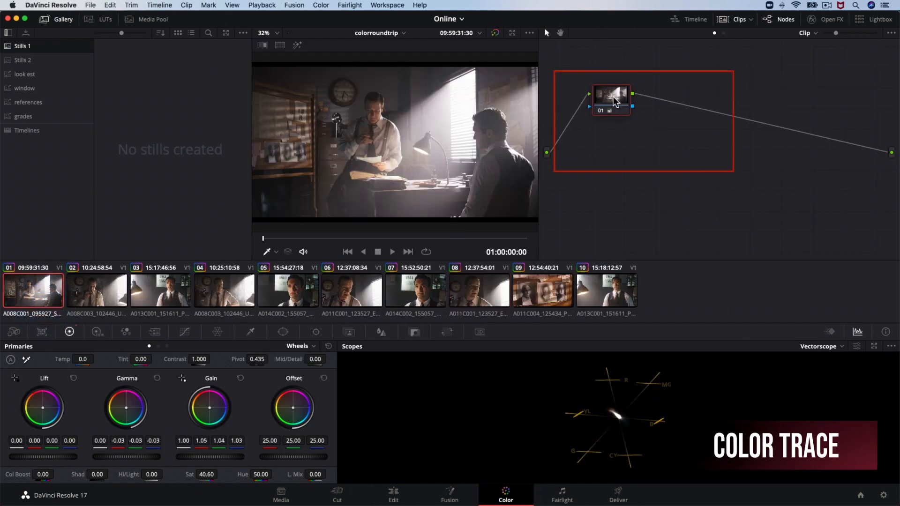
pyautogui.click(96, 289)
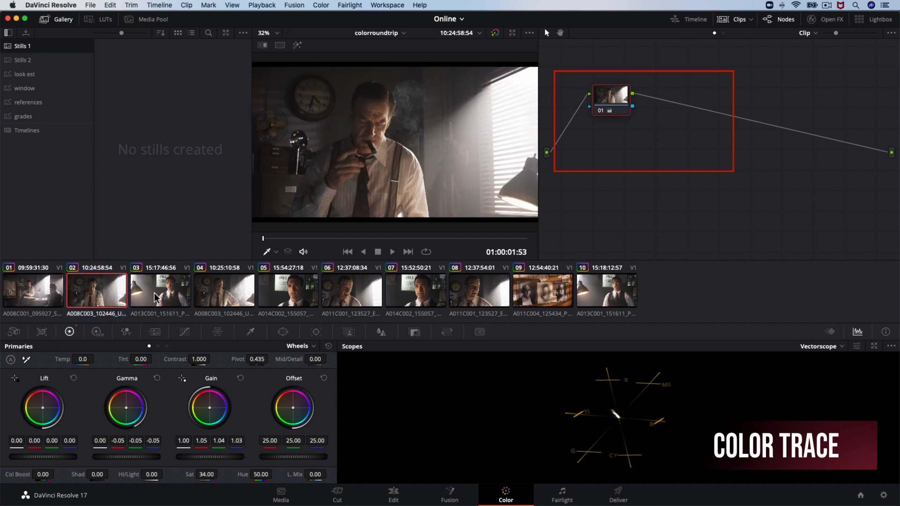
pyautogui.click(161, 290)
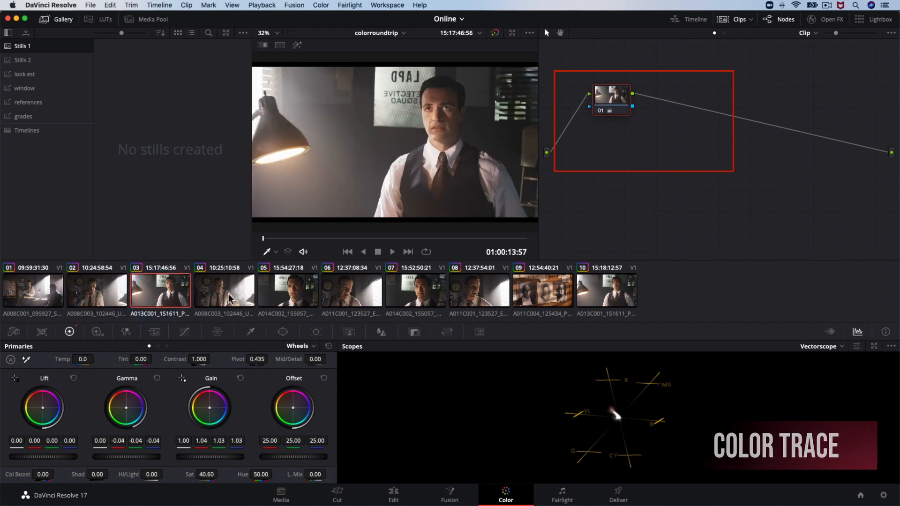
pyautogui.click(287, 290)
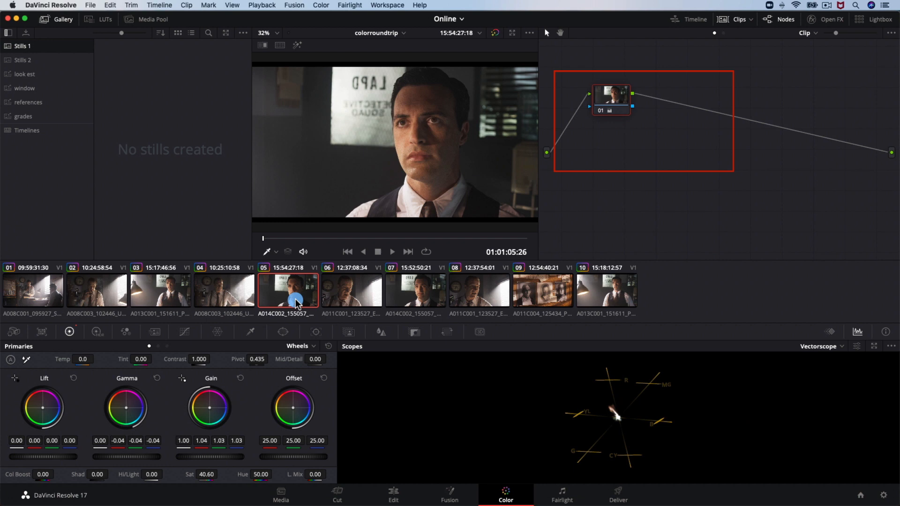
pyautogui.click(351, 289)
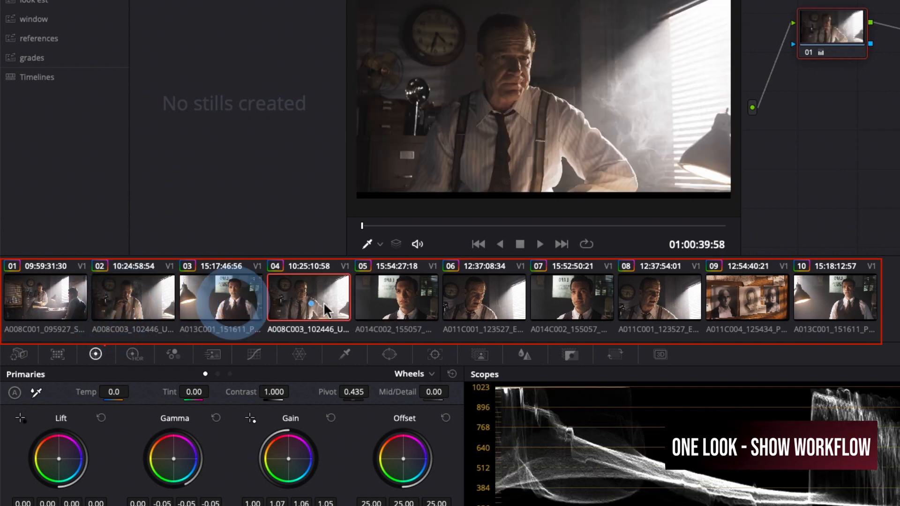
# Step: Switch the Node Editor from Clip to Timeline nodes and zoom into the graph
pyautogui.click(417, 296)
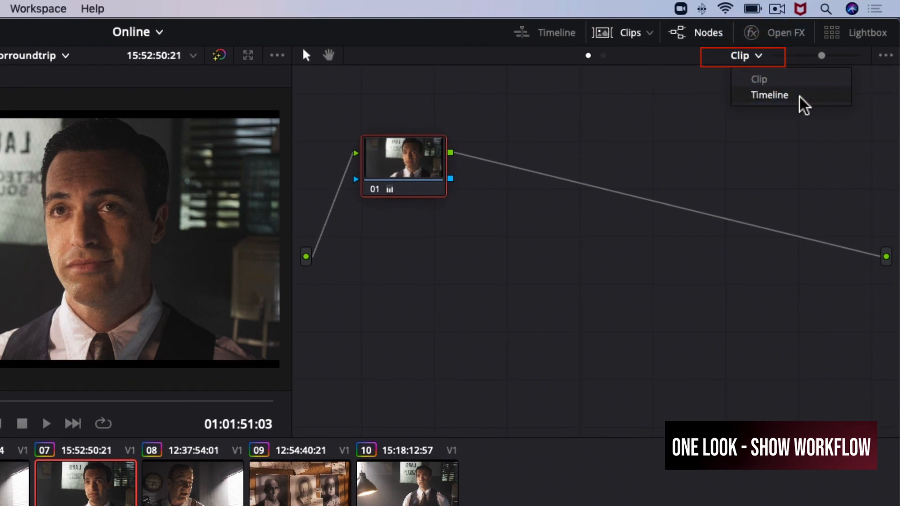
pyautogui.moveTo(795, 104)
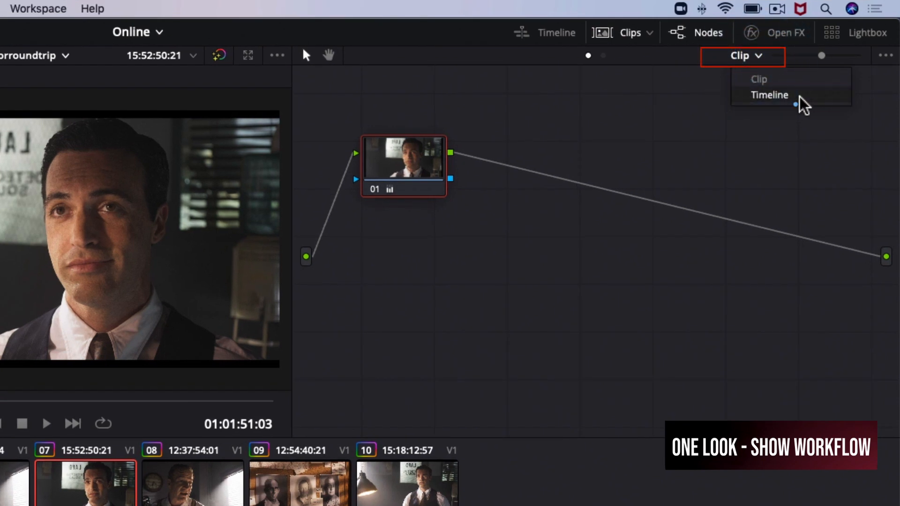
pyautogui.click(770, 94)
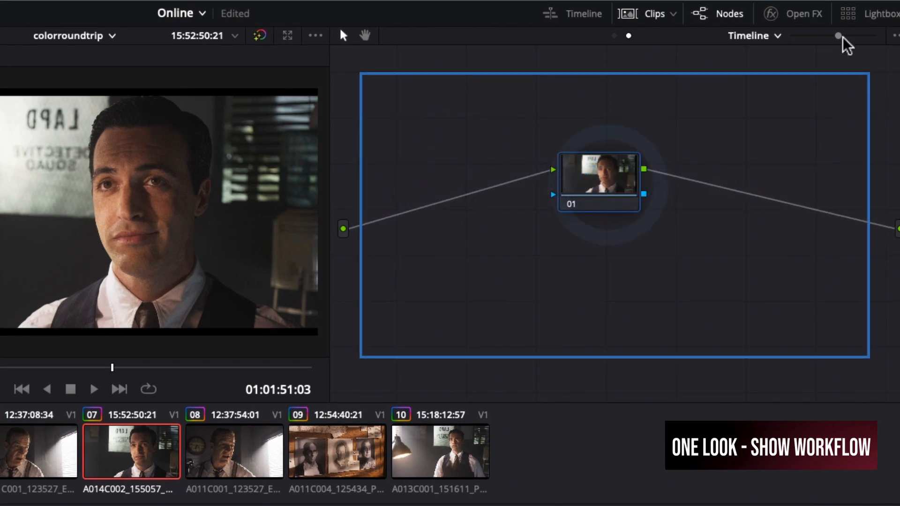
pyautogui.moveTo(599, 178); pyautogui.dragTo(571, 143)
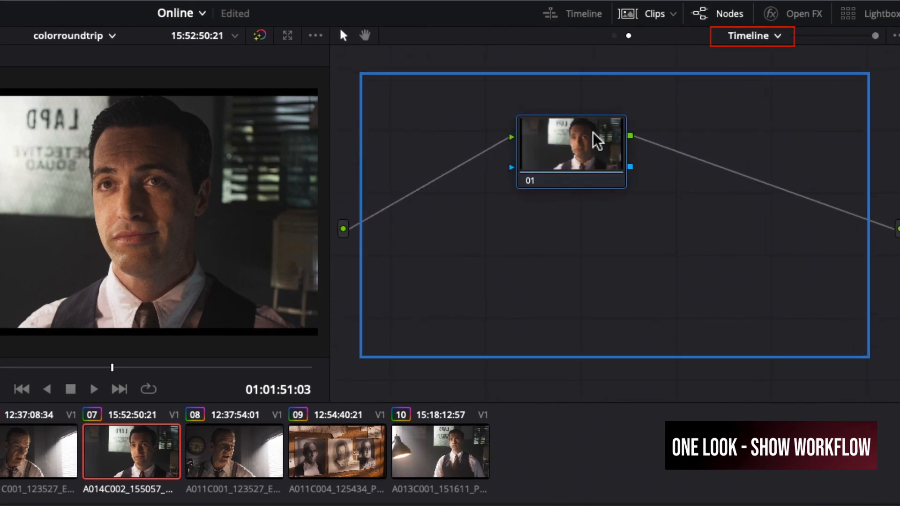
pyautogui.moveTo(570, 144); pyautogui.dragTo(574, 204)
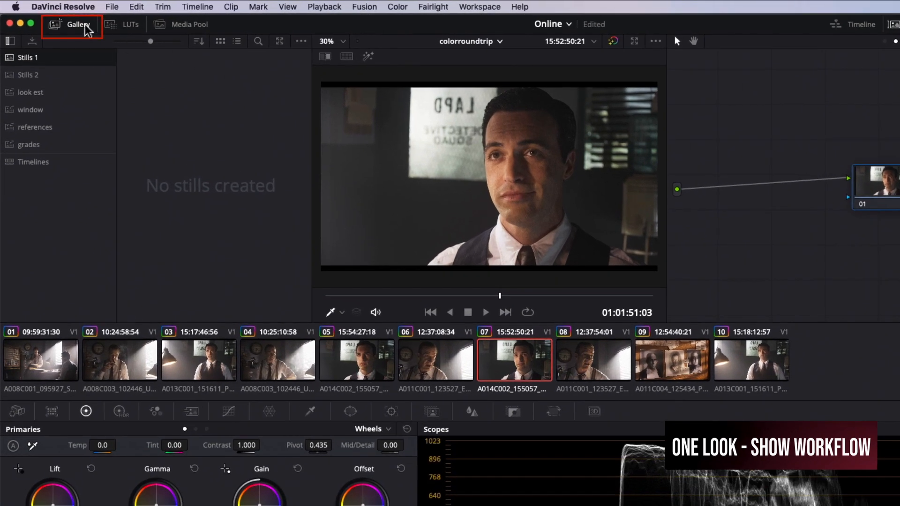
# Step: Import the desatwestern DRX still into the Gallery and apply its grade
pyautogui.rightClick(270, 229)
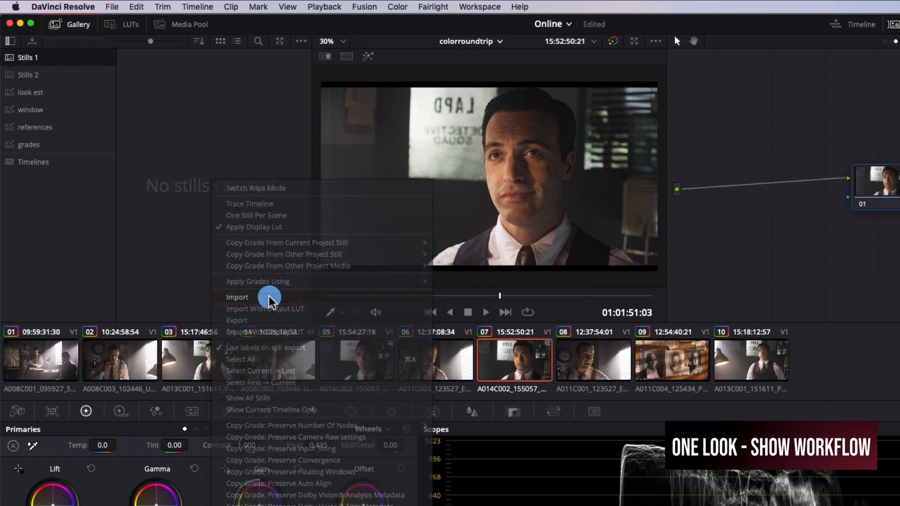
pyautogui.click(237, 297)
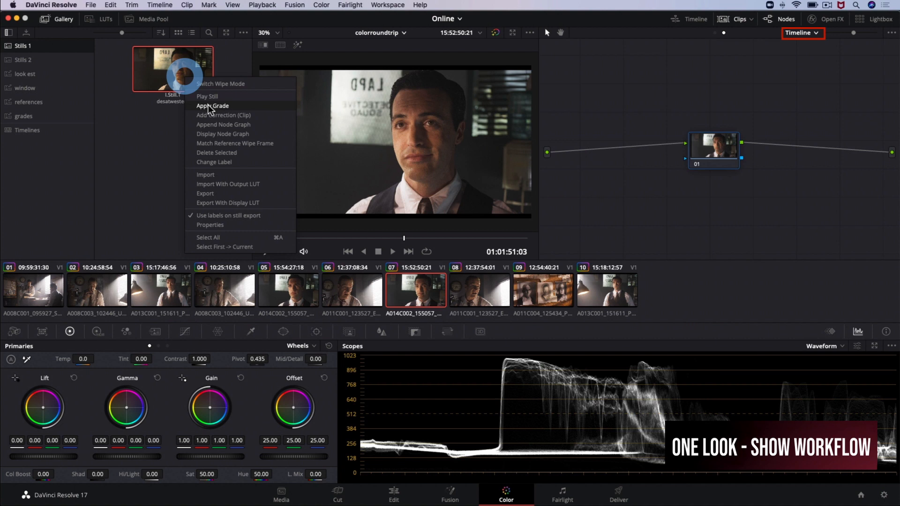
pyautogui.click(212, 105)
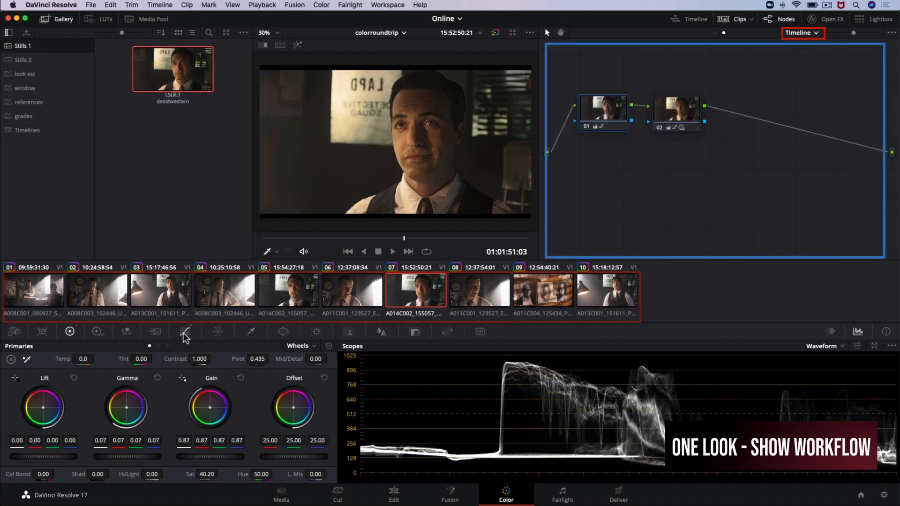
# Step: Inspect the look's Curves, HDR and primary wheel settings, then preview it on clip 01
pyautogui.click(97, 332)
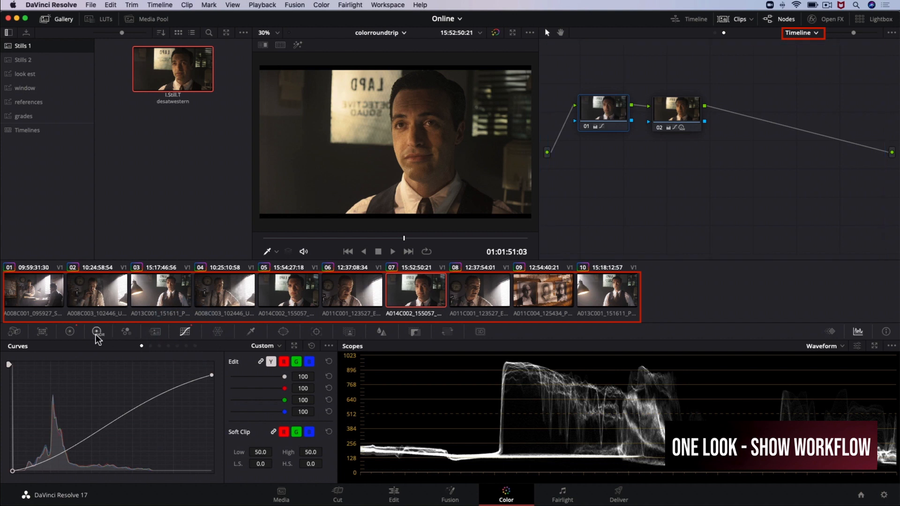
pyautogui.click(69, 332)
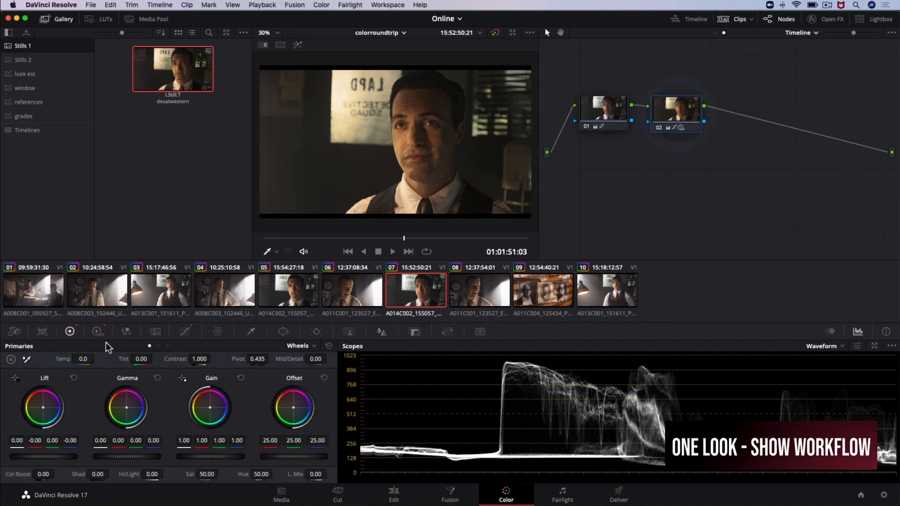
pyautogui.click(97, 332)
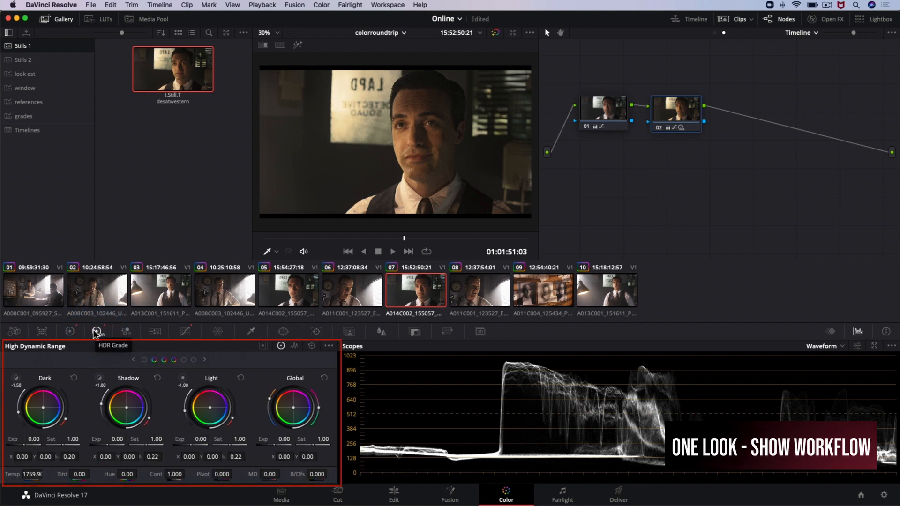
pyautogui.click(69, 332)
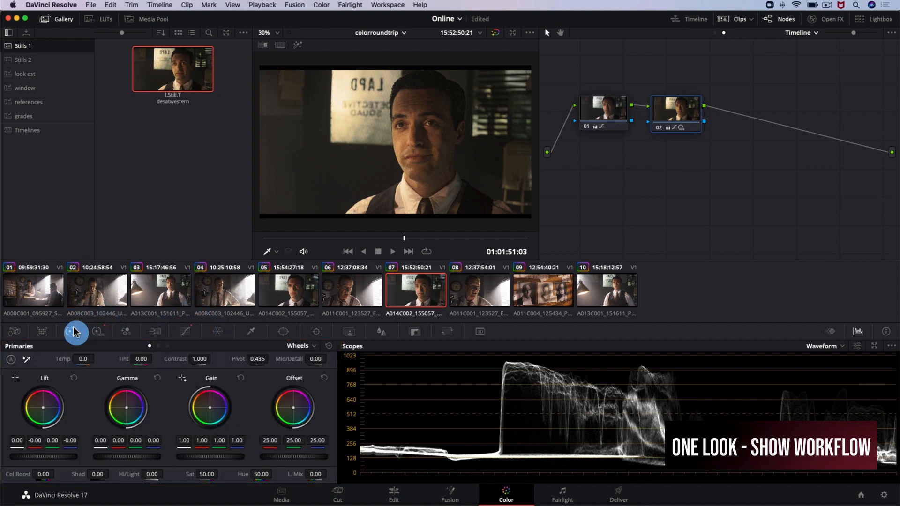
pyautogui.click(33, 289)
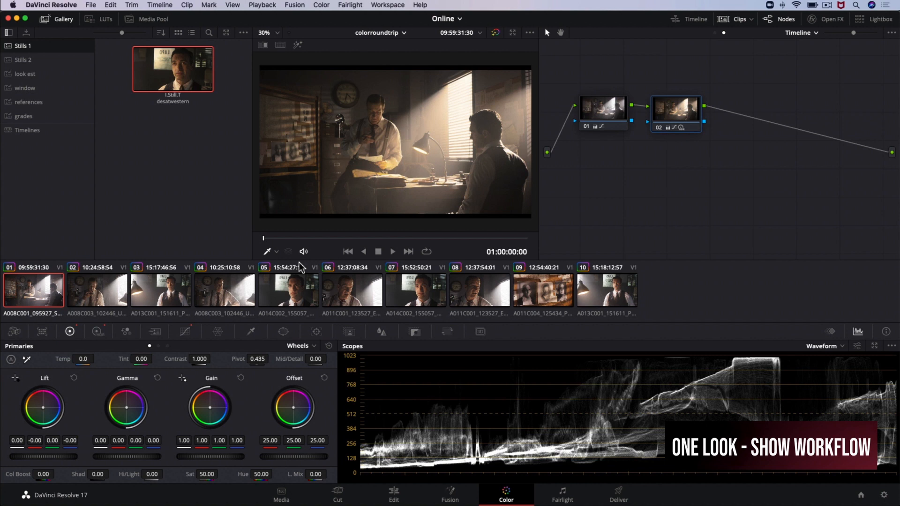
# Step: Play back clip 01, then clip 02, to check the desatwestern look
pyautogui.click(392, 251)
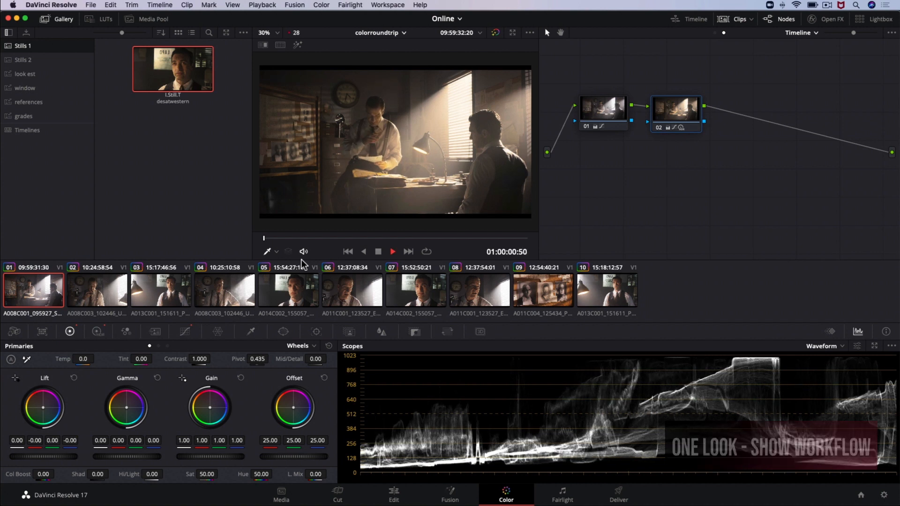
pyautogui.click(97, 289)
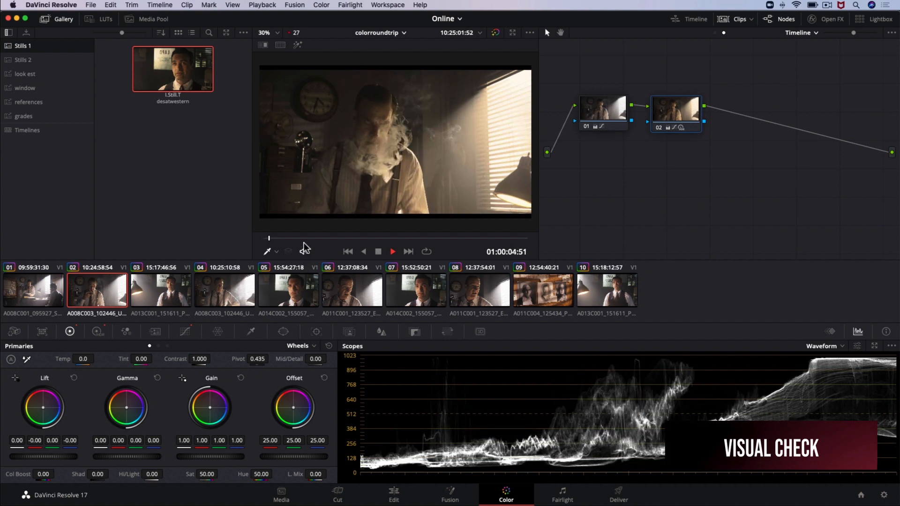
pyautogui.click(392, 251)
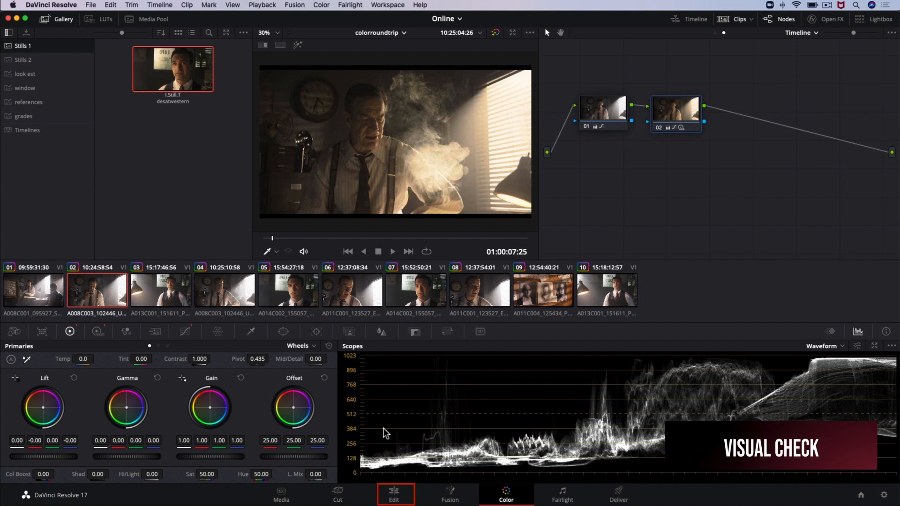
# Step: Open the REFERENCE bin on the Edit page
pyautogui.click(393, 495)
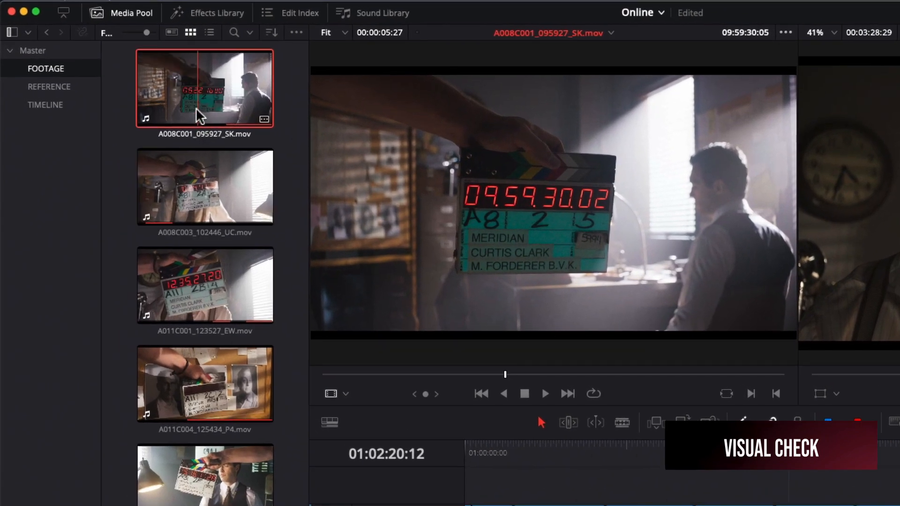
pyautogui.click(48, 87)
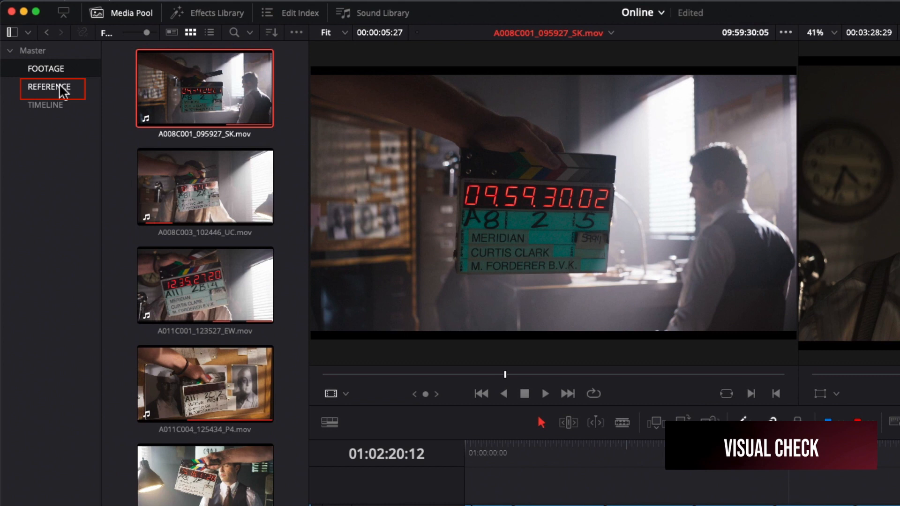
pyautogui.click(49, 86)
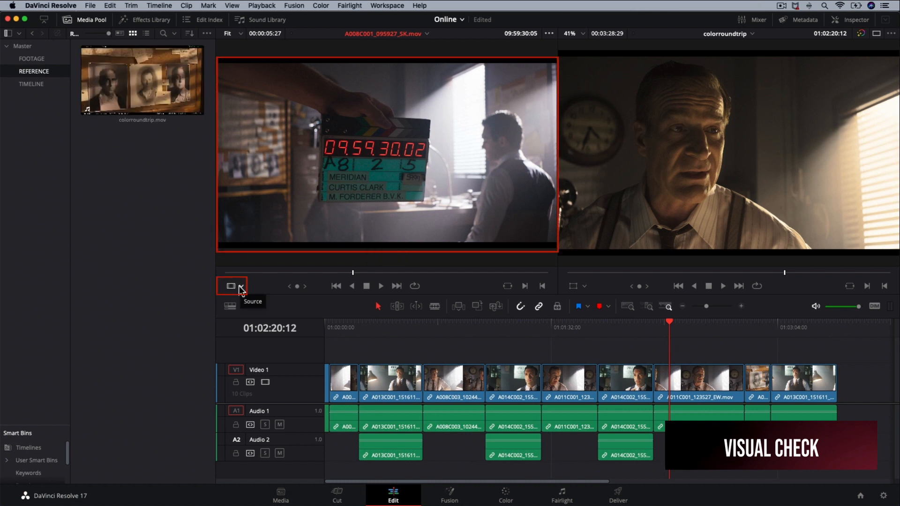
# Step: Show colorroundtrip.mov in Offline source mode and jump to the timeline start
pyautogui.click(231, 286)
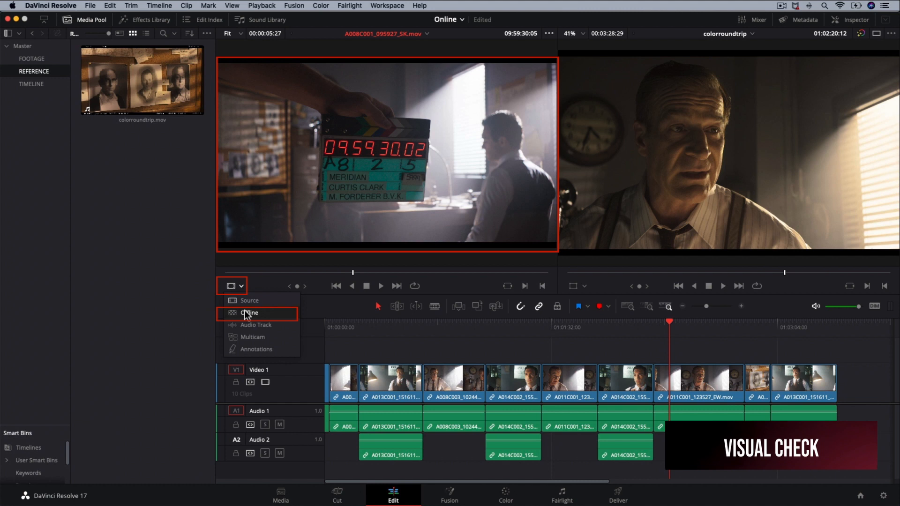
pyautogui.click(250, 313)
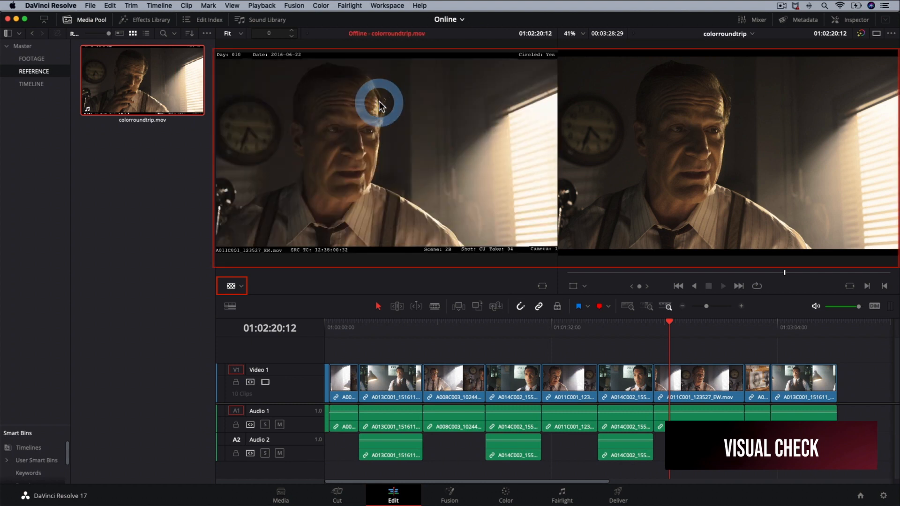
pyautogui.click(345, 327)
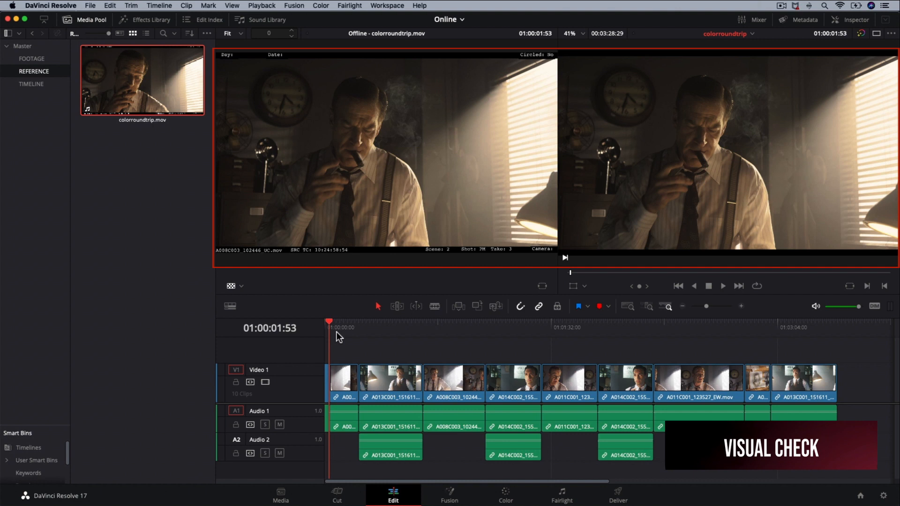
pyautogui.click(369, 327)
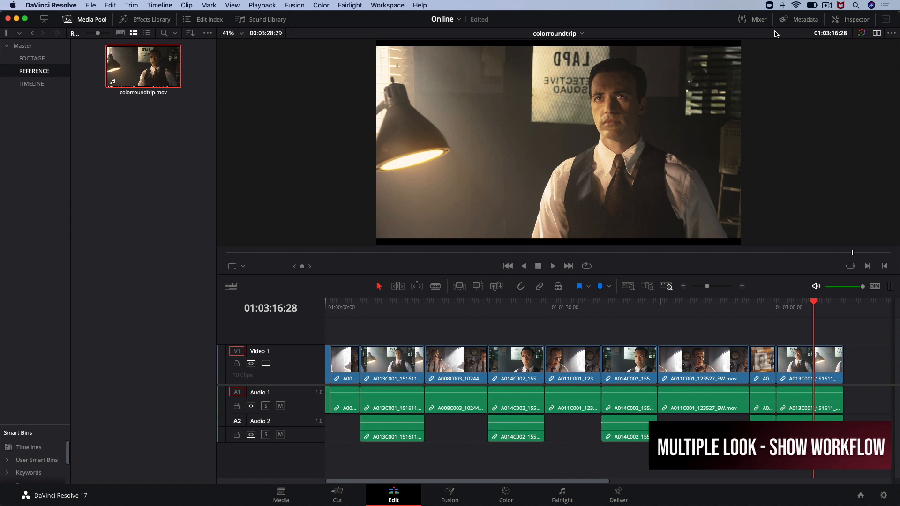
# Step: Switch to the TEASER timeline and move to the Color page
pyautogui.click(581, 33)
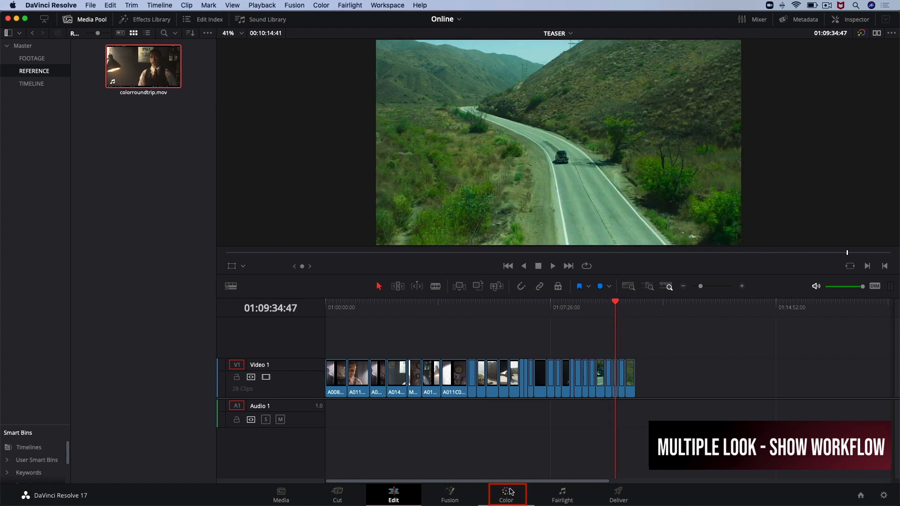
pyautogui.click(506, 496)
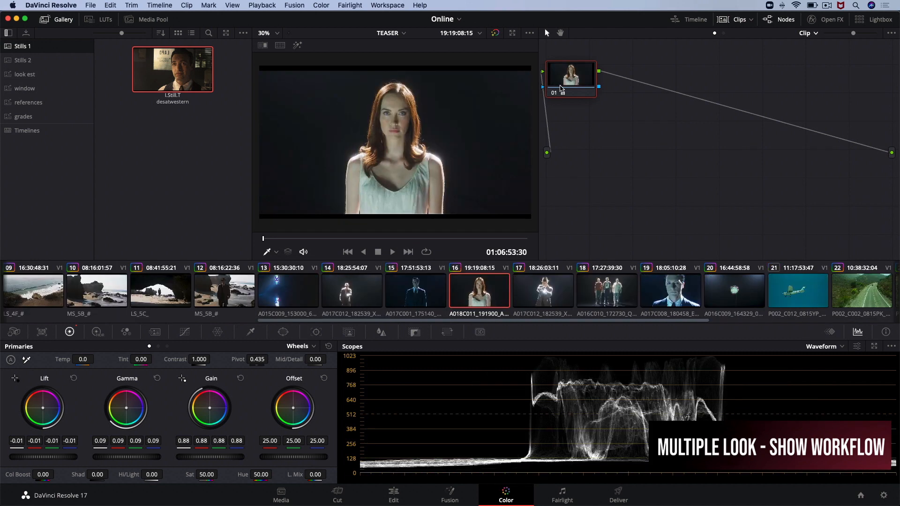
# Step: Open the Lightbox to view all TEASER clips as thumbnails
pyautogui.click(479, 289)
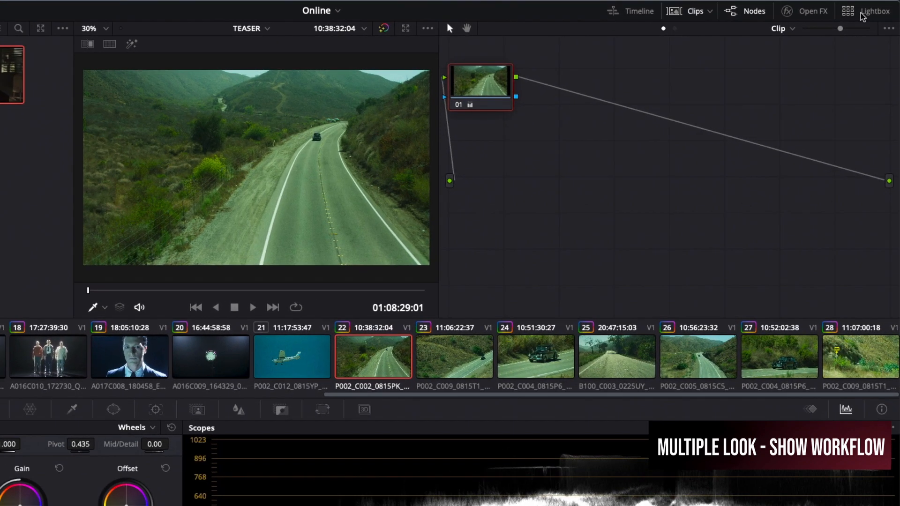
pyautogui.click(874, 10)
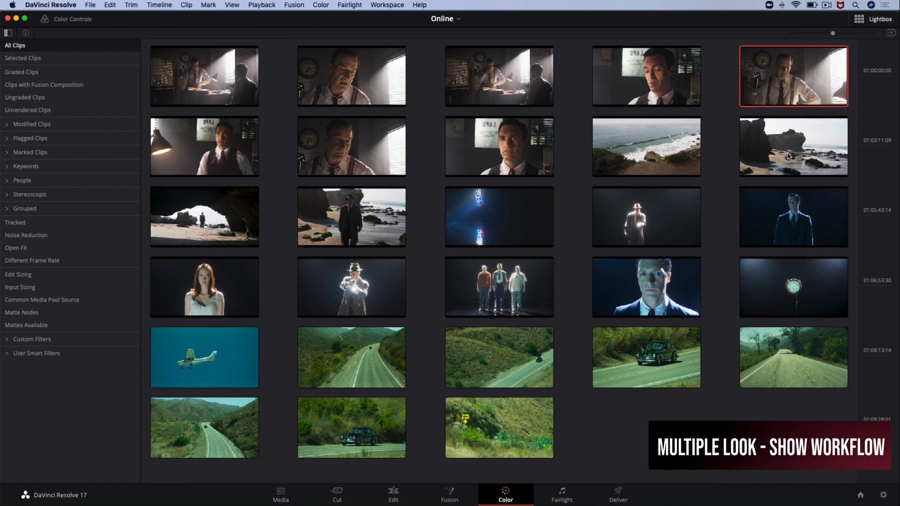
# Step: Create a 'bleachblue' smart filter with the rule Tech Details LUT 1 contains 'bleachblue'
pyautogui.scroll(-3)
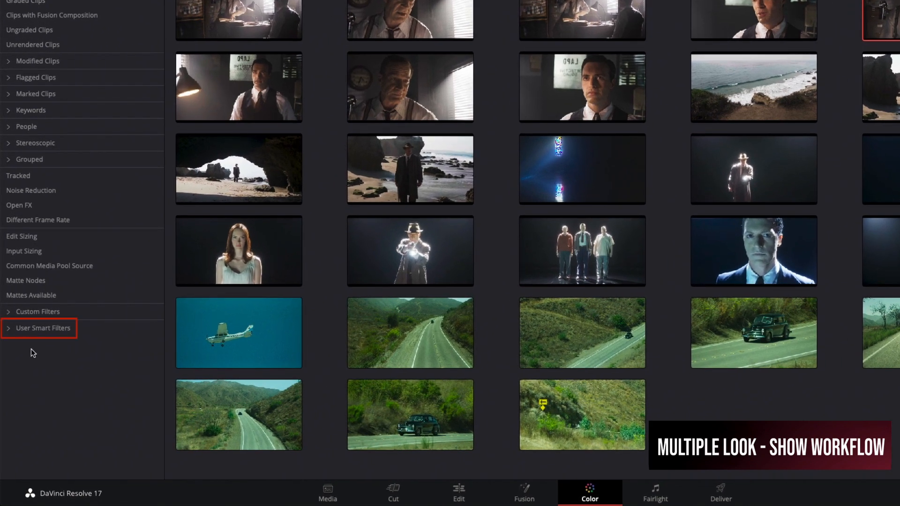
pyautogui.rightClick(43, 328)
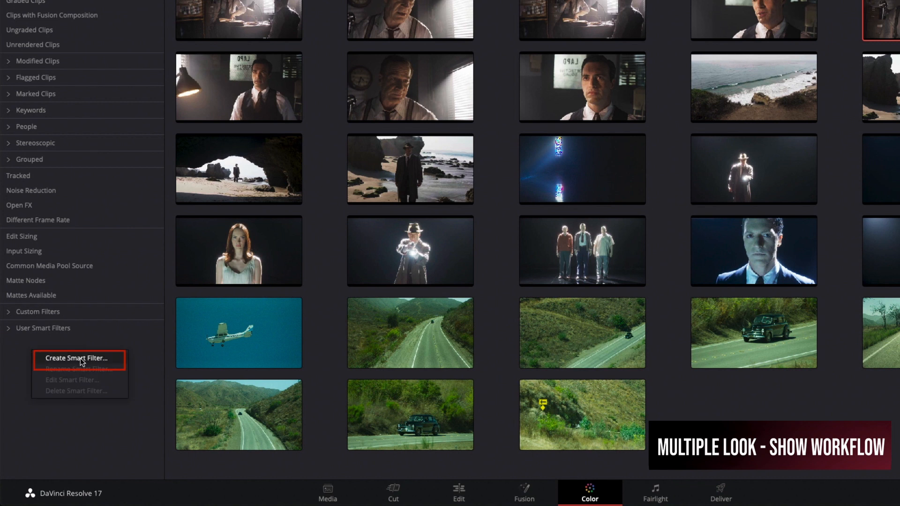
pyautogui.moveTo(117, 362)
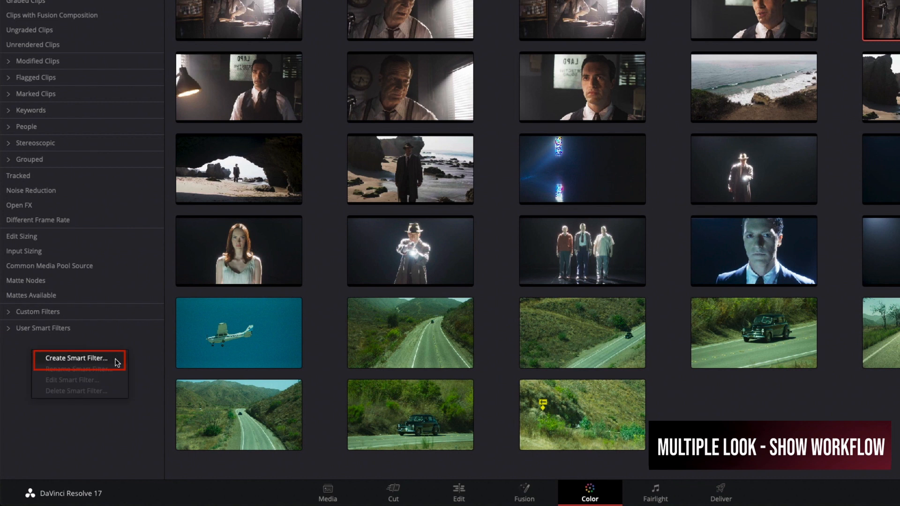
pyautogui.click(76, 358)
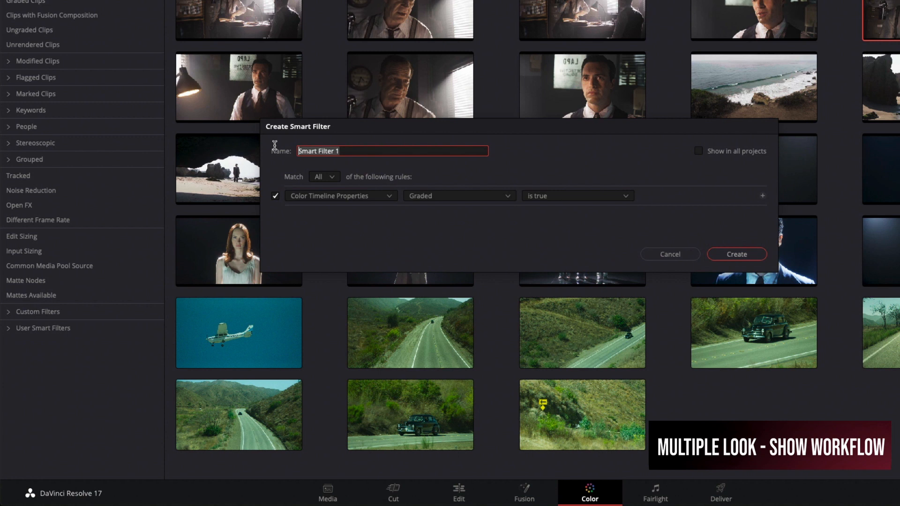
pyautogui.write('bleachblue')
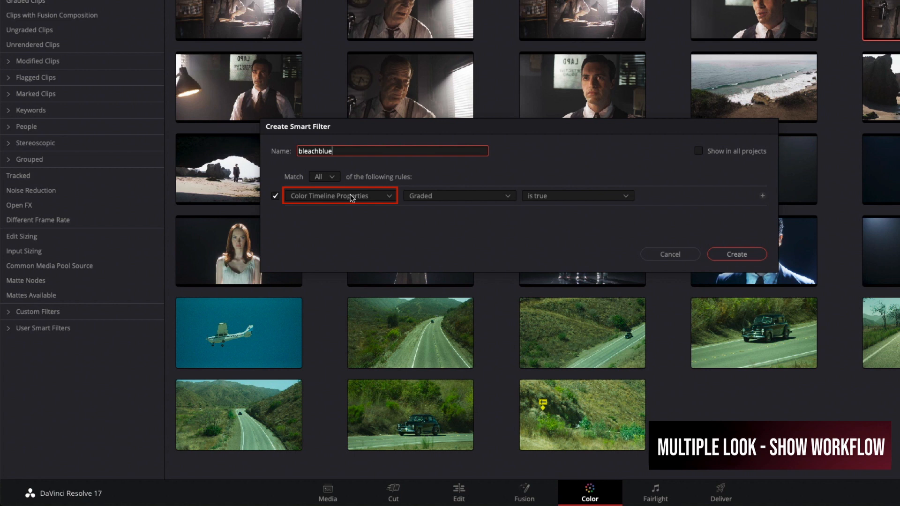
pyautogui.click(339, 196)
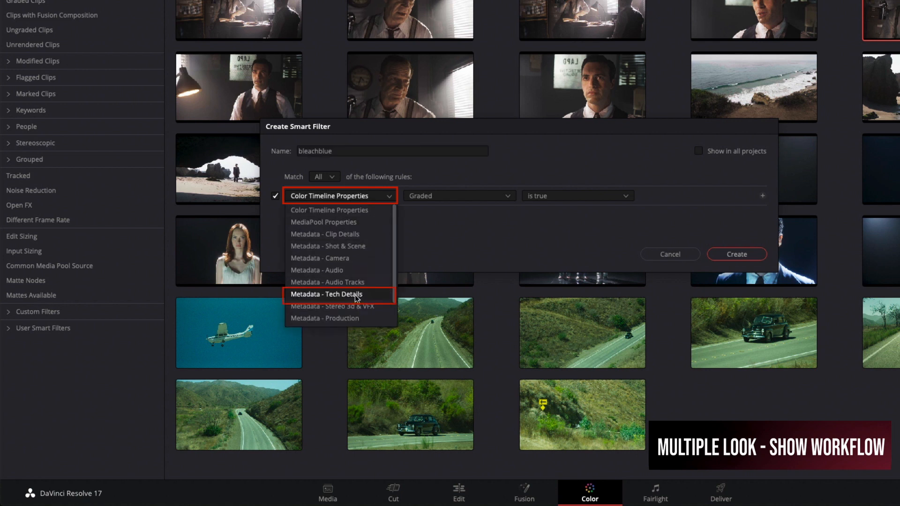
pyautogui.click(327, 293)
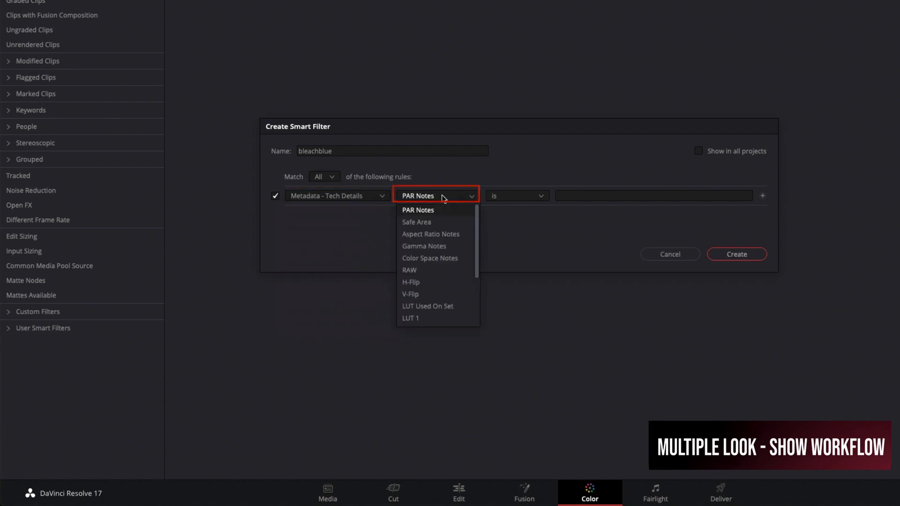
pyautogui.moveTo(432, 297)
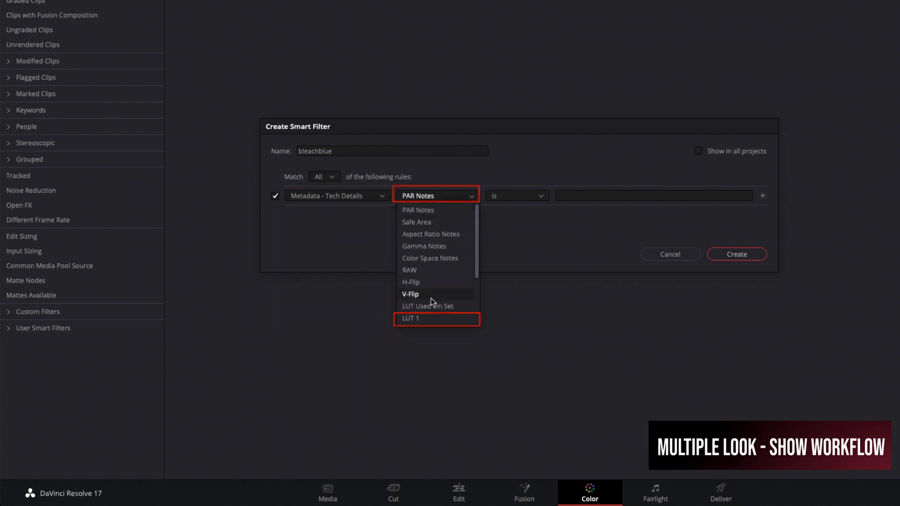
pyautogui.moveTo(429, 321)
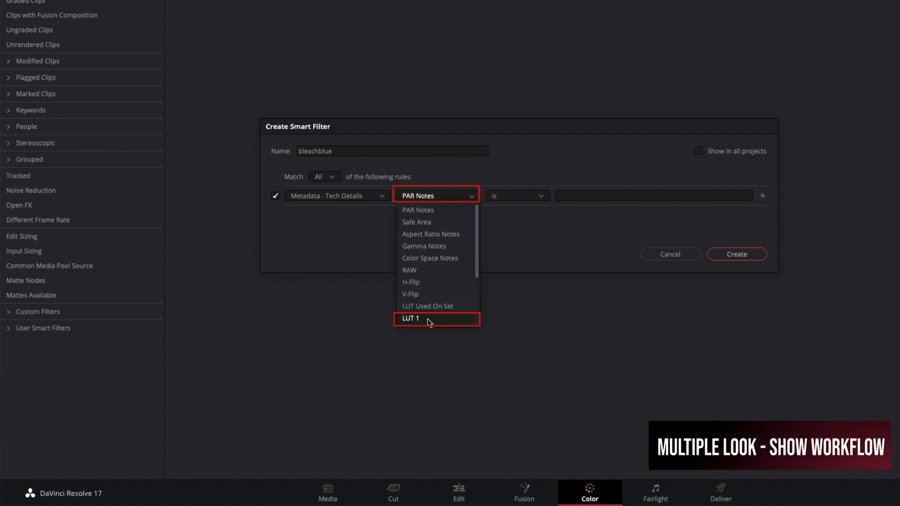
pyautogui.moveTo(429, 323)
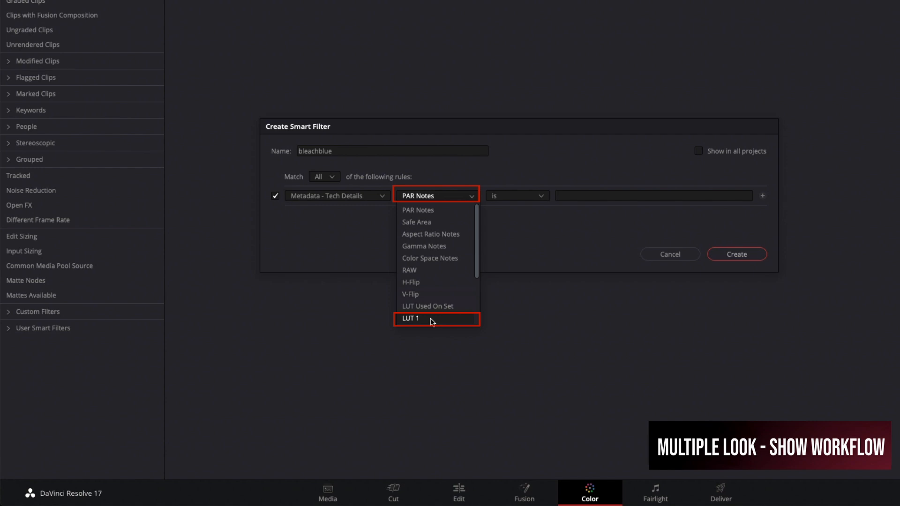
pyautogui.click(410, 318)
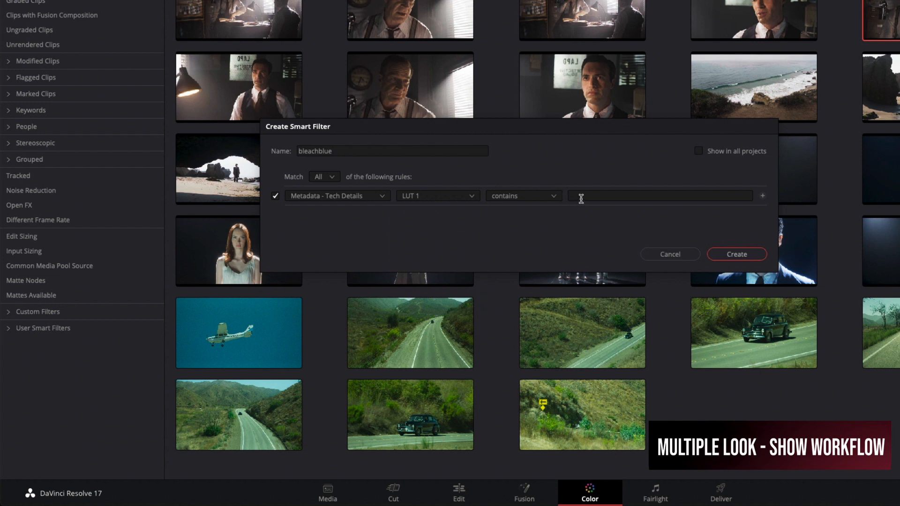
pyautogui.click(660, 196)
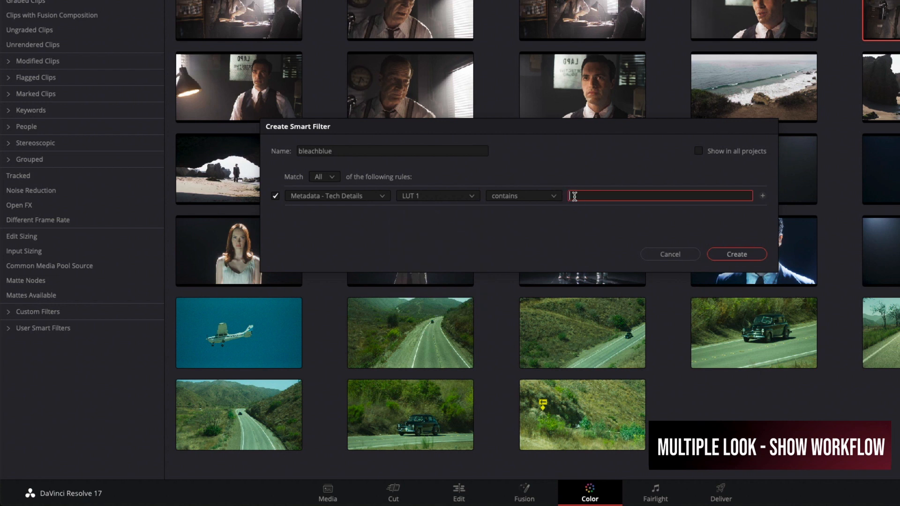
pyautogui.write('bleach')
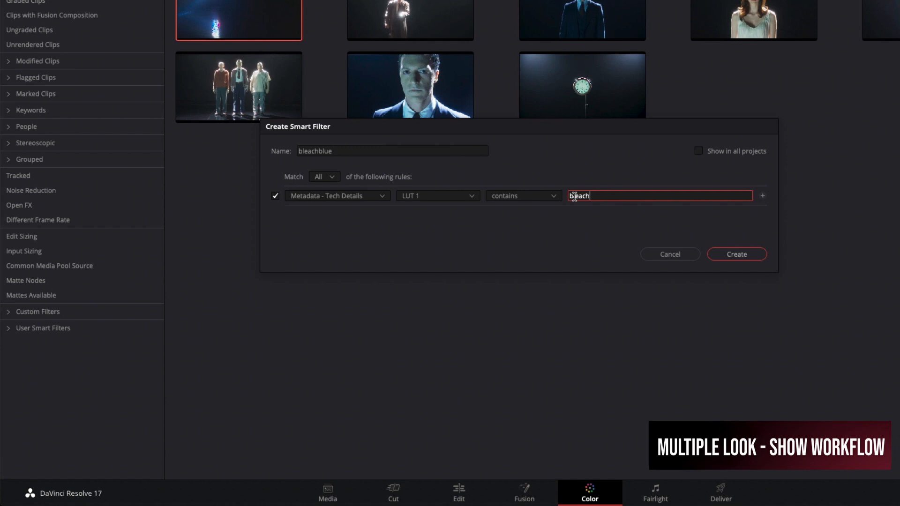
pyautogui.write('blue')
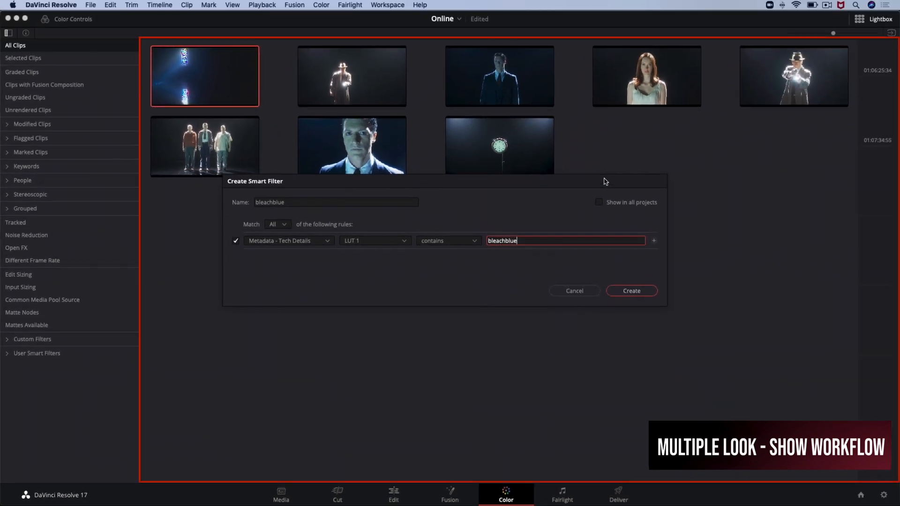
pyautogui.click(630, 291)
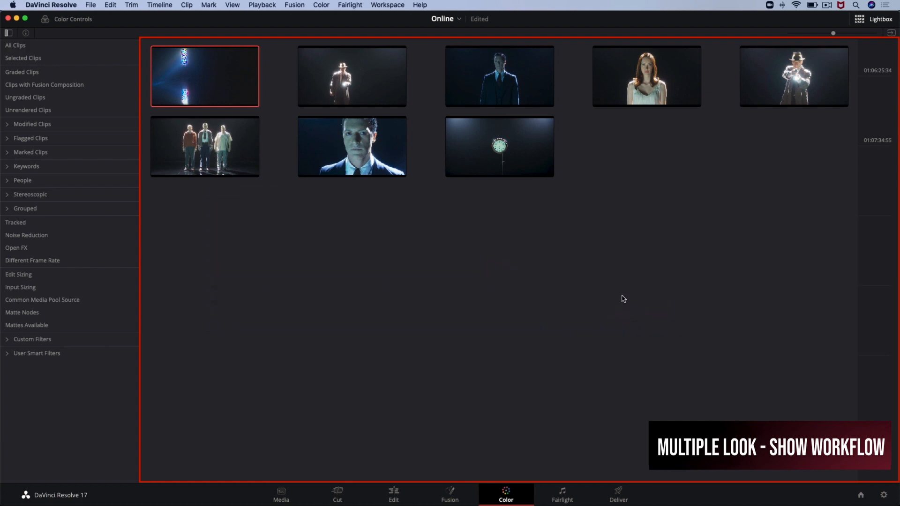
# Step: Create a 'desat aerial' smart filter matching LUT 1 'desata' and view its clips
pyautogui.rightClick(30, 402)
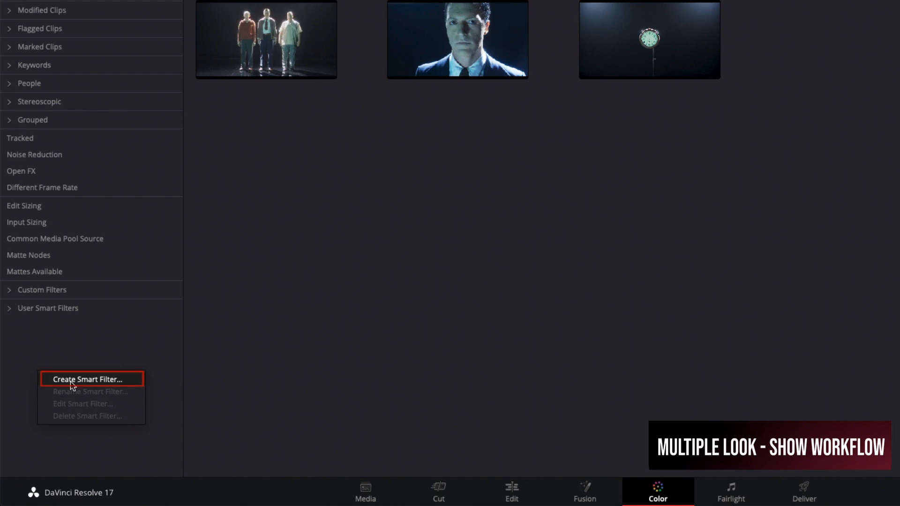
pyautogui.click(87, 379)
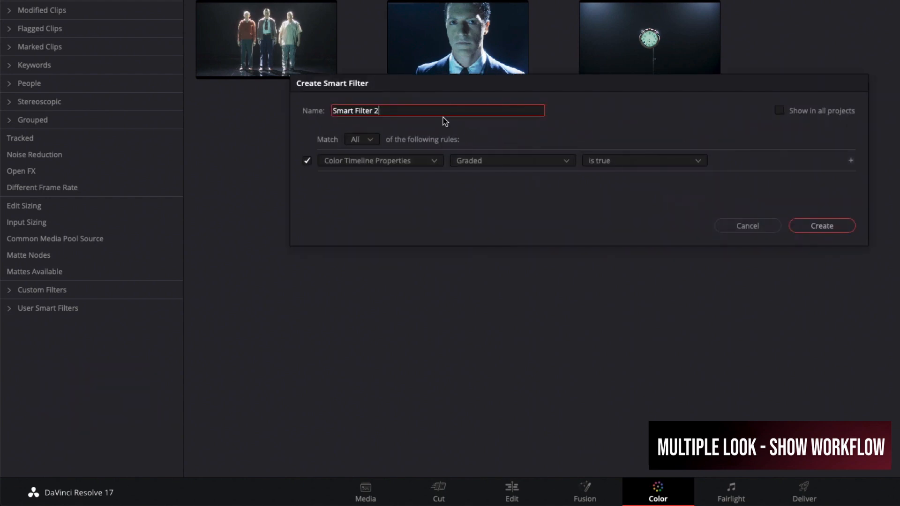
pyautogui.write('desat aerial')
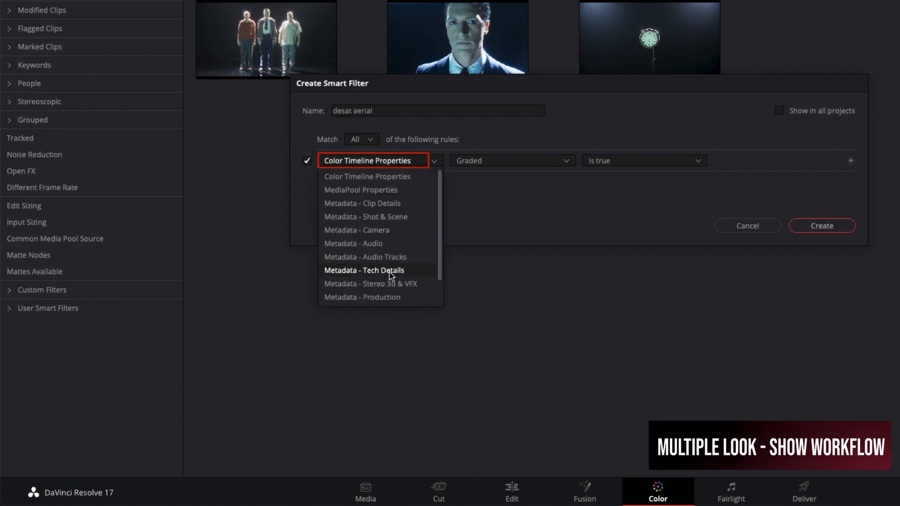
pyautogui.click(363, 270)
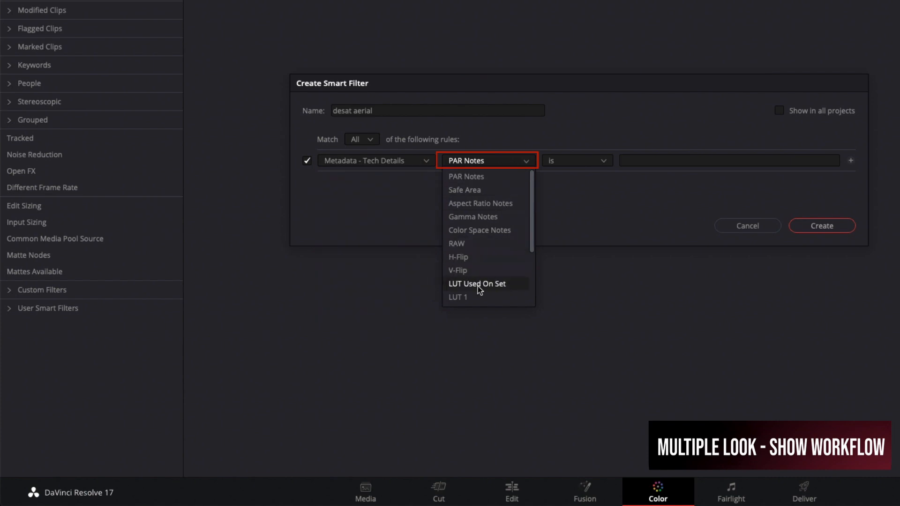
pyautogui.click(458, 296)
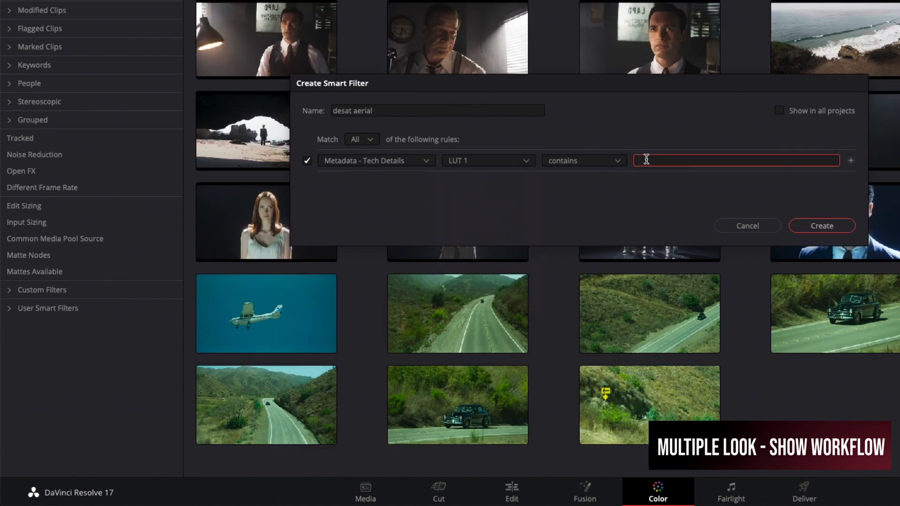
pyautogui.write('desataerial')
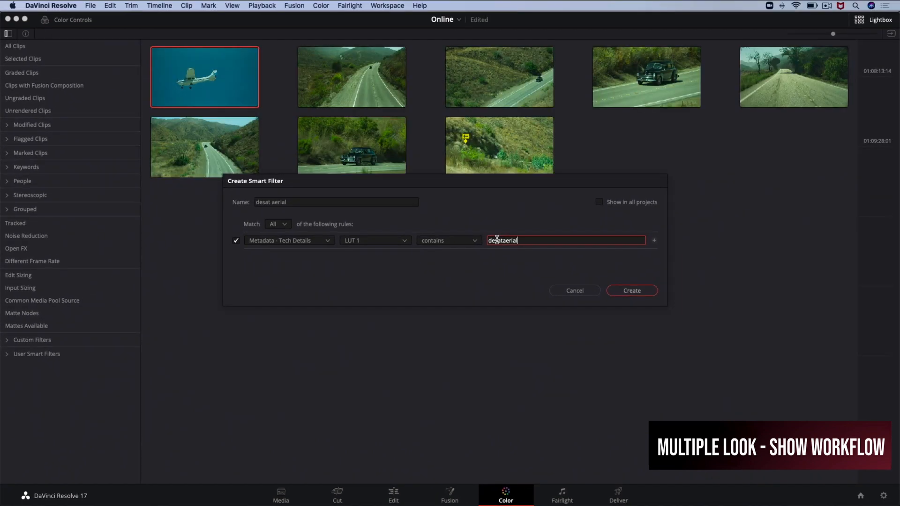
pyautogui.click(632, 290)
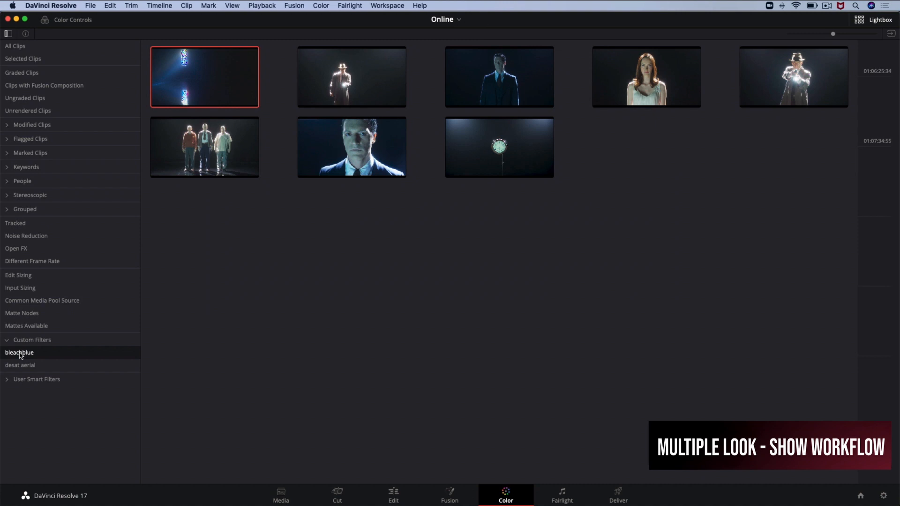
pyautogui.click(20, 365)
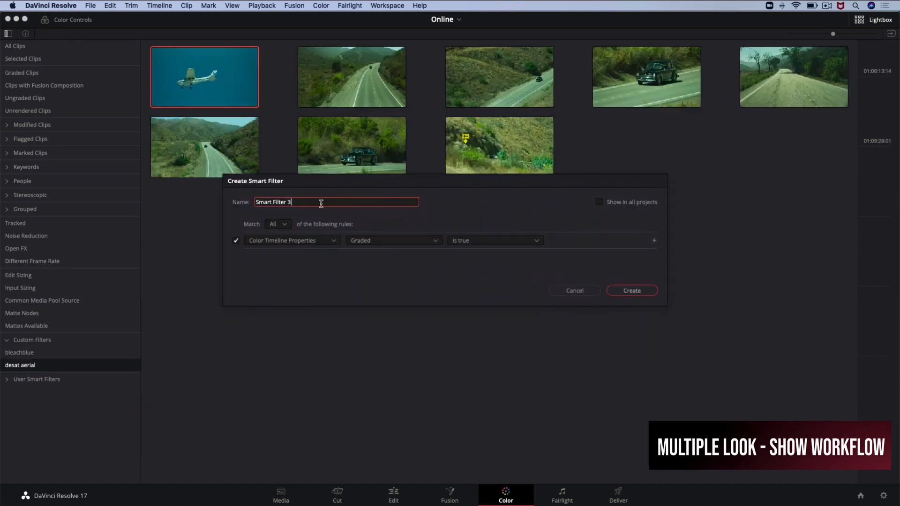
# Step: Add a 'desat western' smart filter (LUT 1 contains 'desatwes'), then show All Clips
pyautogui.write('desat western')
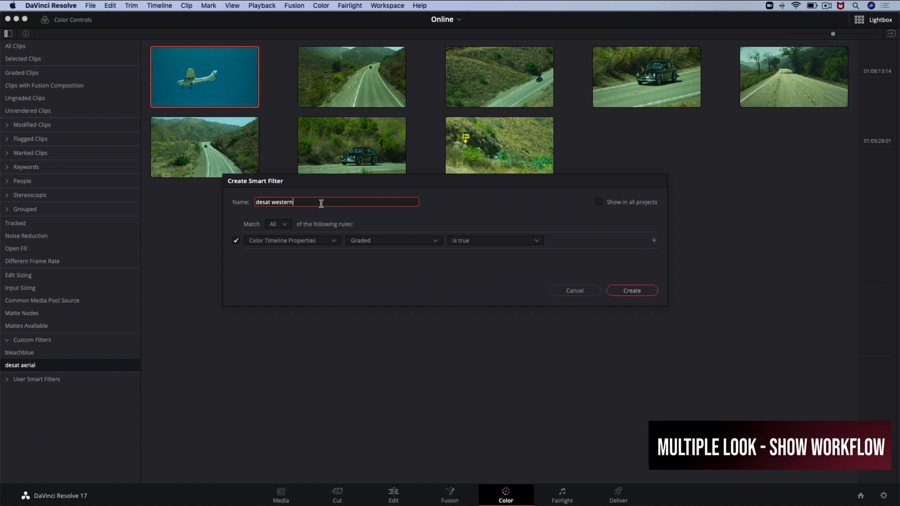
pyautogui.click(292, 240)
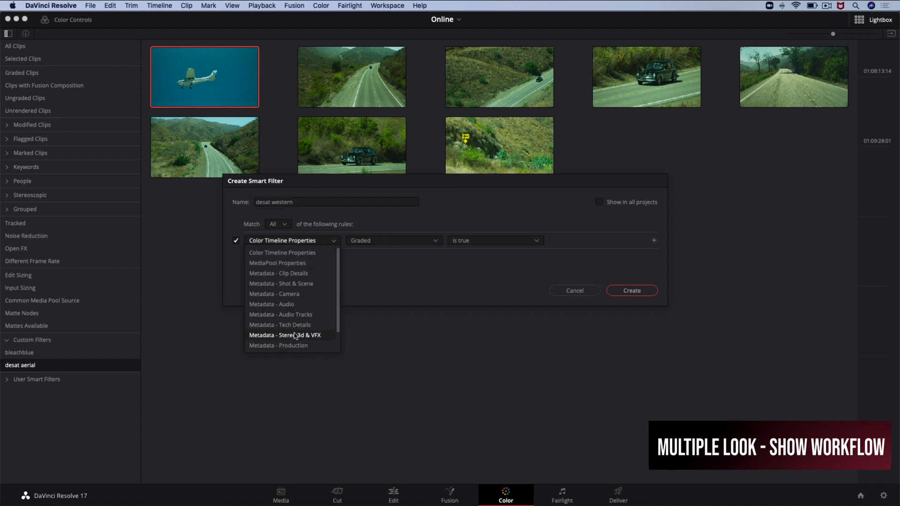
pyautogui.click(279, 325)
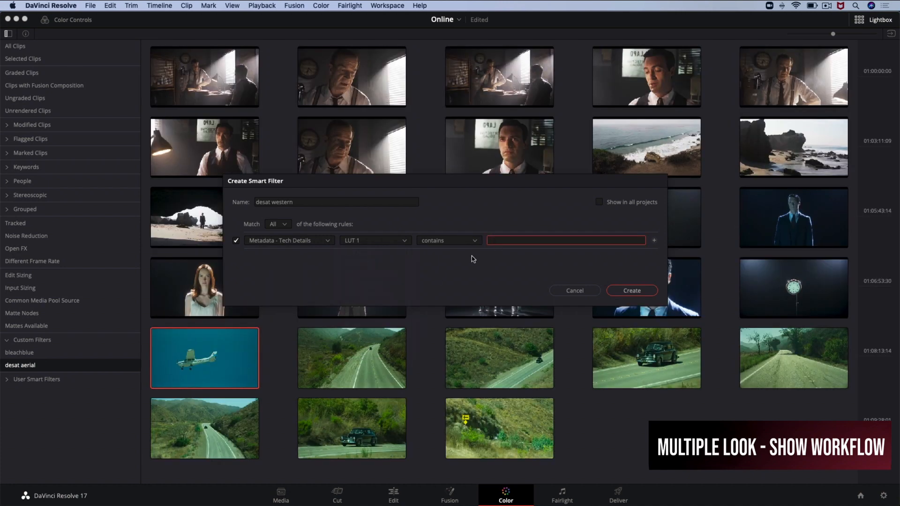
pyautogui.write('desatwes')
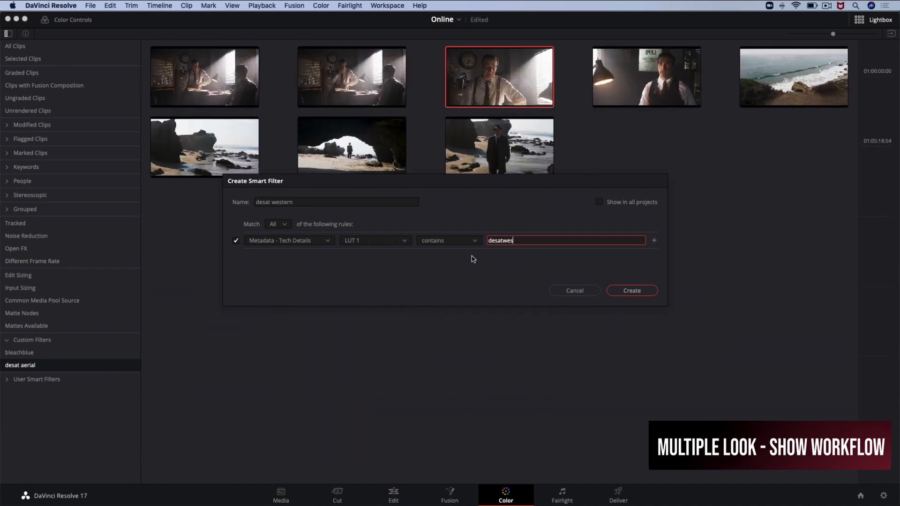
pyautogui.click(631, 291)
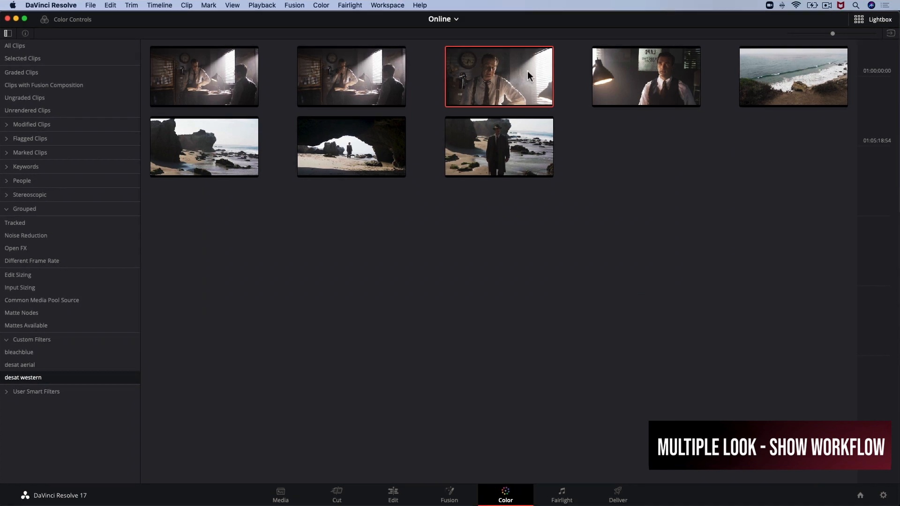
pyautogui.click(14, 45)
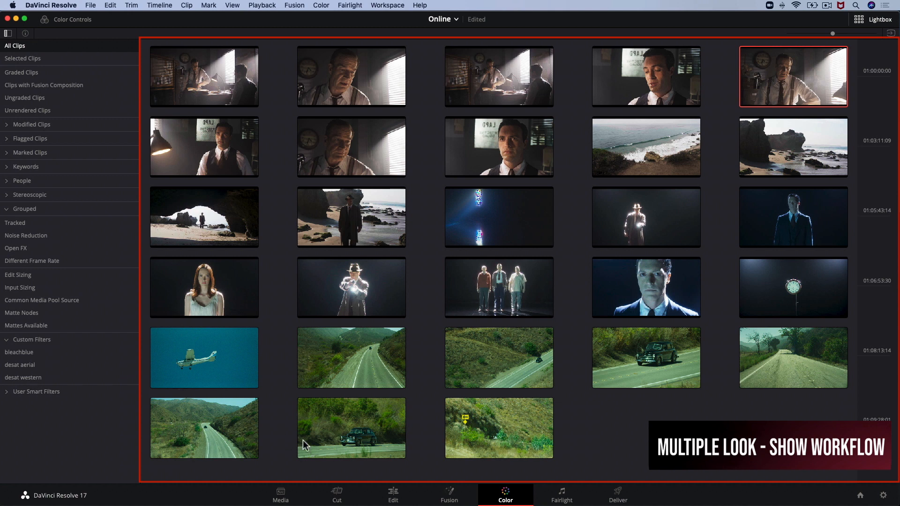
pyautogui.moveTo(526, 299)
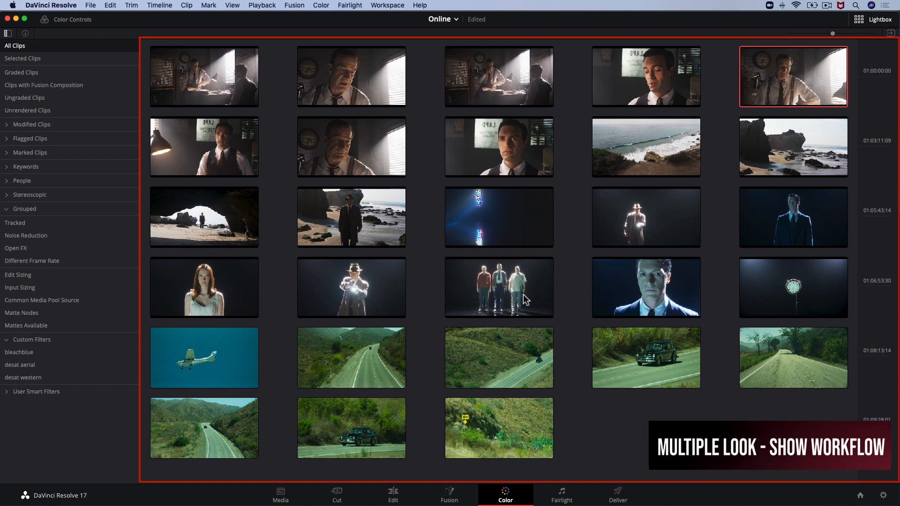
pyautogui.moveTo(747, 72)
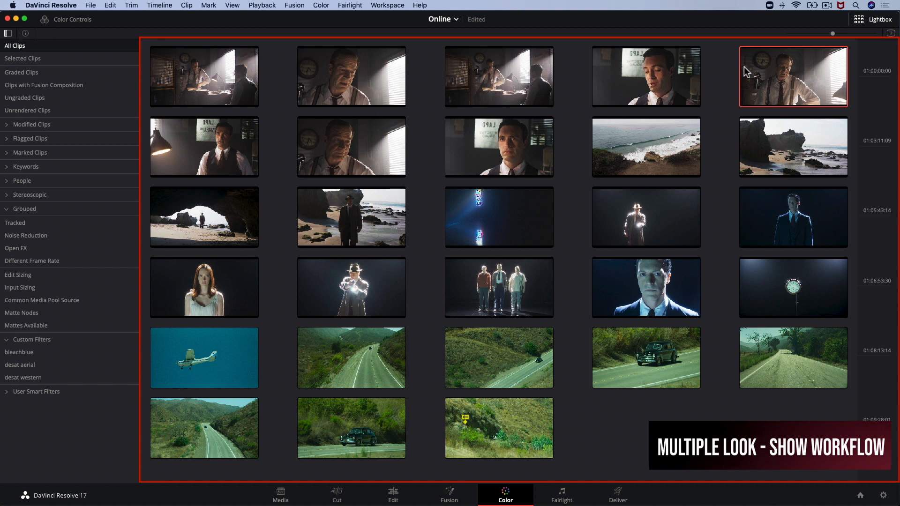
pyautogui.moveTo(809, 369)
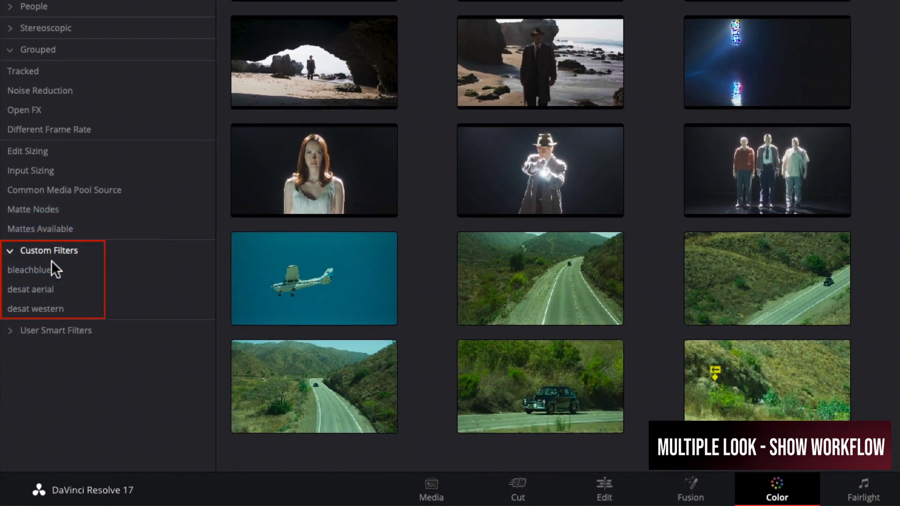
# Step: Show the bleachblue filter's eight clips and select them all
pyautogui.click(28, 270)
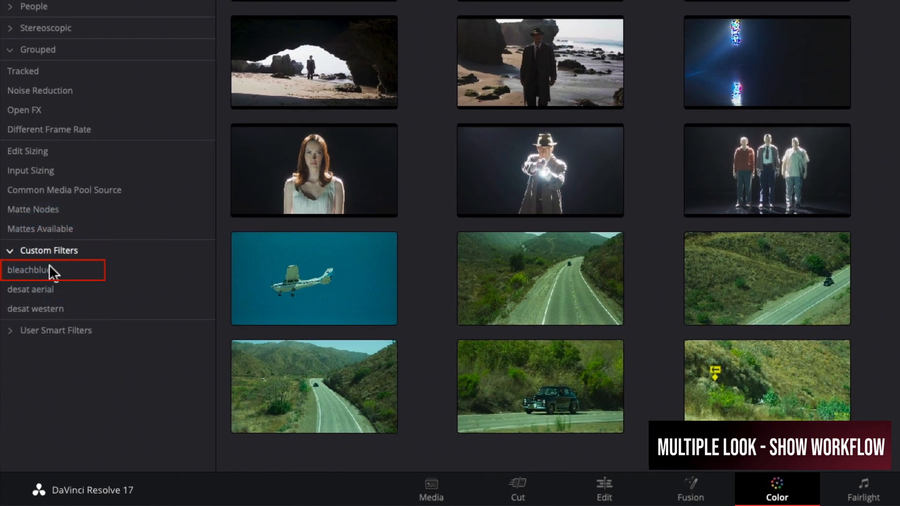
pyautogui.click(29, 270)
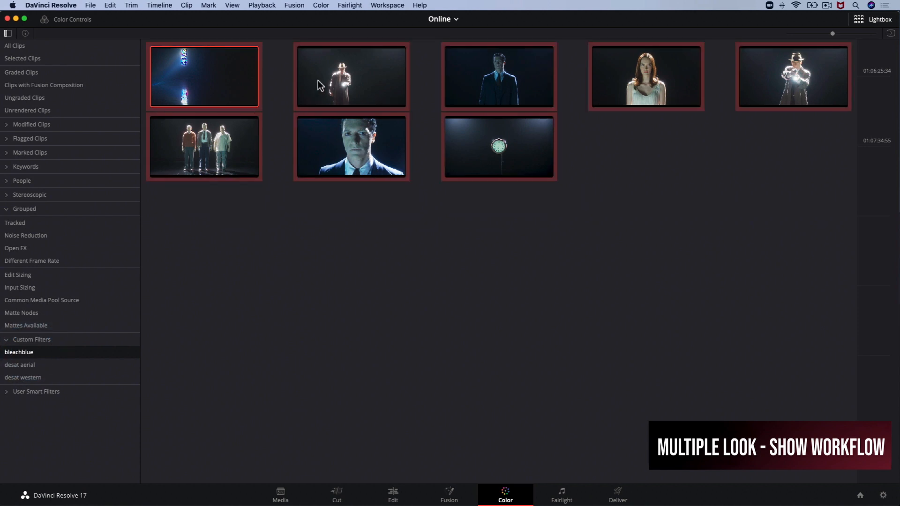
pyautogui.moveTo(326, 82)
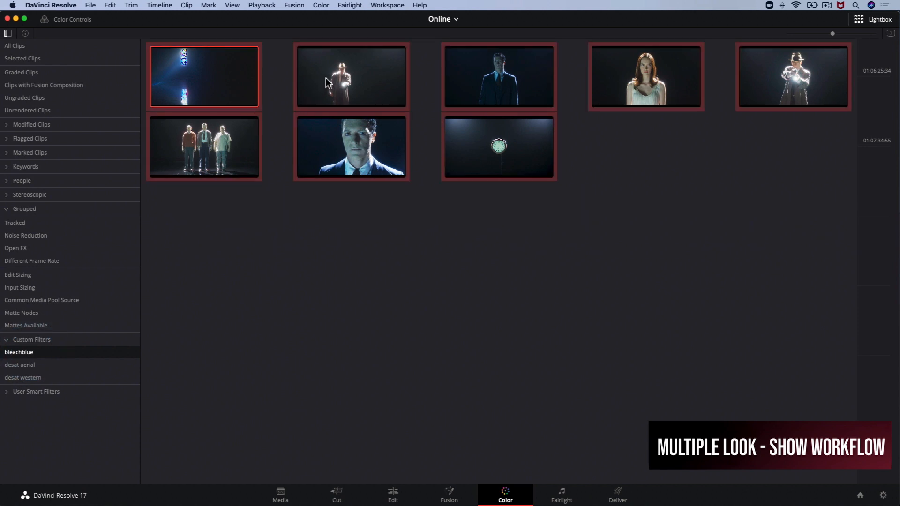
# Step: Add the selected blue-lit clips to a new clip group named 'bleachblue'
pyautogui.rightClick(350, 77)
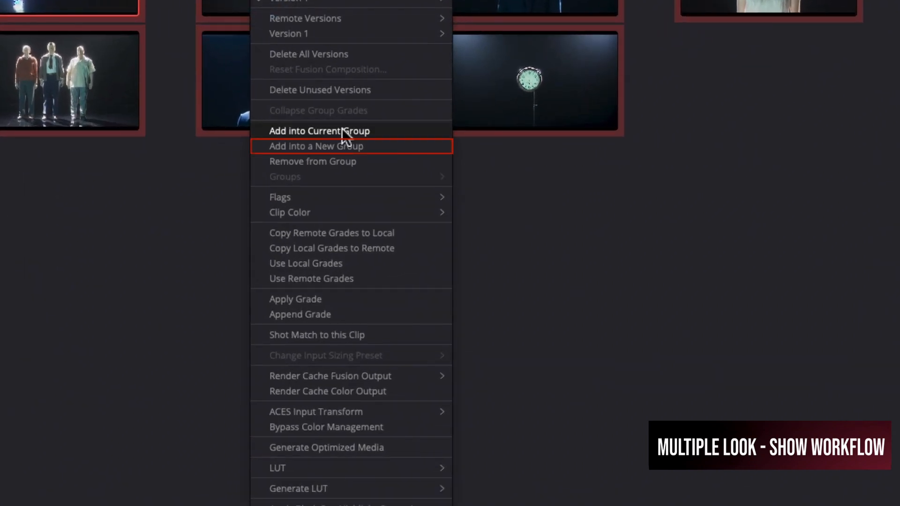
pyautogui.click(315, 145)
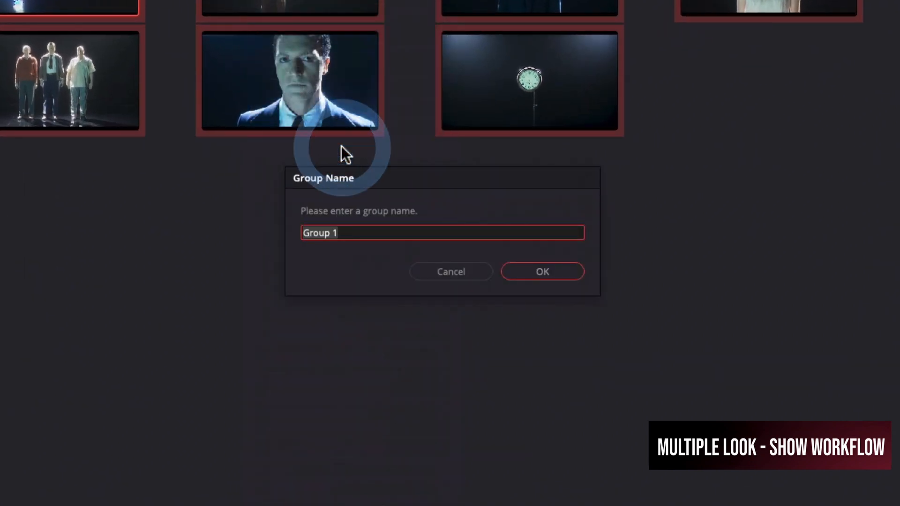
pyautogui.write('bleachblue')
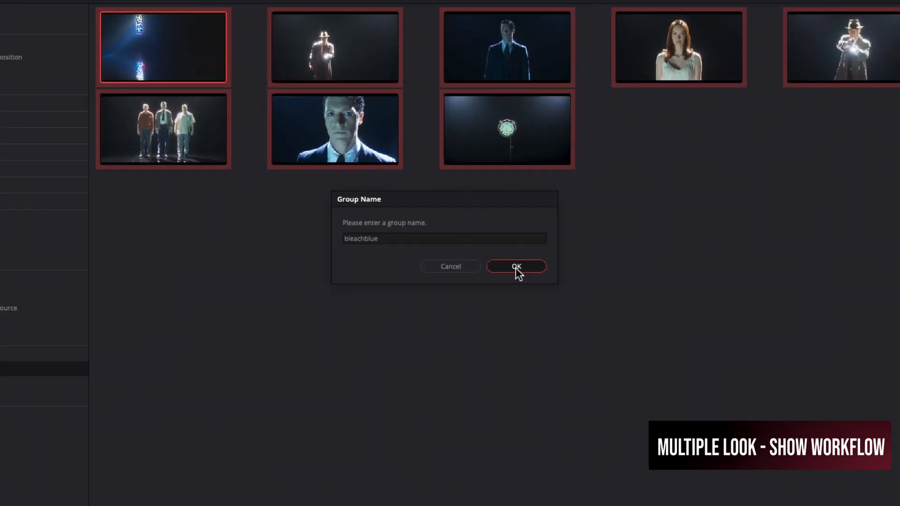
pyautogui.click(516, 266)
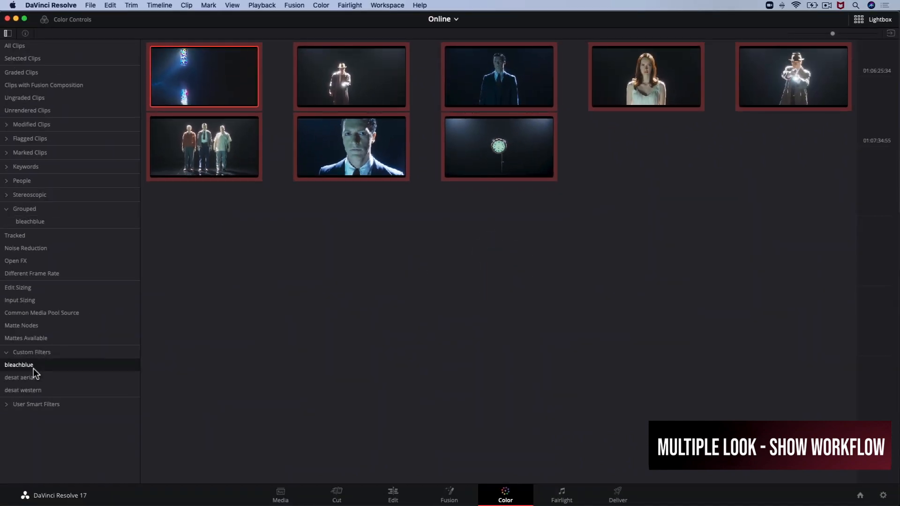
pyautogui.click(23, 377)
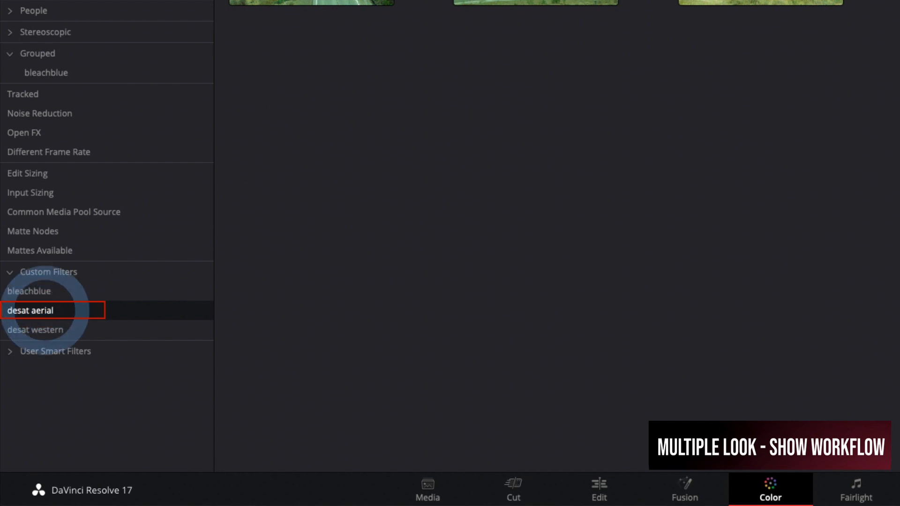
# Step: Add the selected aerial clips to a new clip group named 'desataerial'
pyautogui.rightClick(205, 77)
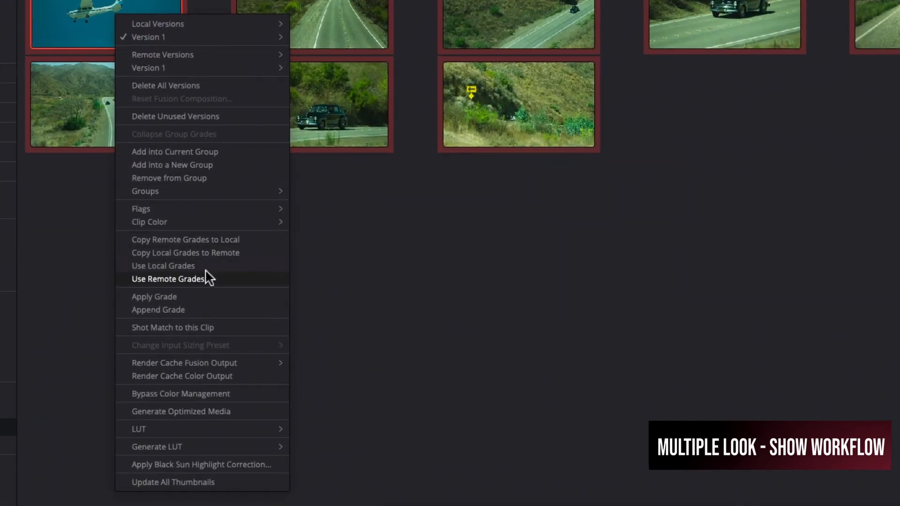
pyautogui.moveTo(195, 178)
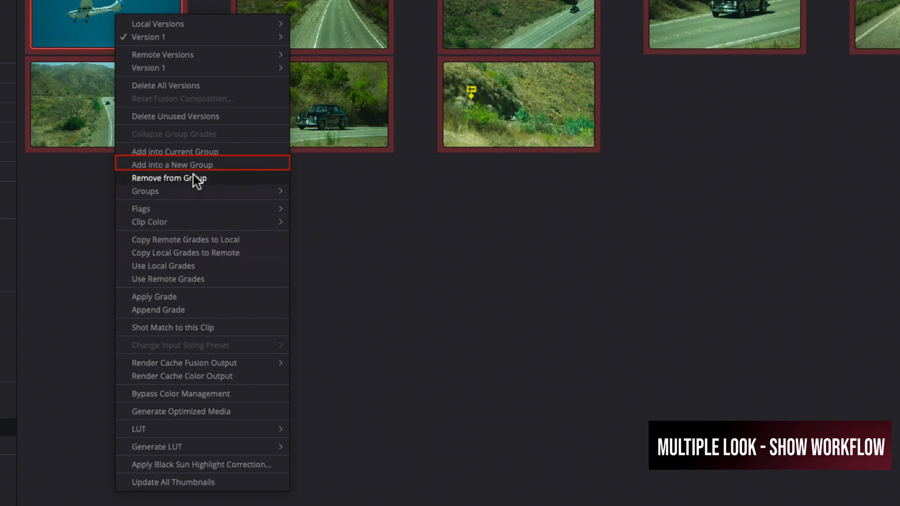
pyautogui.click(170, 165)
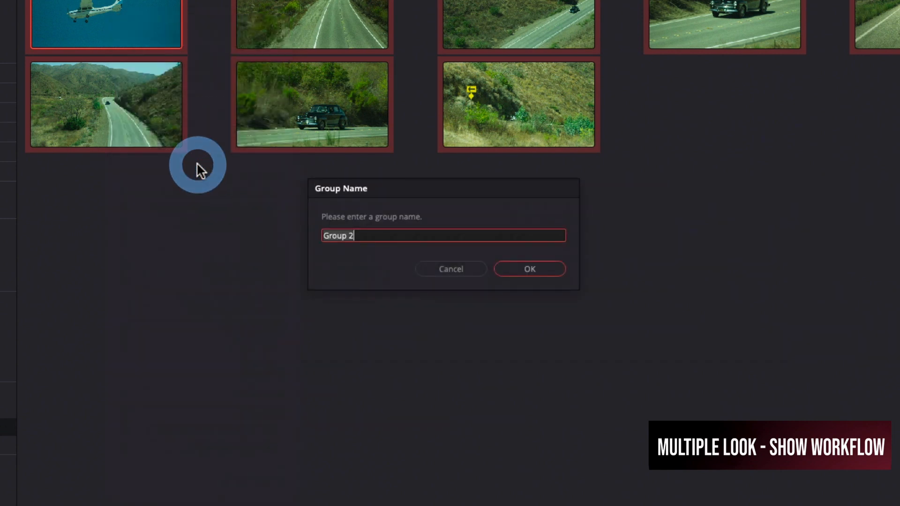
pyautogui.write('desataerial')
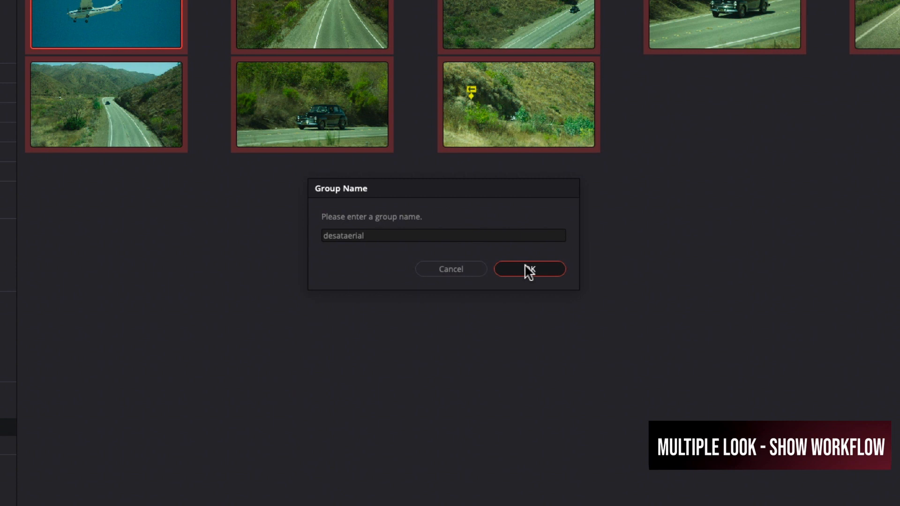
pyautogui.click(528, 269)
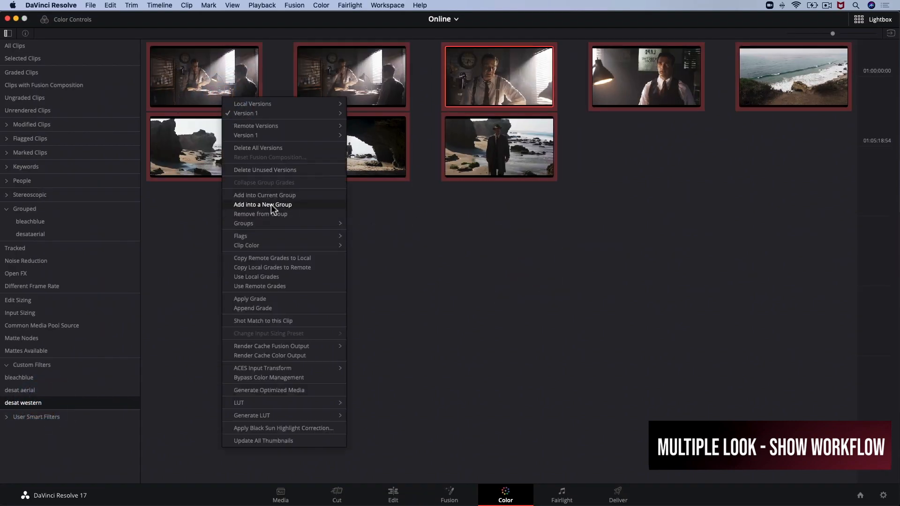
# Step: Create a new clip group from the desat western clips and confirm its name
pyautogui.click(263, 204)
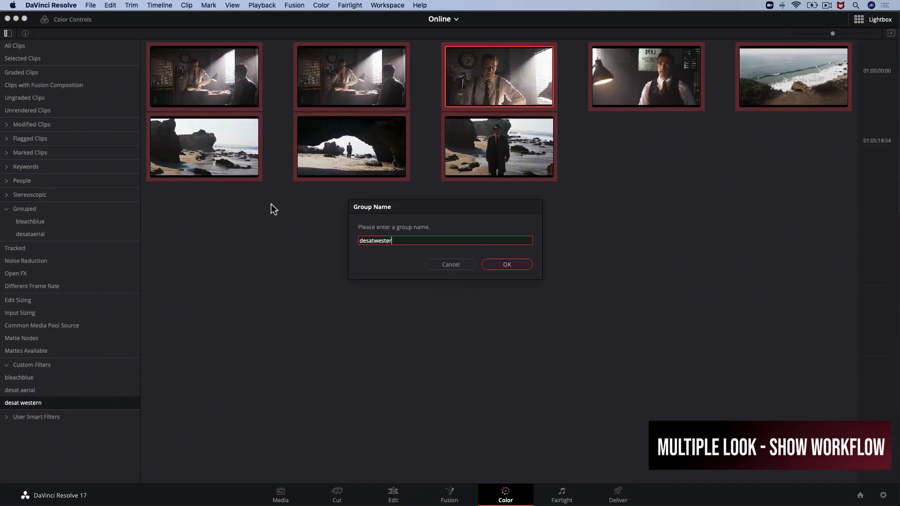
pyautogui.click(506, 264)
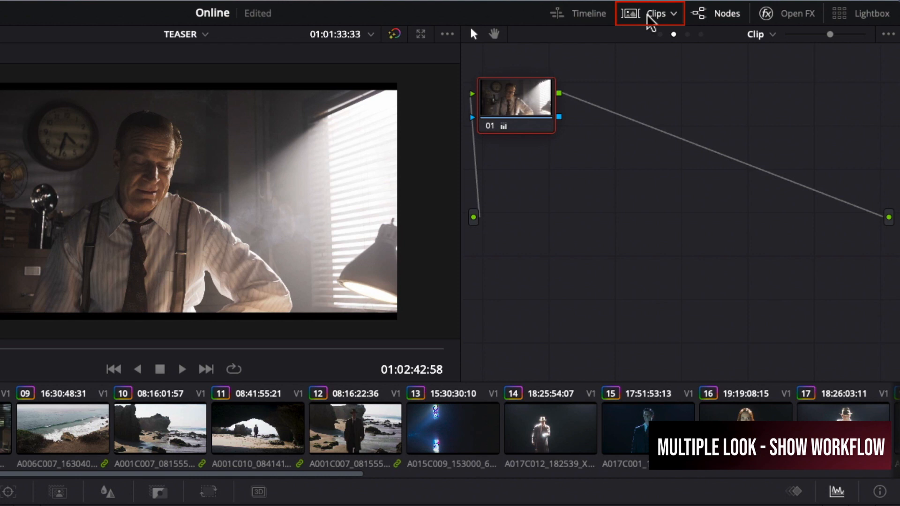
# Step: Filter the Online timeline to the eight bleachblue clips and view clips 02–05
pyautogui.click(657, 13)
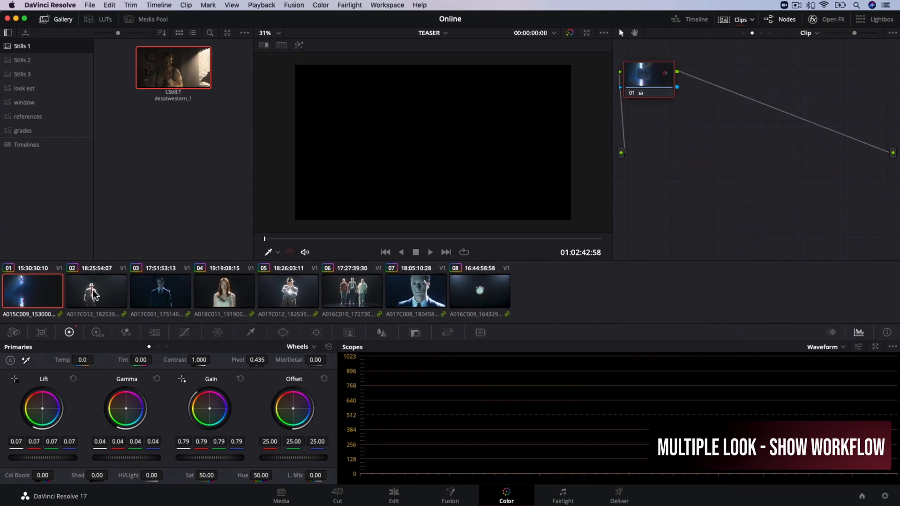
pyautogui.click(96, 291)
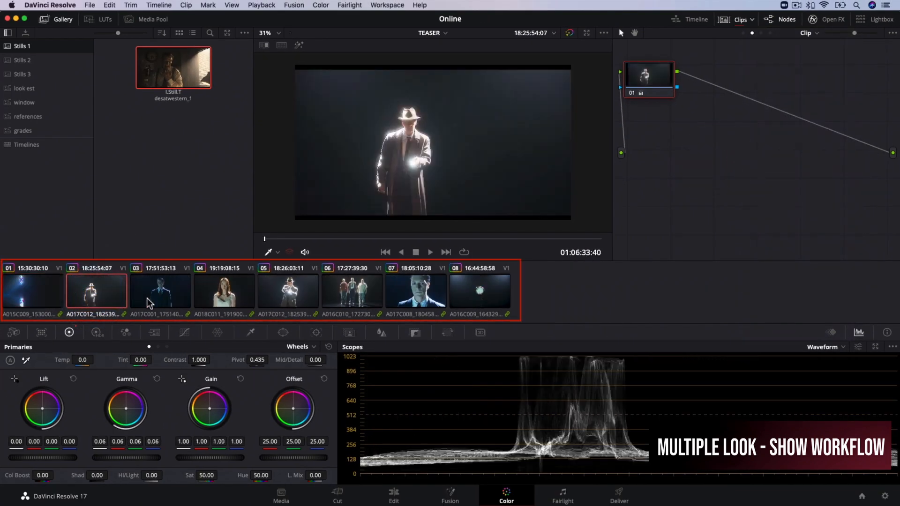
pyautogui.click(159, 291)
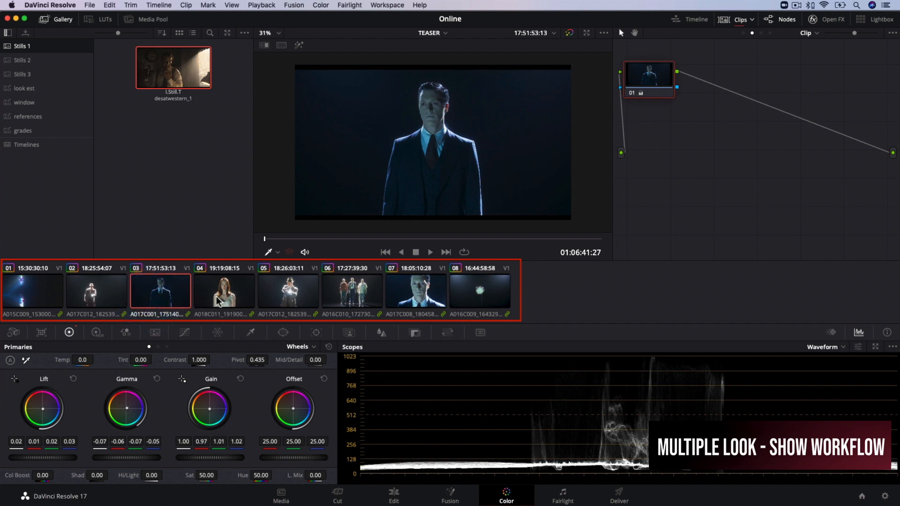
pyautogui.click(288, 291)
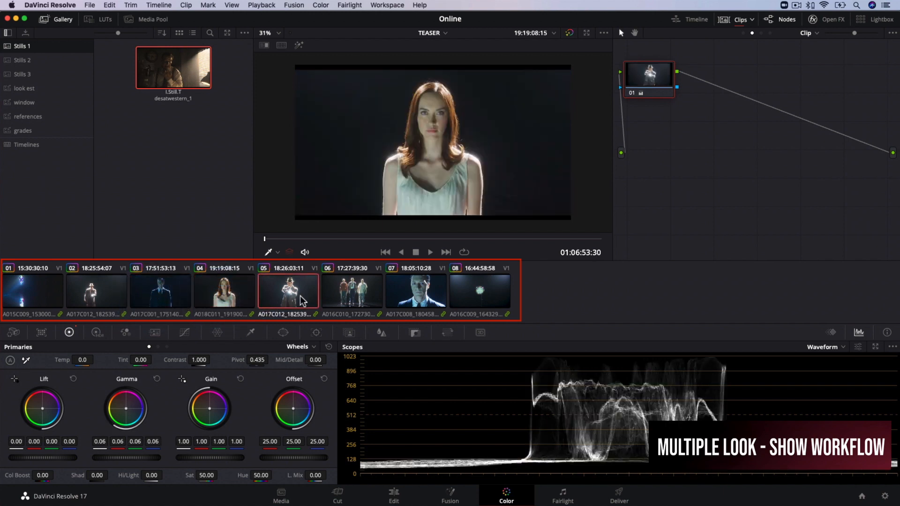
pyautogui.click(352, 293)
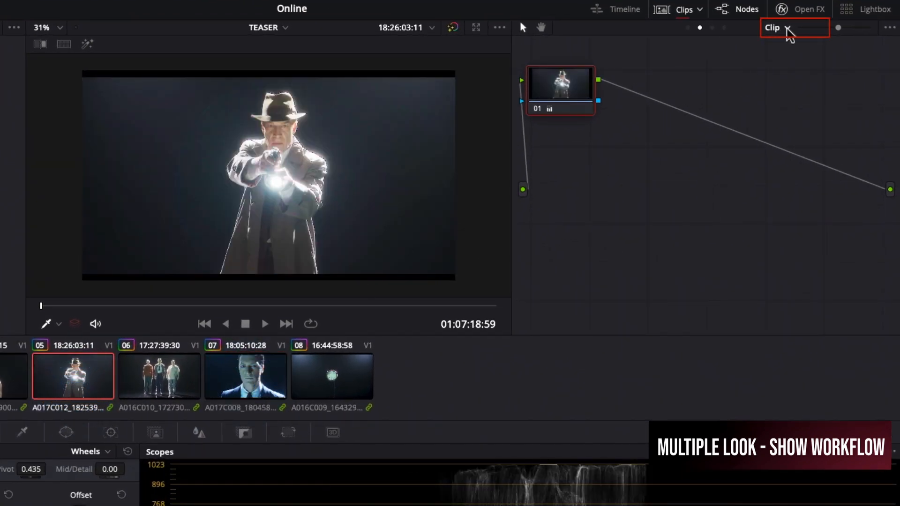
# Step: Switch the node editor to Group Post-Clip and centre node 01 in the graph
pyautogui.click(794, 27)
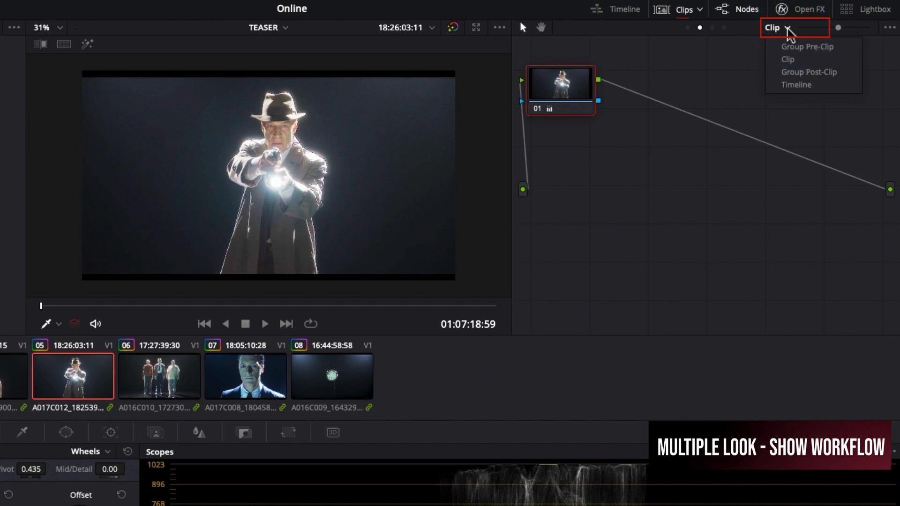
pyautogui.moveTo(786, 72)
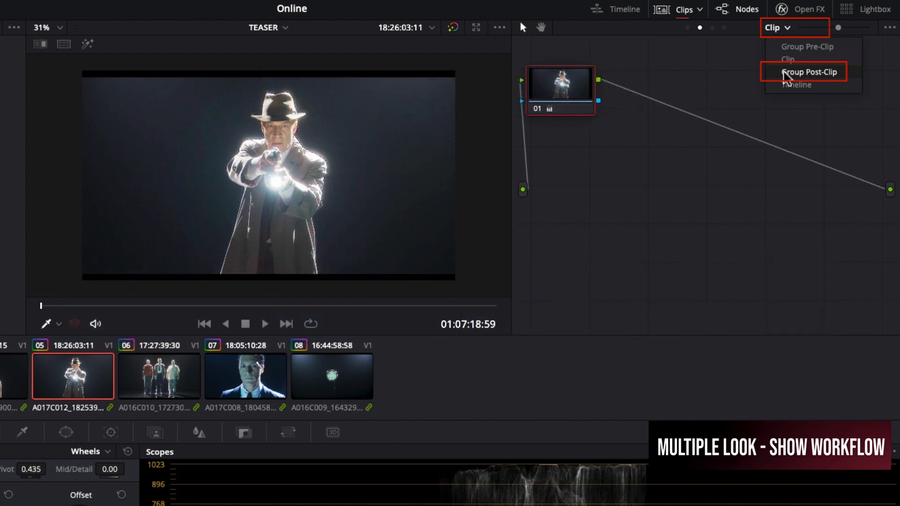
pyautogui.click(810, 71)
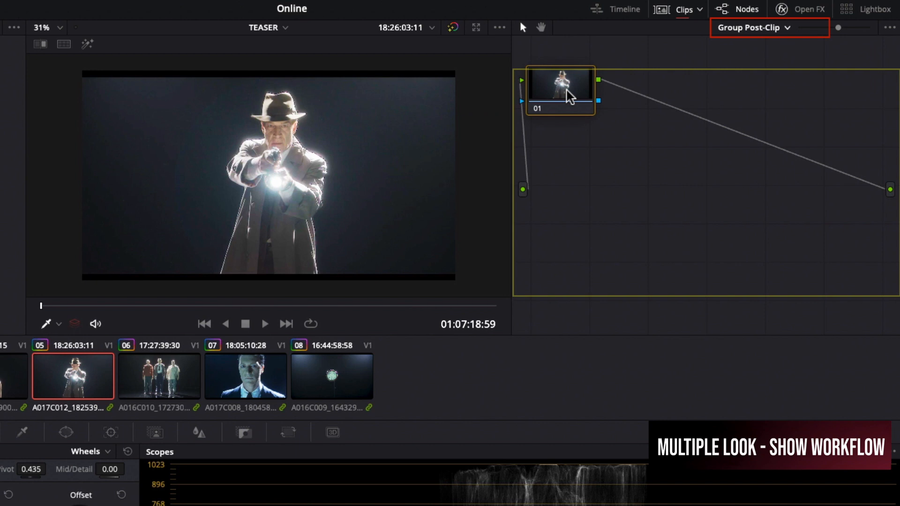
pyautogui.moveTo(560, 91); pyautogui.dragTo(700, 182)
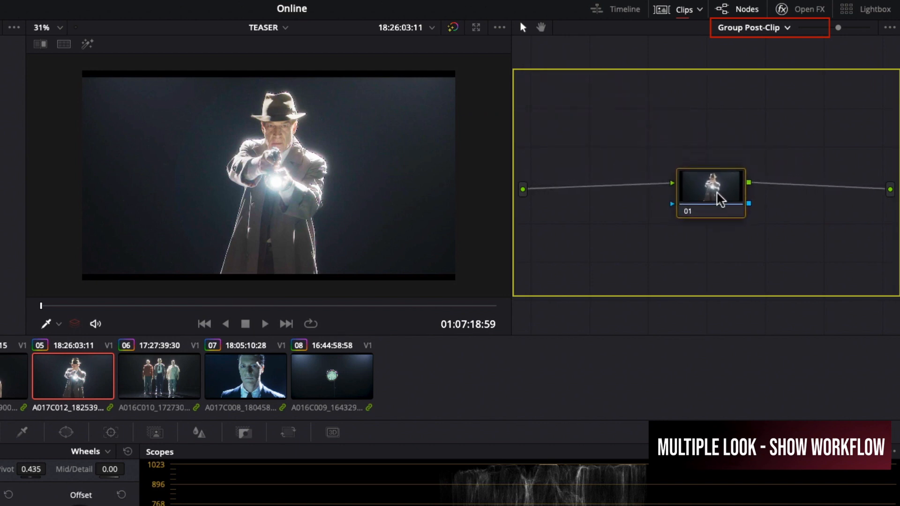
pyautogui.moveTo(718, 198)
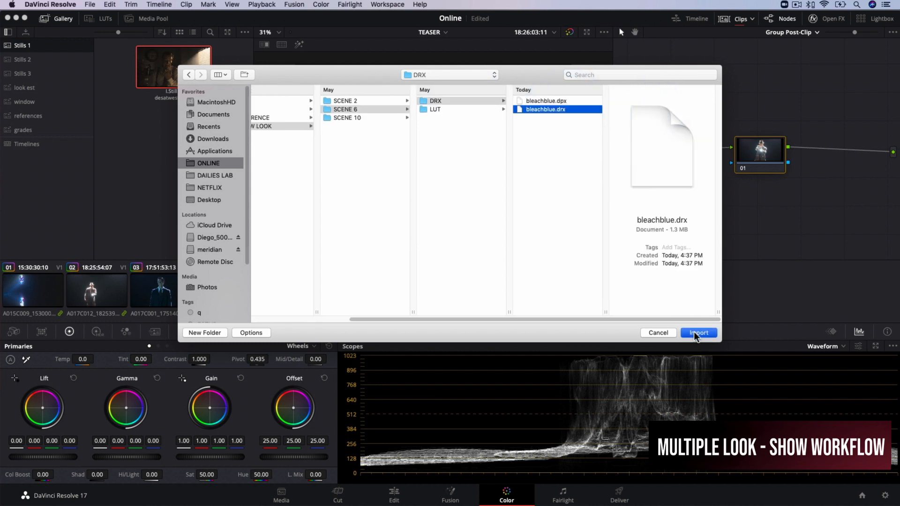
# Step: Import bleachblue.drx, apply its grade to the group post-clip, and review the group's clips
pyautogui.click(698, 333)
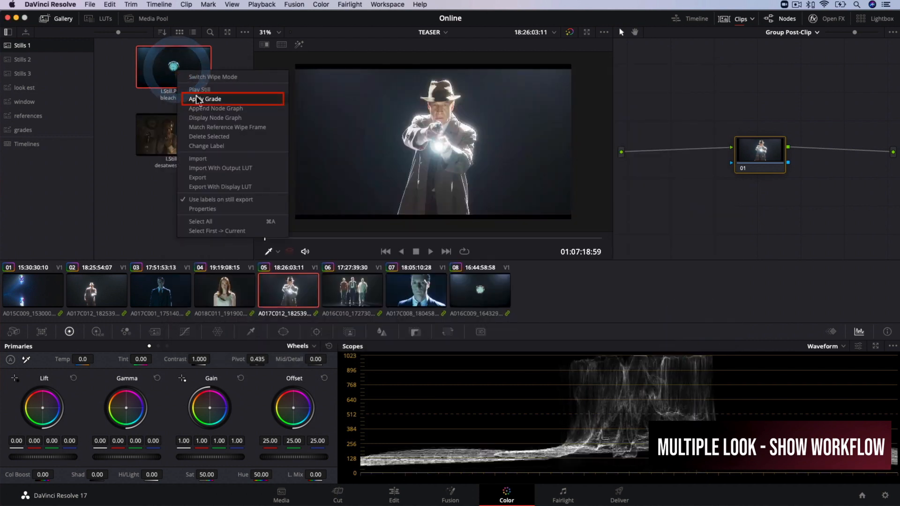
pyautogui.click(207, 98)
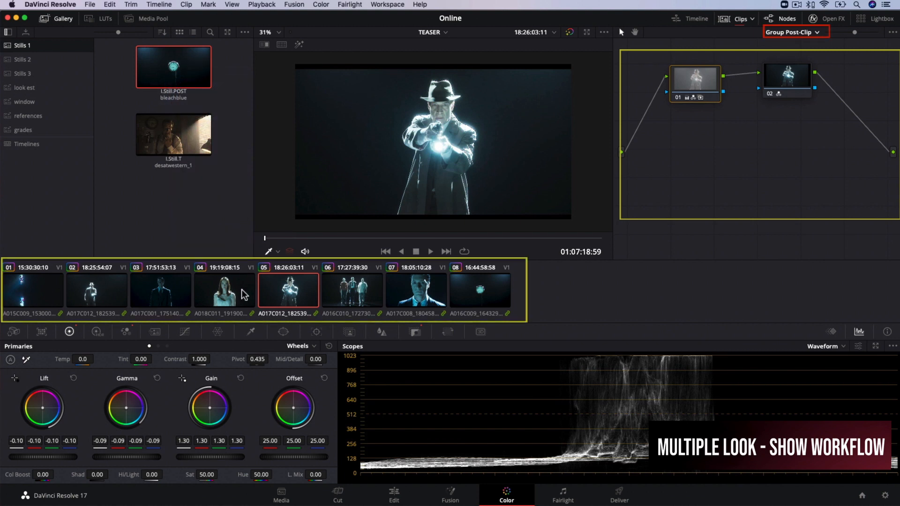
pyautogui.click(224, 289)
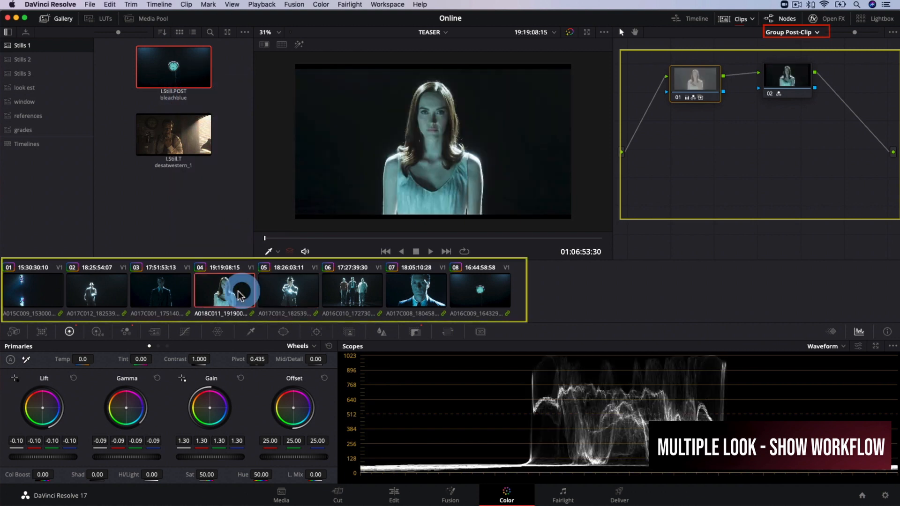
pyautogui.click(95, 290)
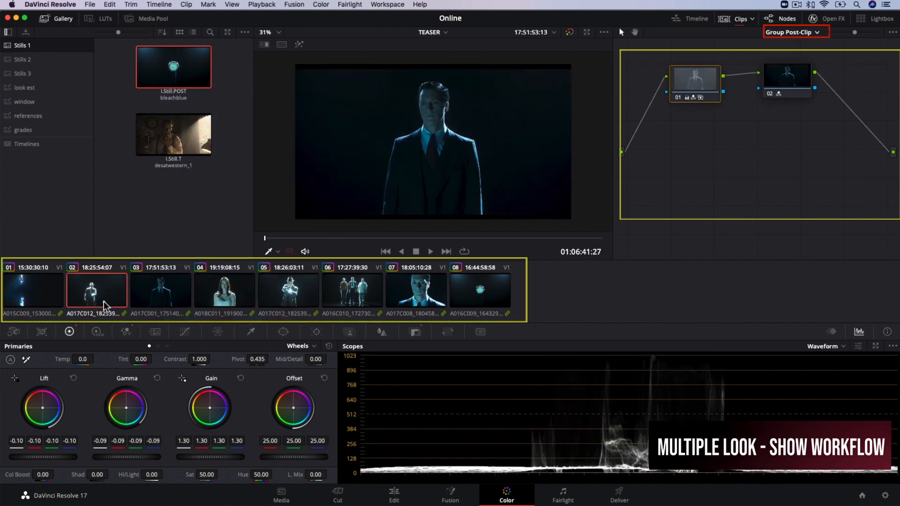
pyautogui.click(352, 290)
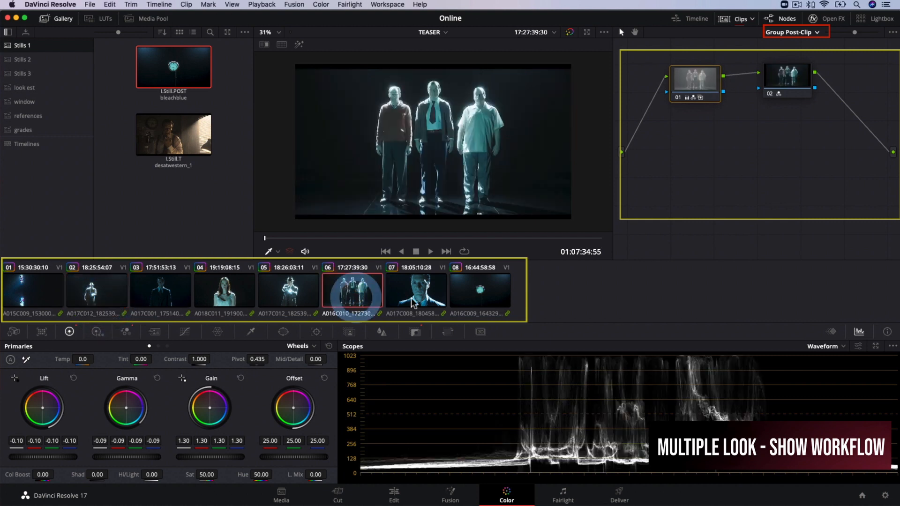
pyautogui.click(739, 19)
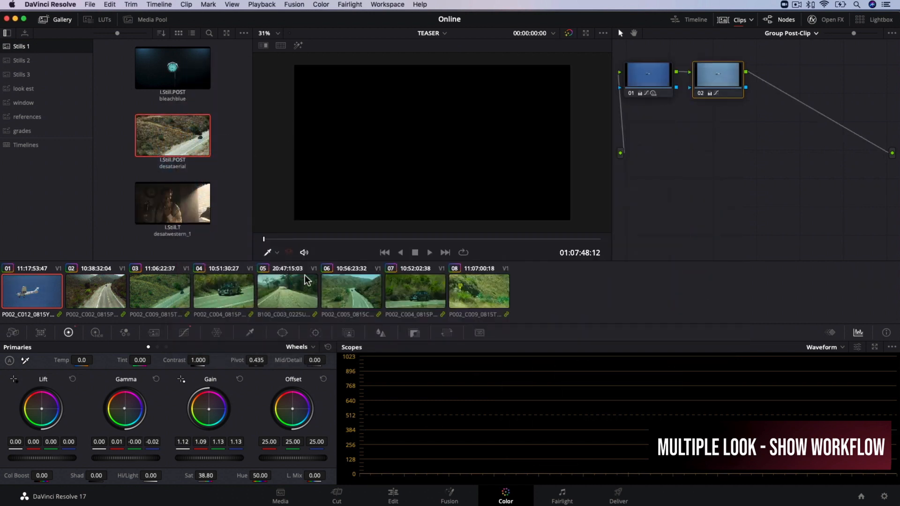
# Step: Review the desataerial look on another aerial clip and bring up the clip filters
pyautogui.click(751, 19)
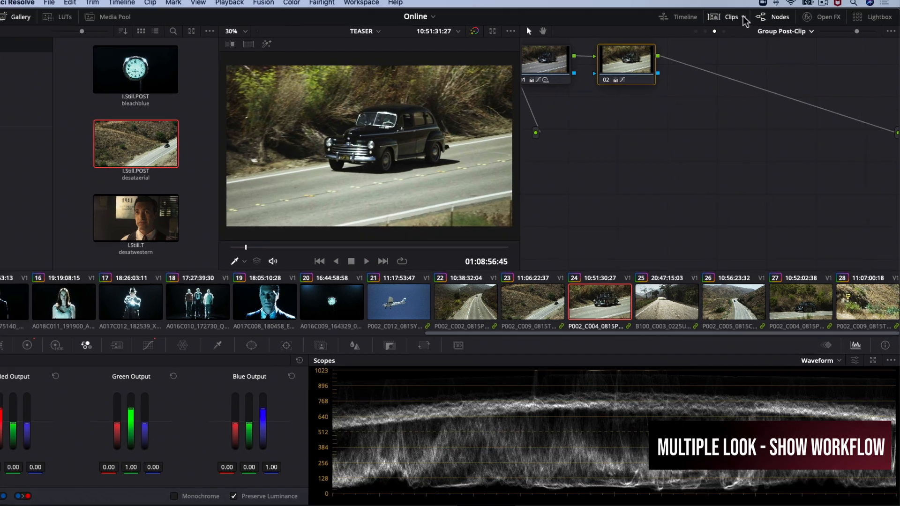
pyautogui.click(730, 16)
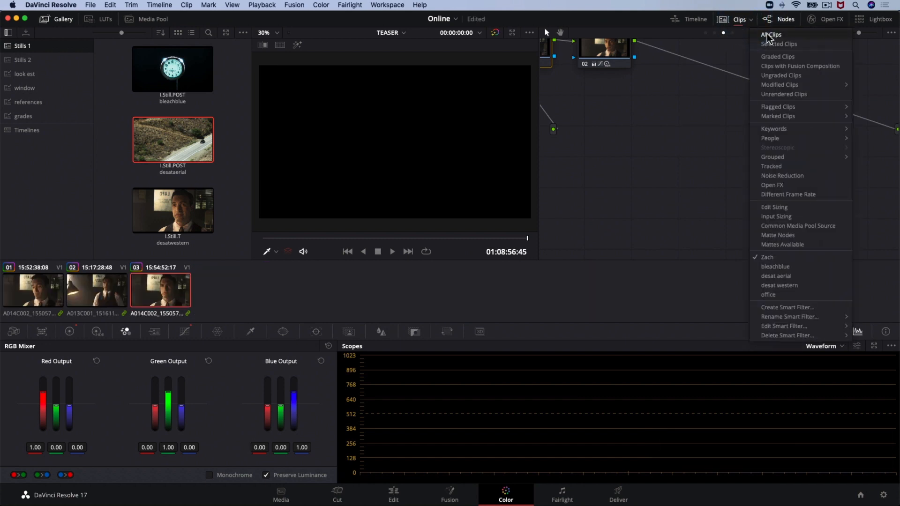
# Step: Set the clip filter back to All Clips and open Project Settings
pyautogui.click(772, 34)
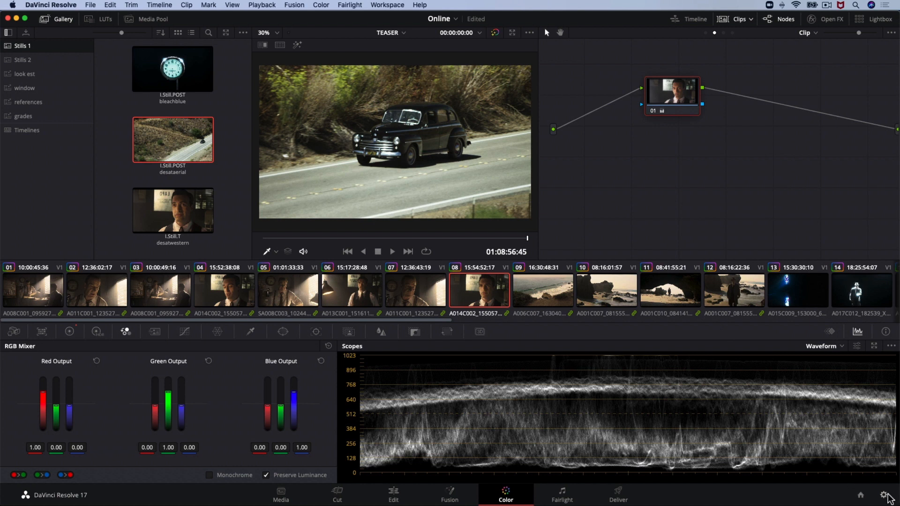
pyautogui.click(889, 495)
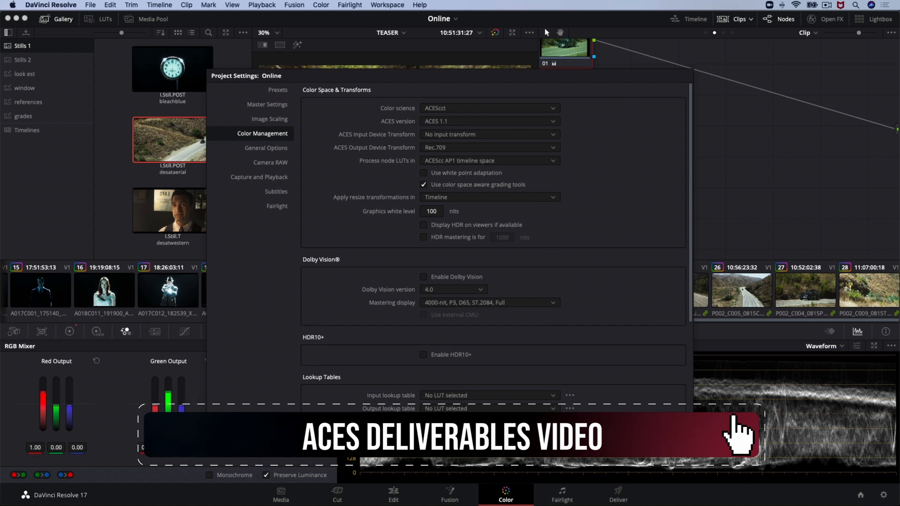
# Step: Leave Project Settings after reviewing ACEScct colour management and move toward delivery
pyautogui.click(619, 494)
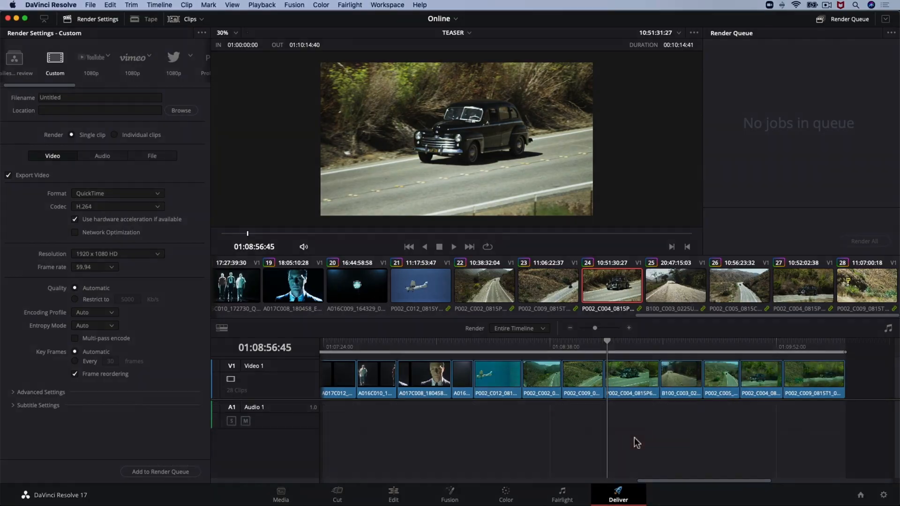
pyautogui.click(504, 495)
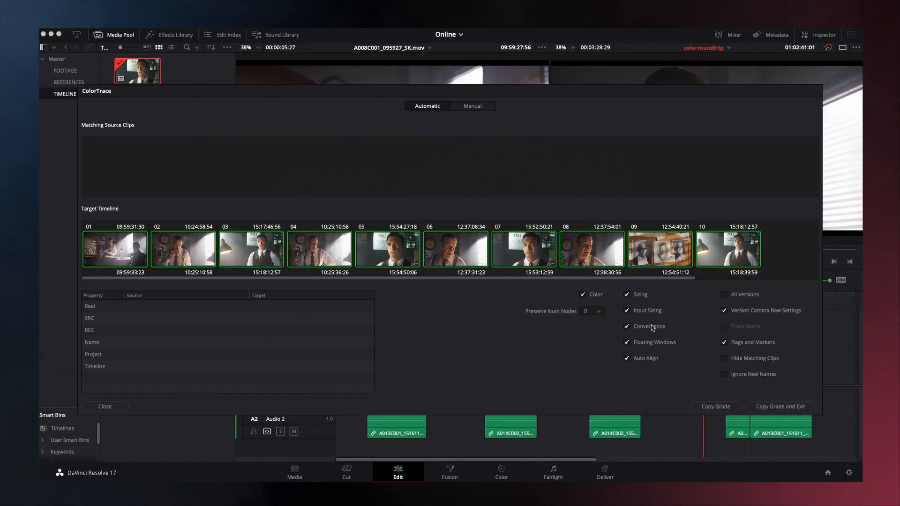
pyautogui.click(500, 472)
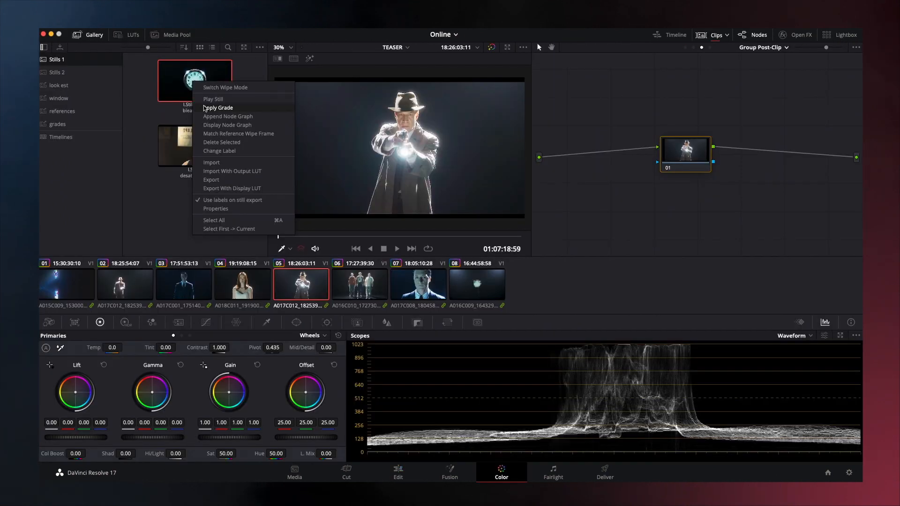
pyautogui.click(218, 107)
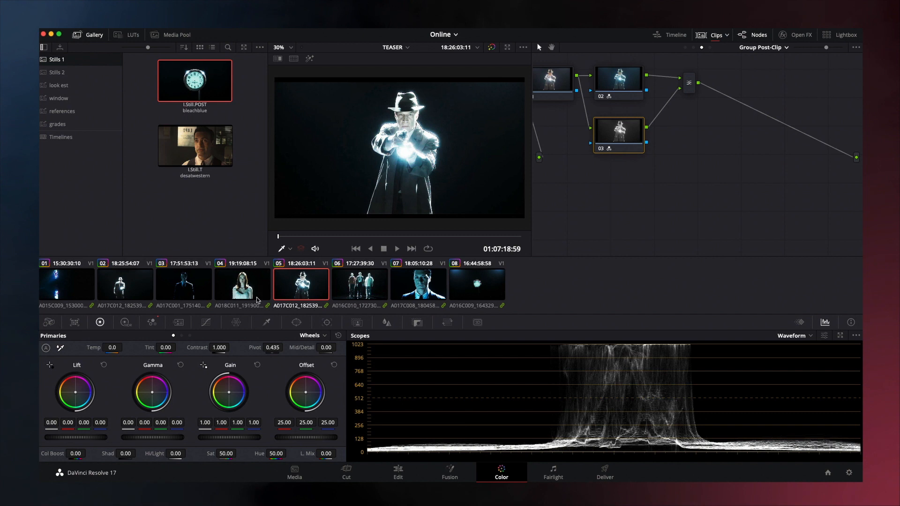
pyautogui.click(295, 472)
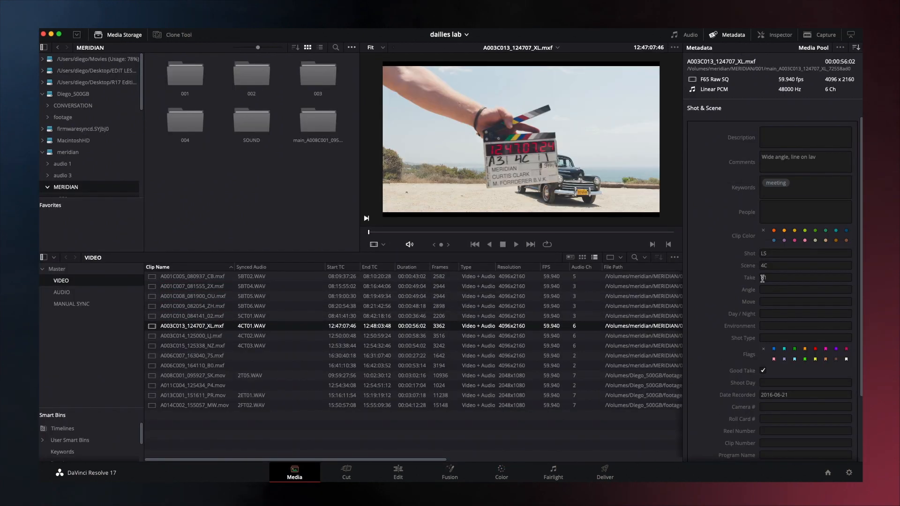
pyautogui.click(189, 356)
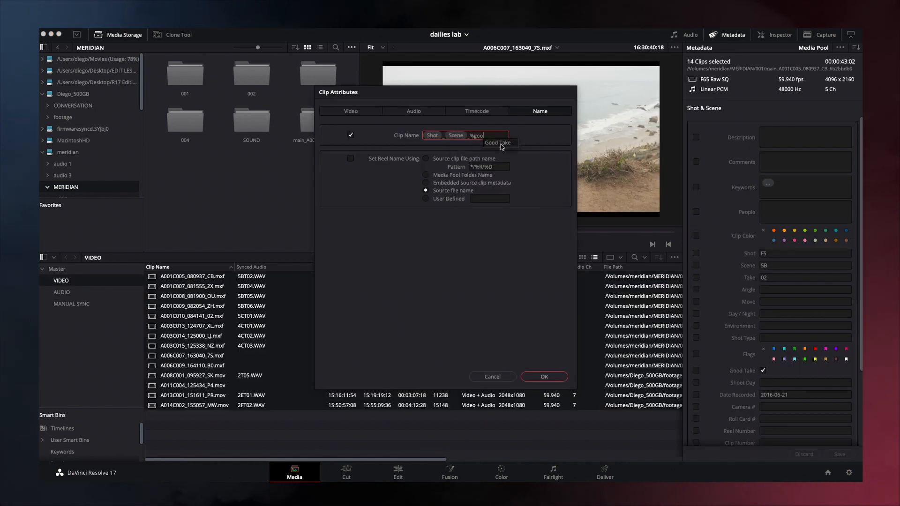
pyautogui.click(543, 376)
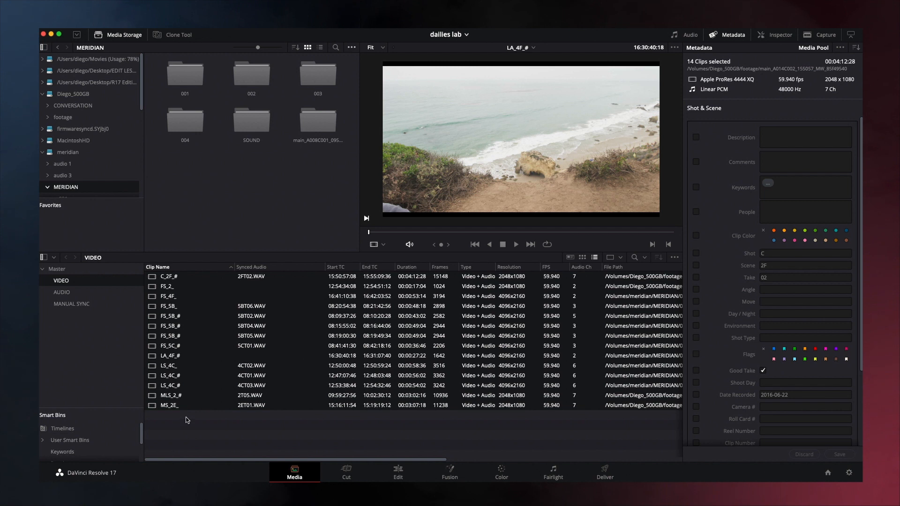
pyautogui.click(500, 472)
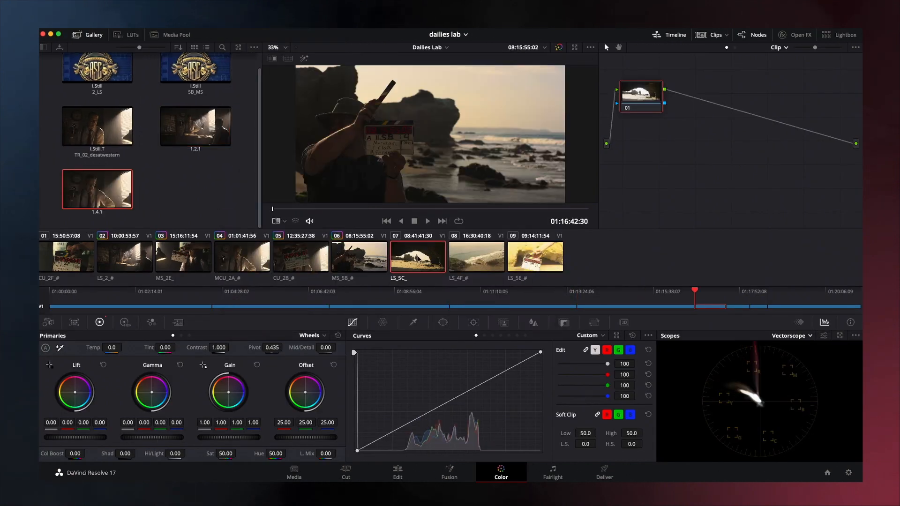